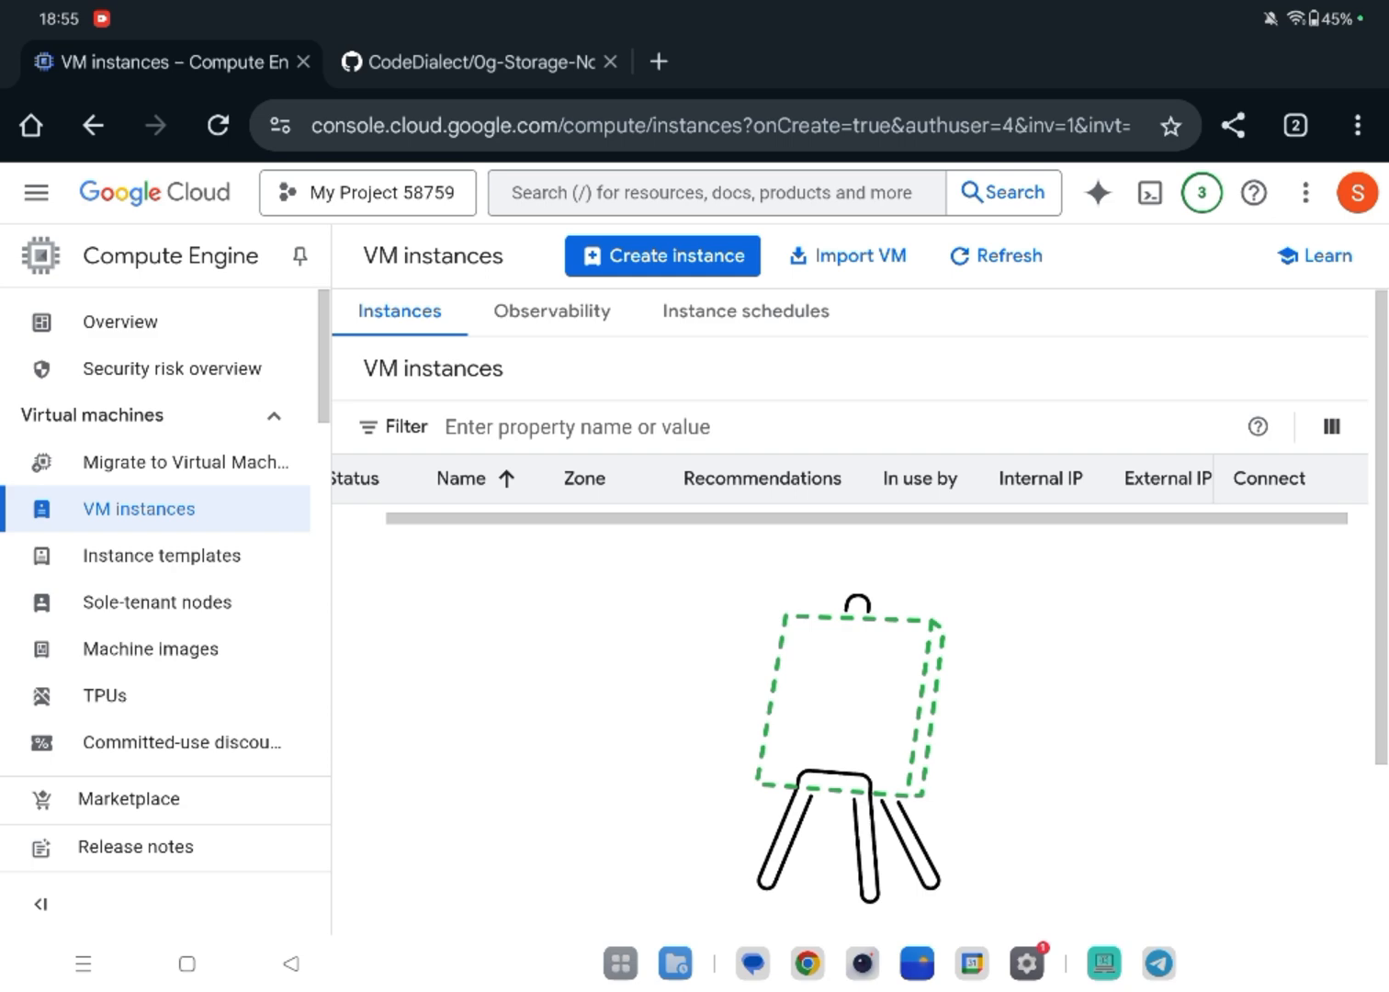
# Check the storage node README's hardware requirements, then return to the VM instances list.
pyautogui.click(469, 62)
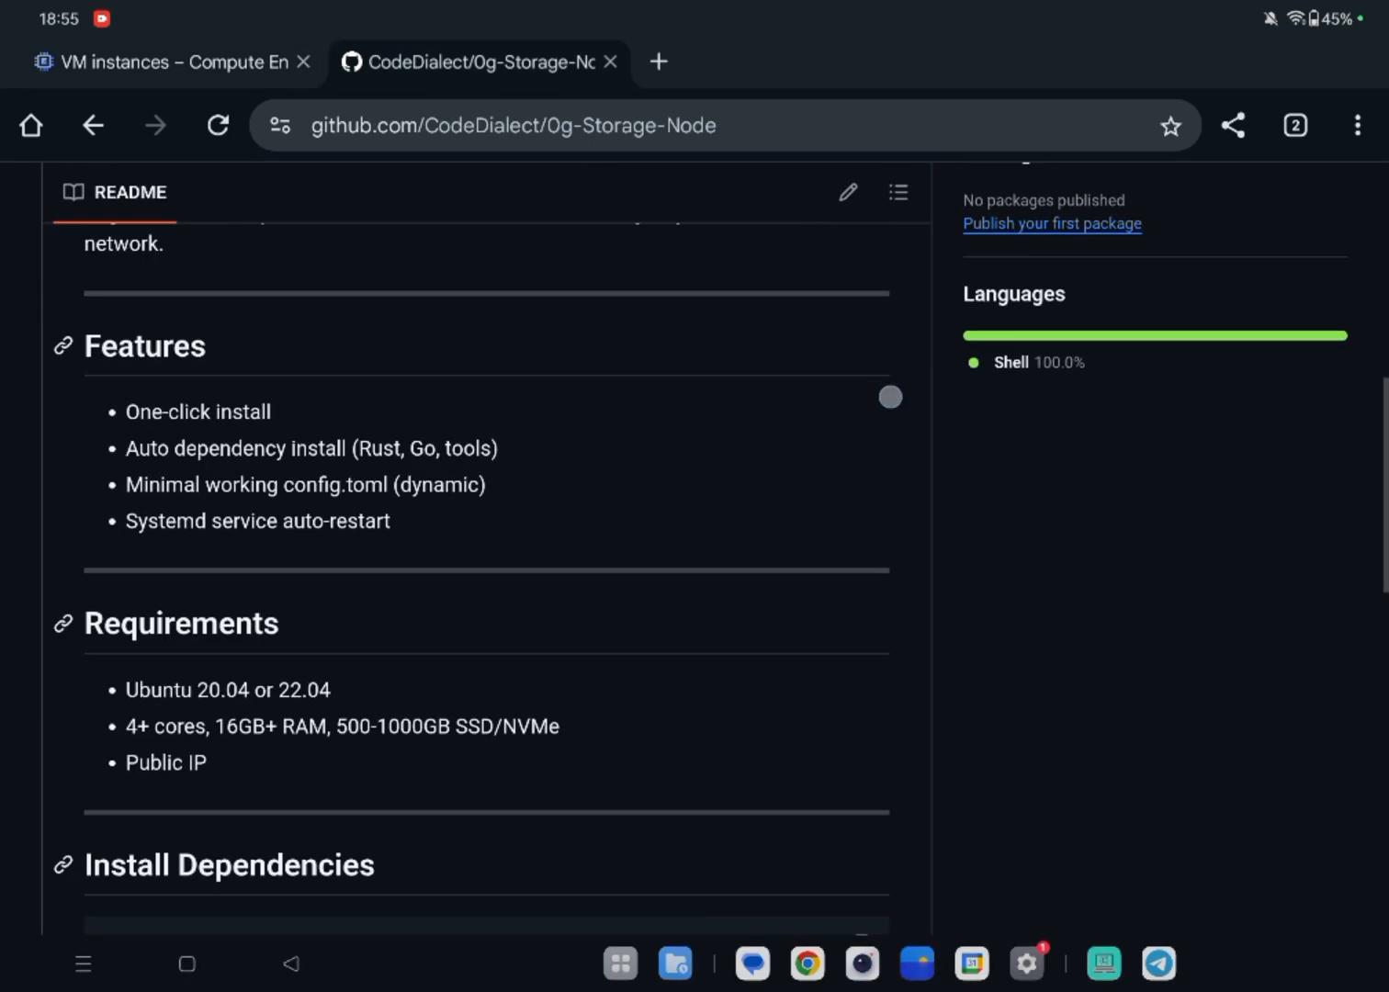
pyautogui.scroll(-3)
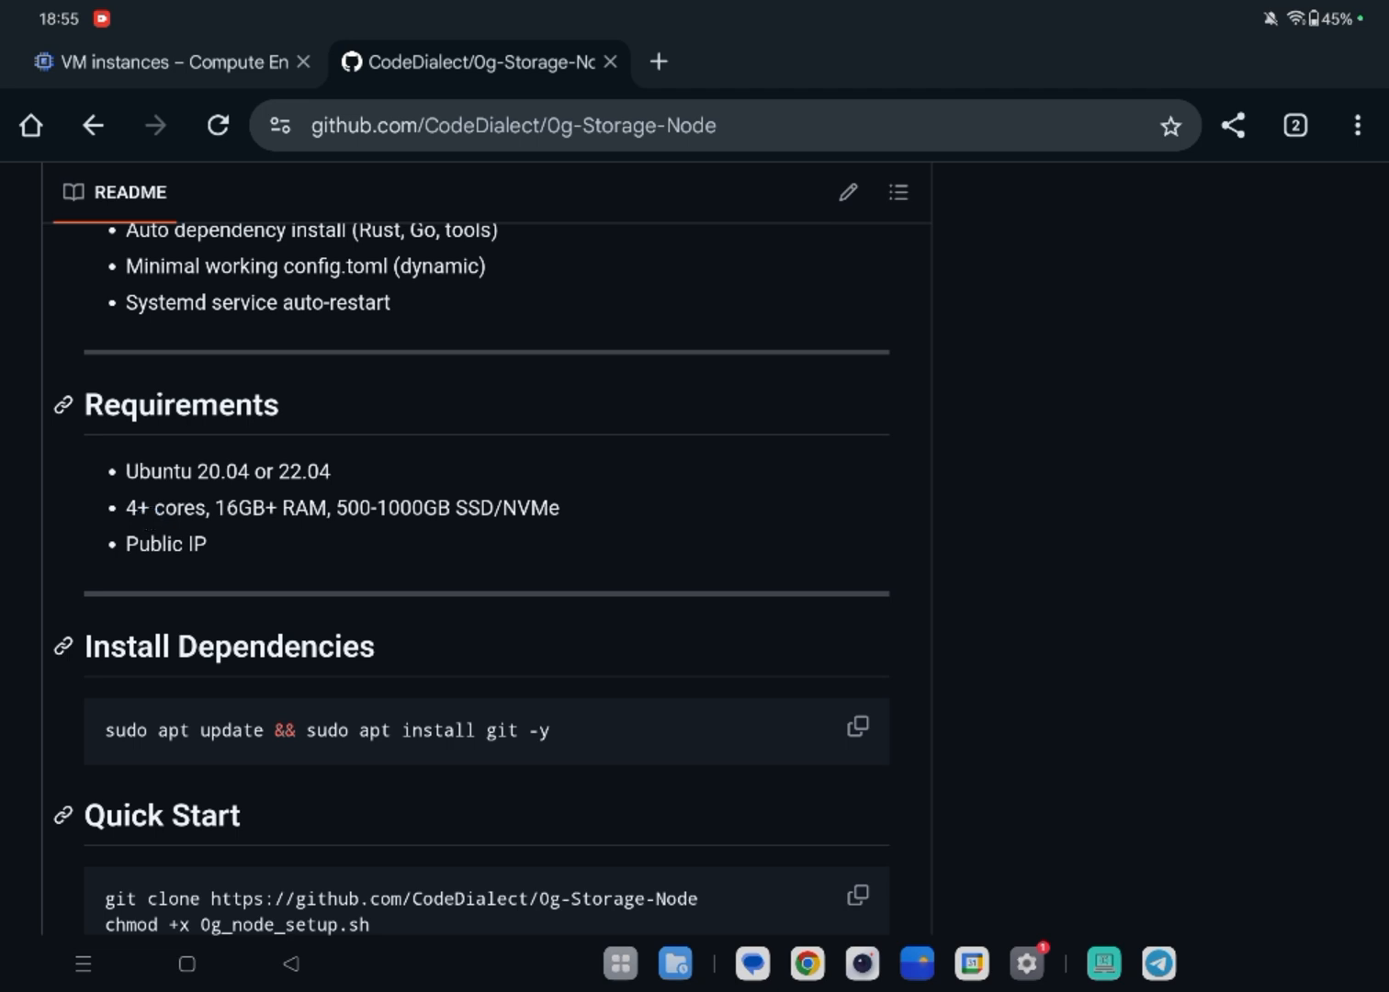
pyautogui.doubleClick(180, 507)
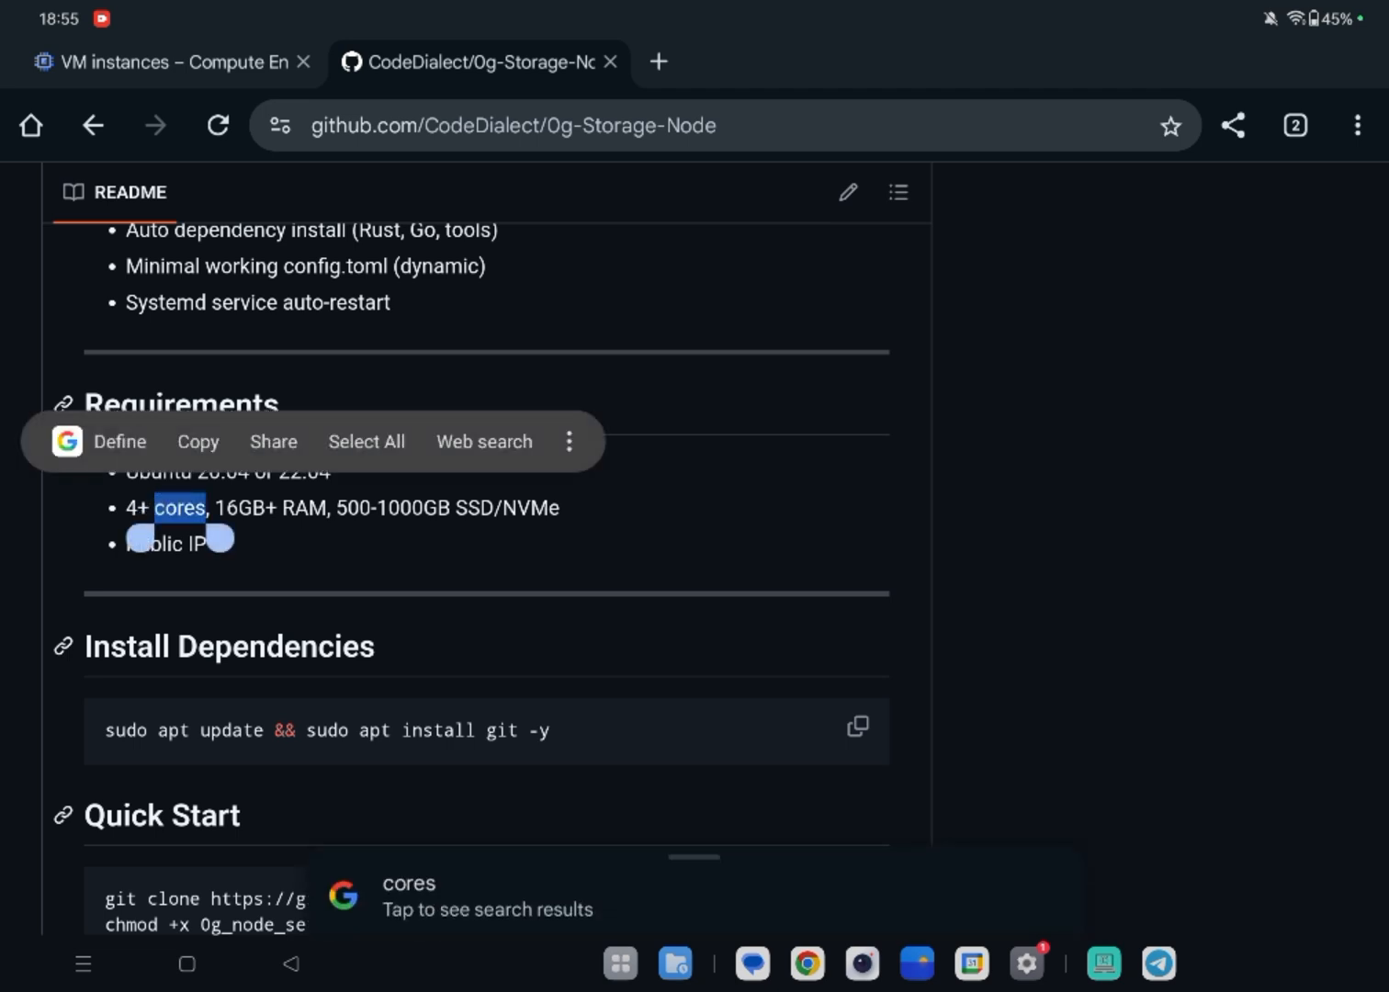
pyautogui.click(356, 514)
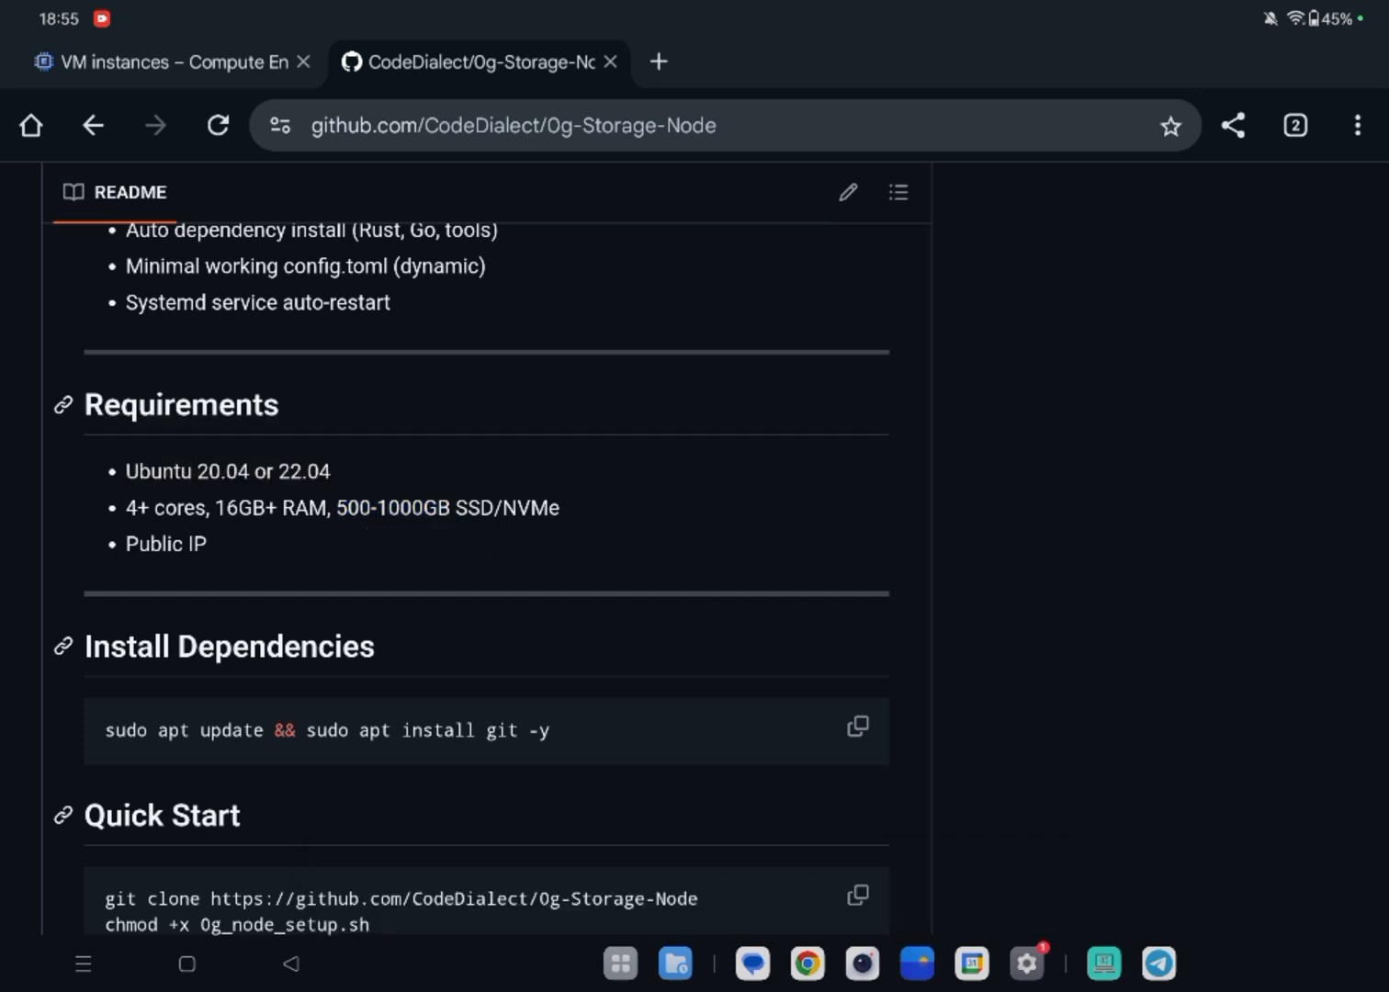
pyautogui.click(165, 62)
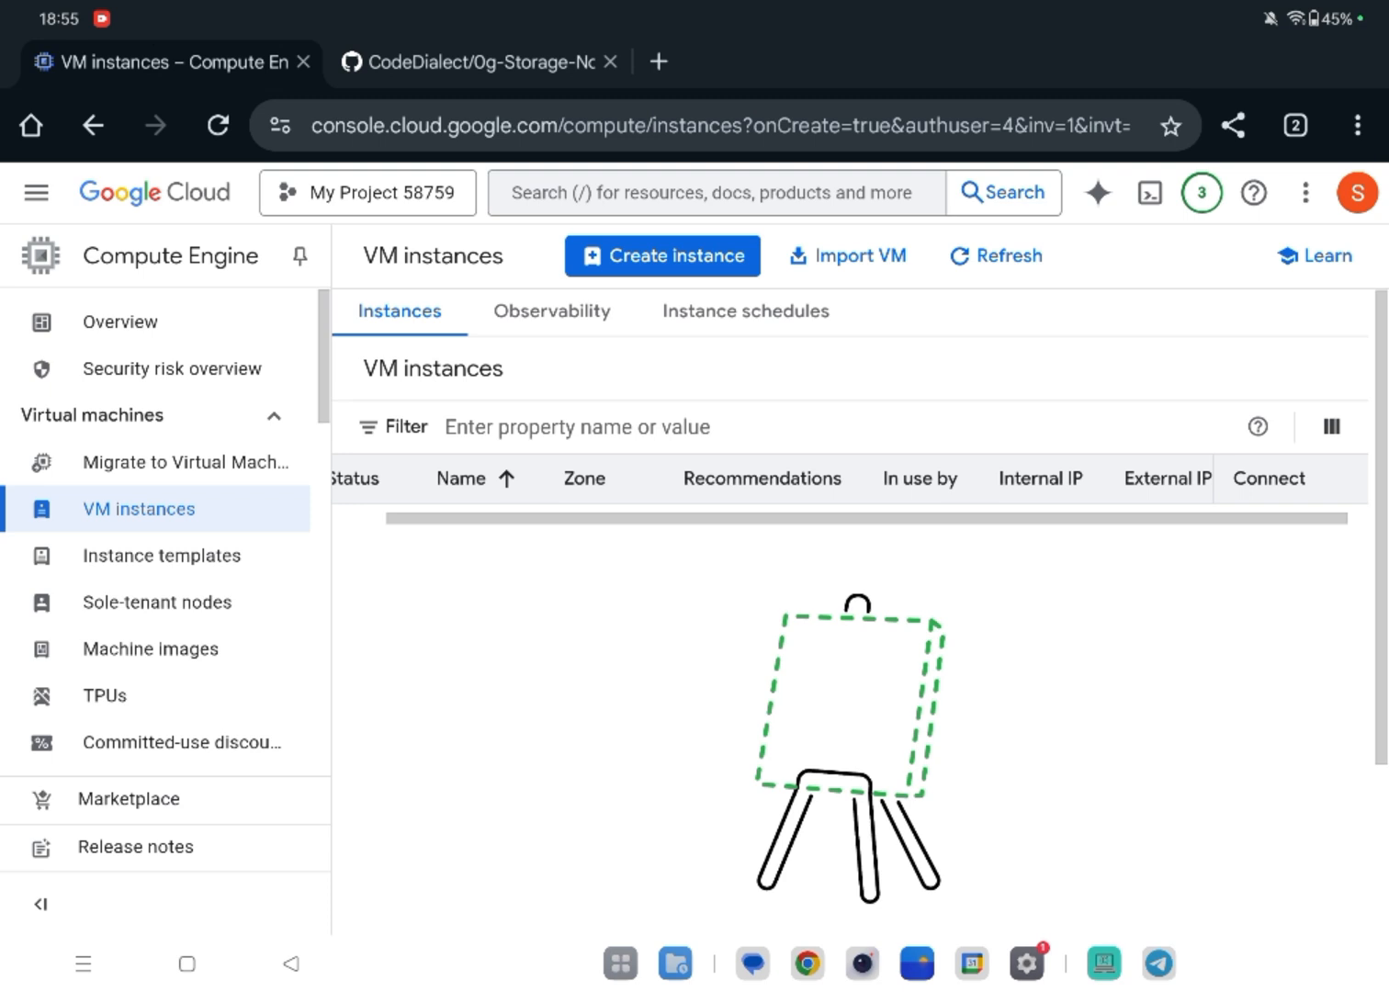
# Create a new instance with N2 series machine type n2-standard-4 (4 vCPU, 16 GB).
pyautogui.click(662, 256)
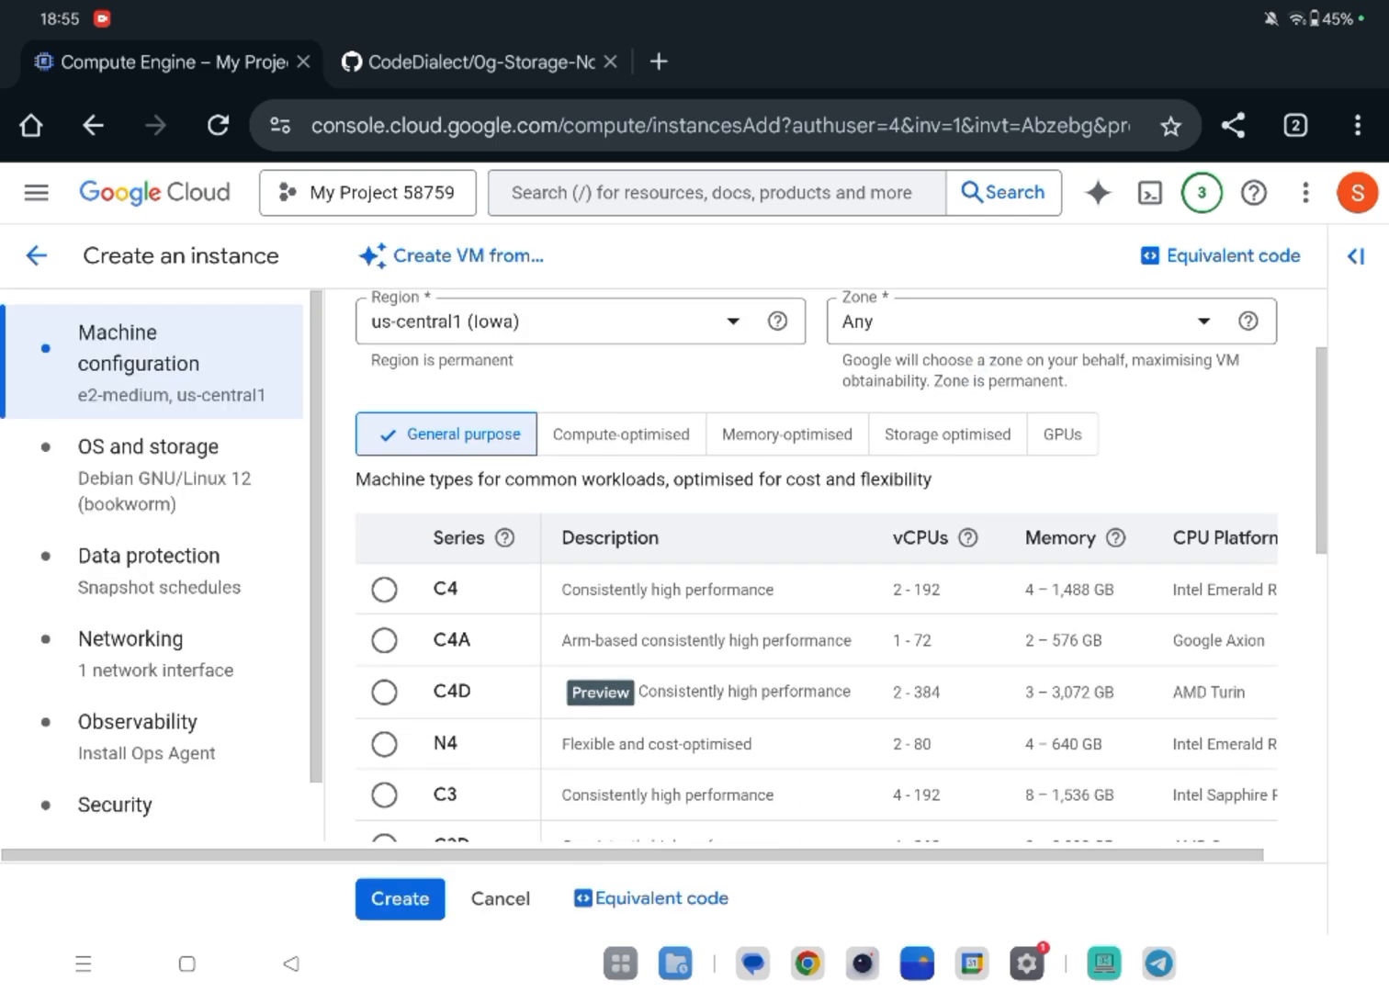
pyautogui.click(384, 638)
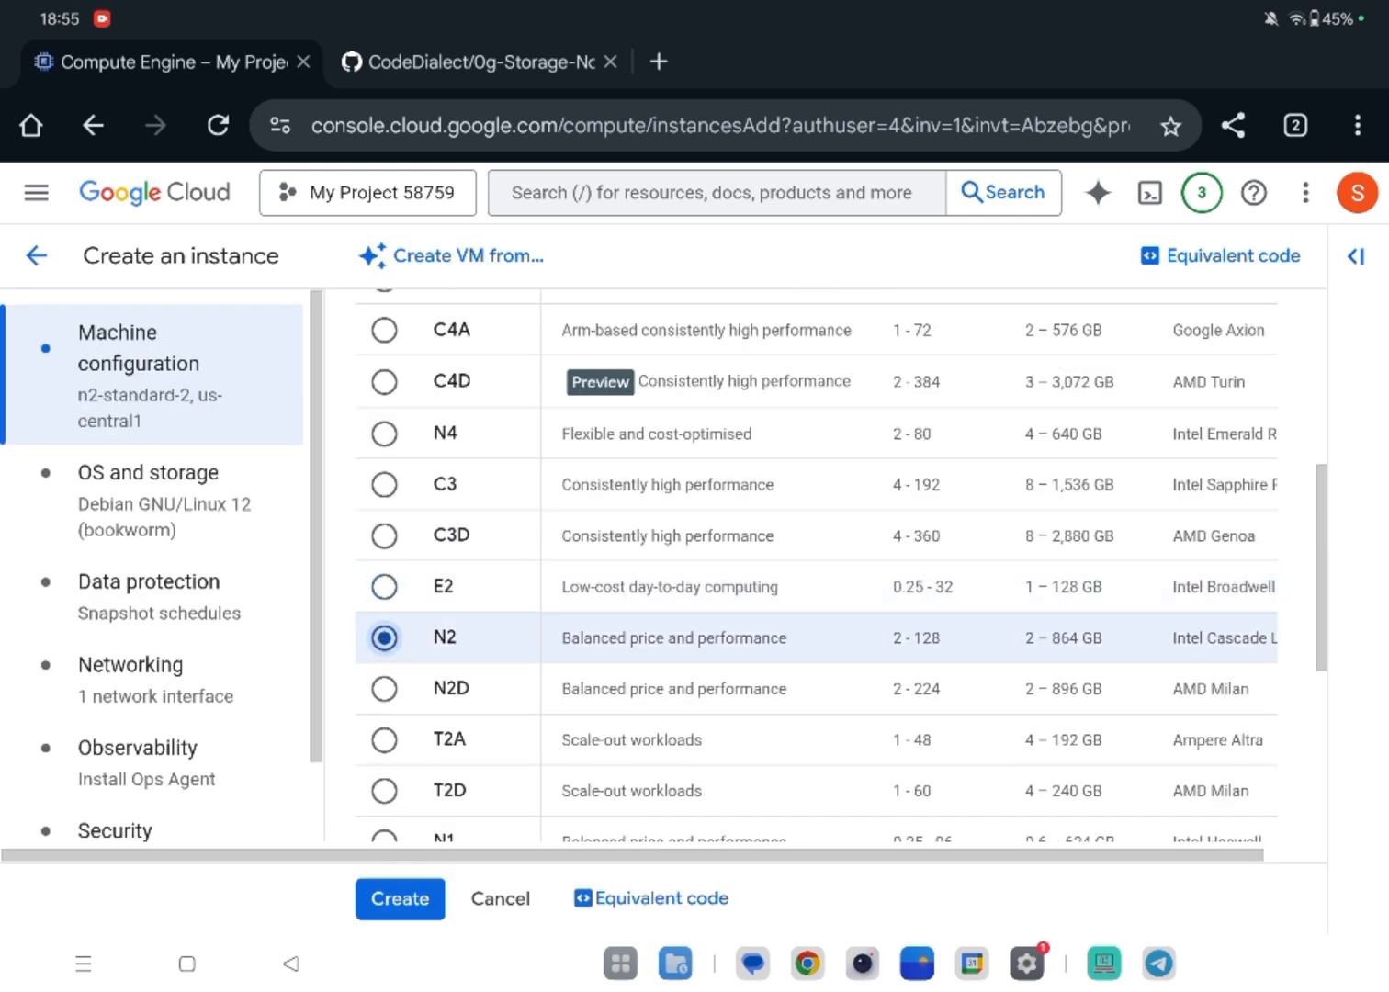
pyautogui.scroll(-3)
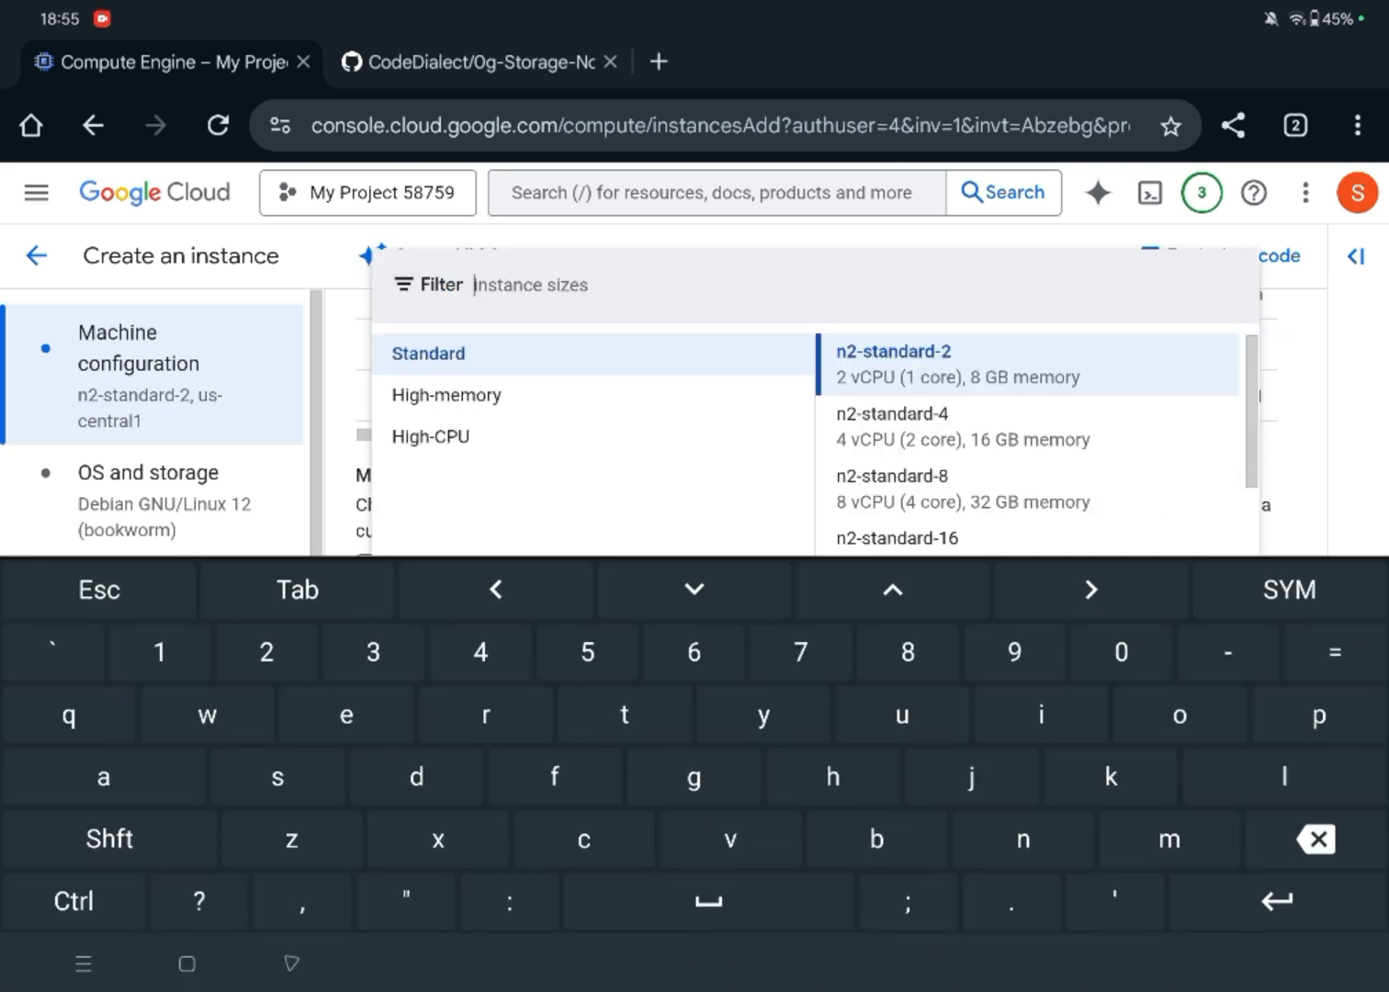
pyautogui.click(892, 426)
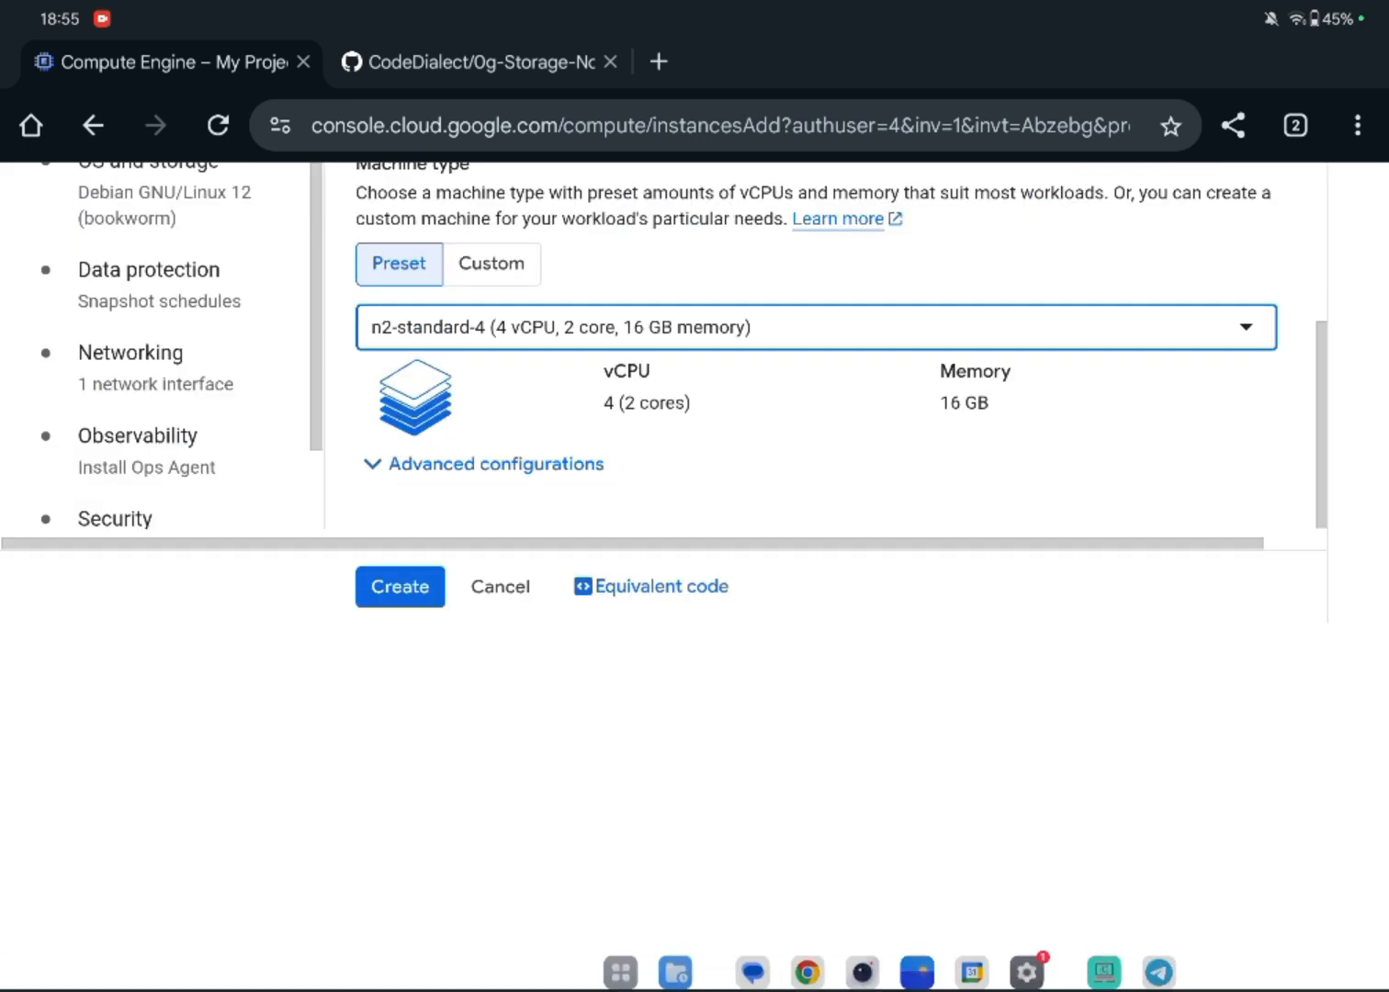
pyautogui.scroll(3)
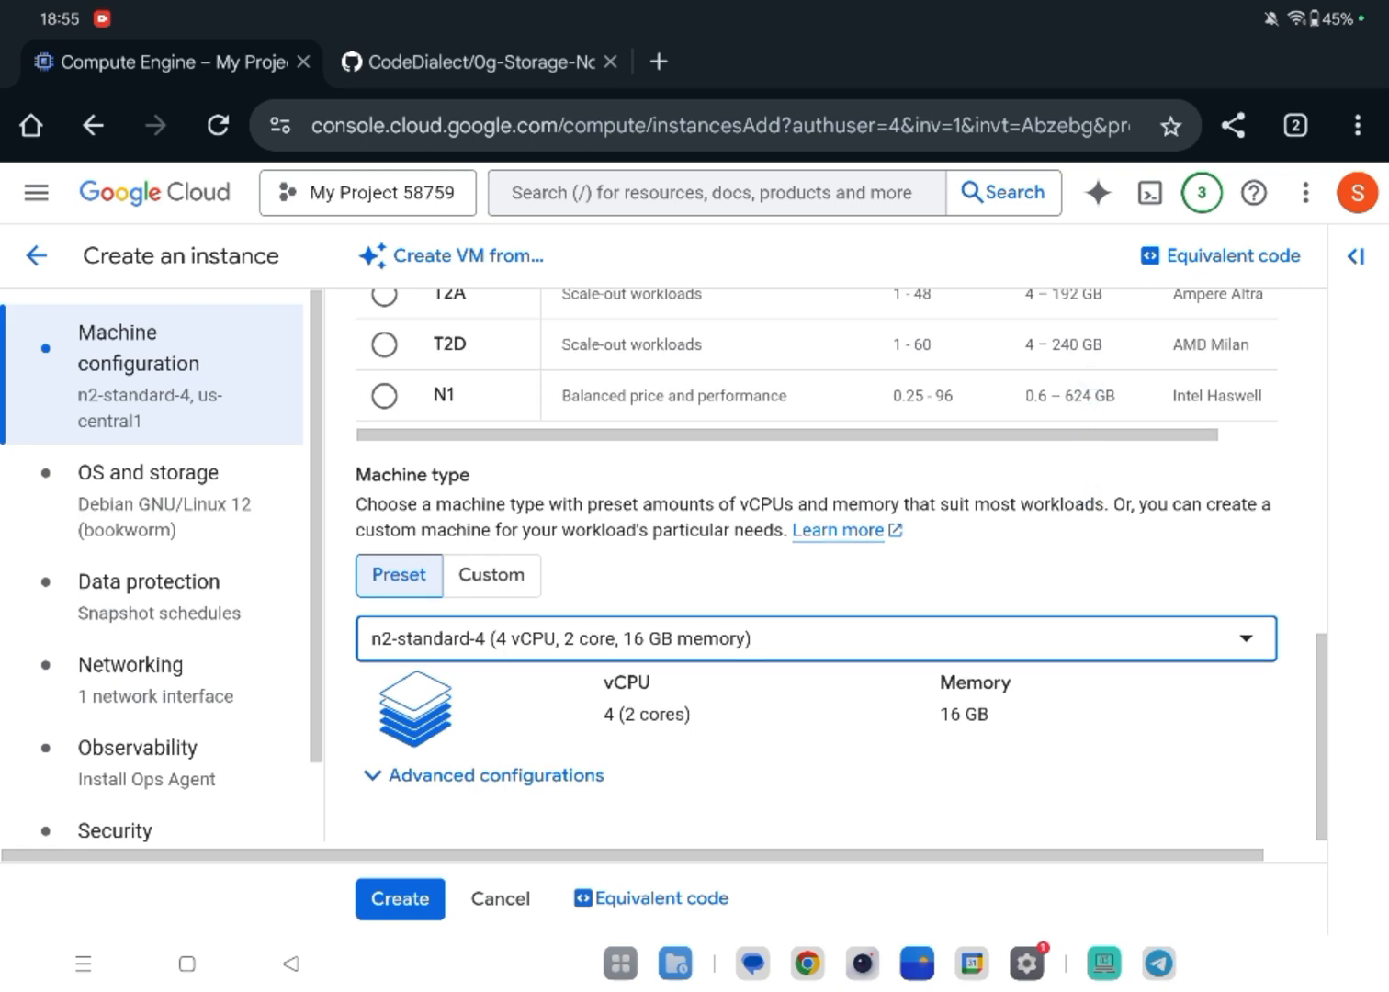
pyautogui.click(147, 500)
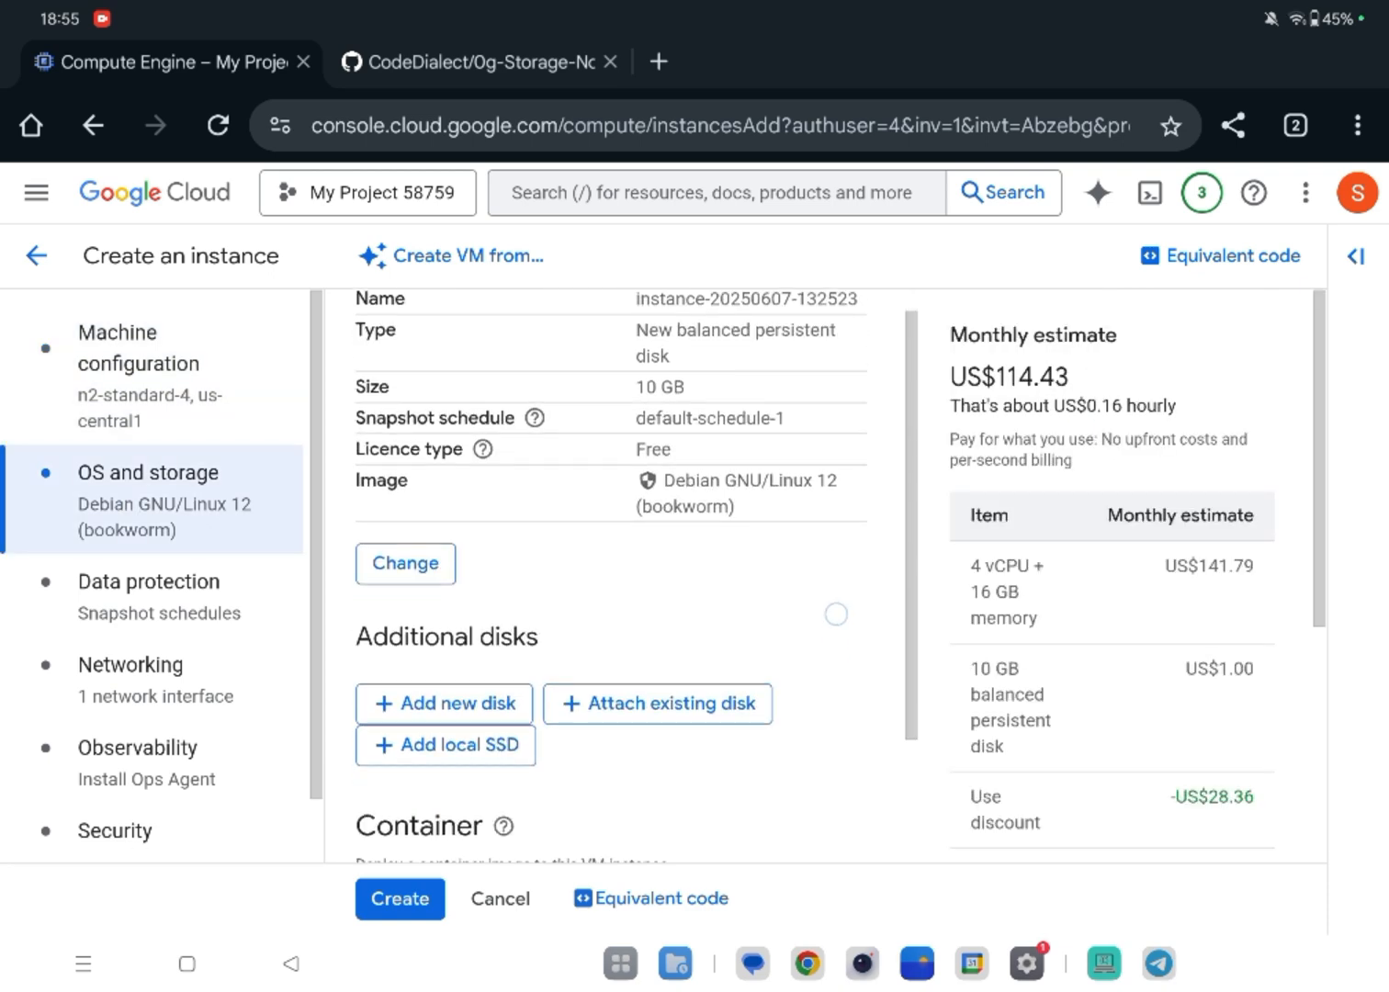
# Choose Ubuntu 24.10 Minimal as the boot disk image.
pyautogui.click(405, 562)
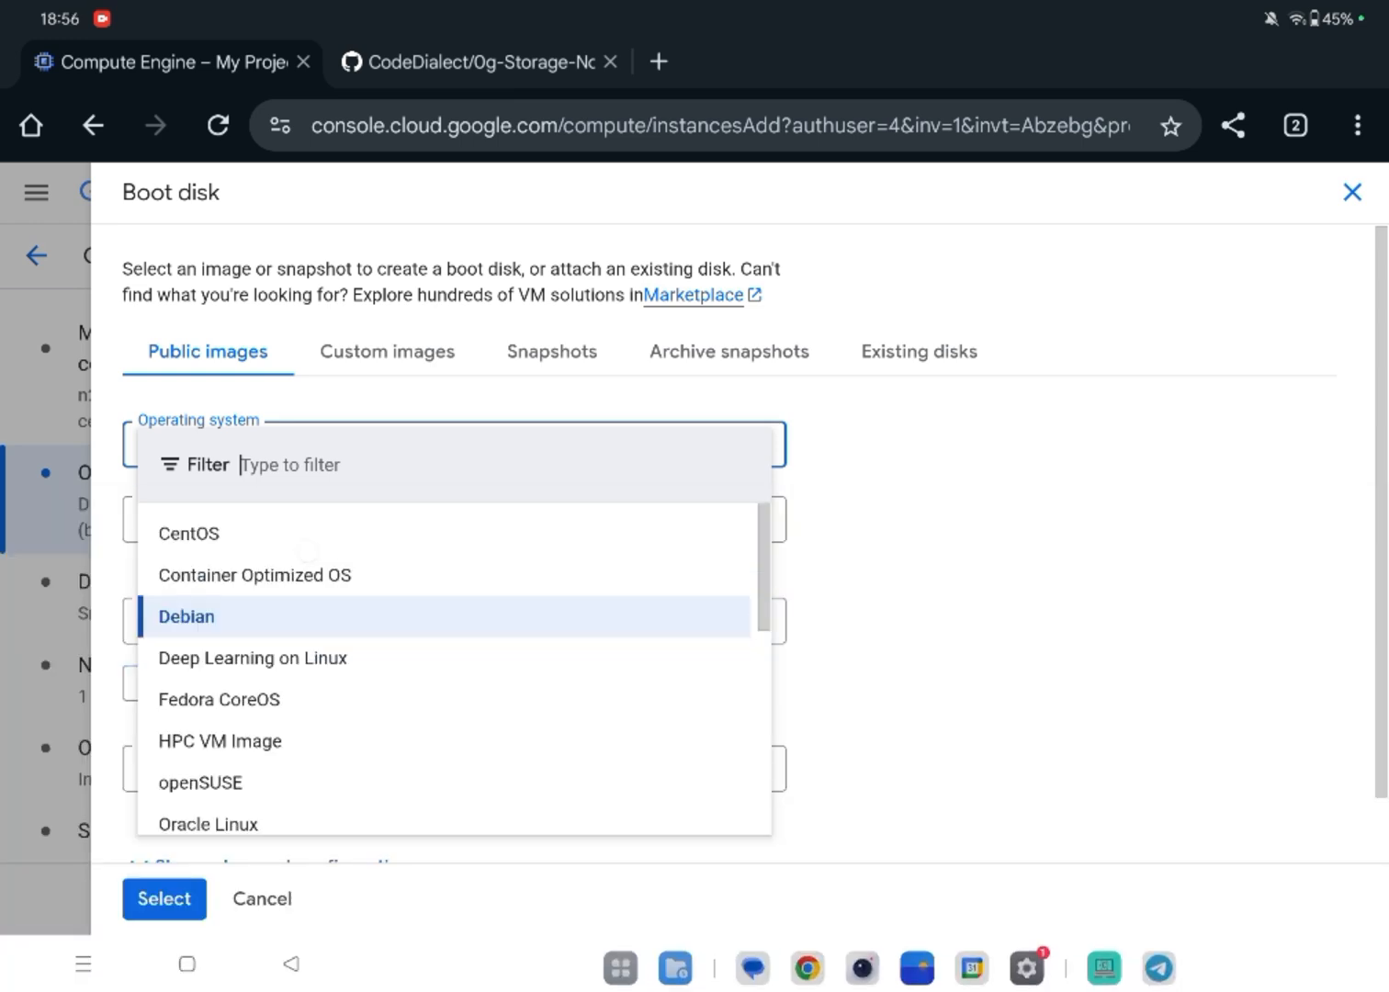
pyautogui.write('ubun')
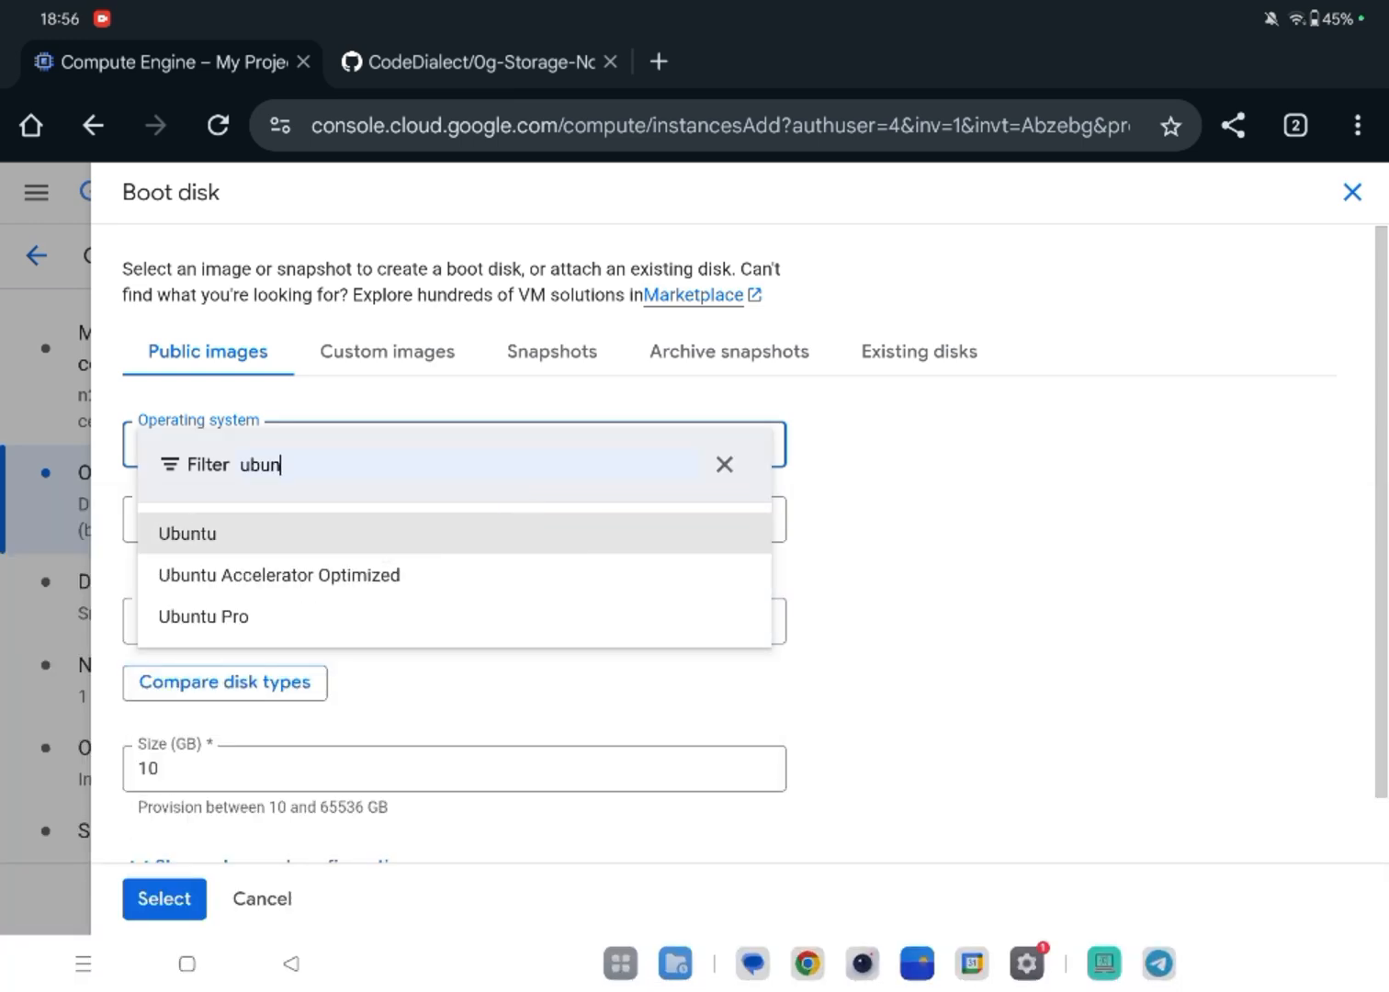
pyautogui.click(188, 533)
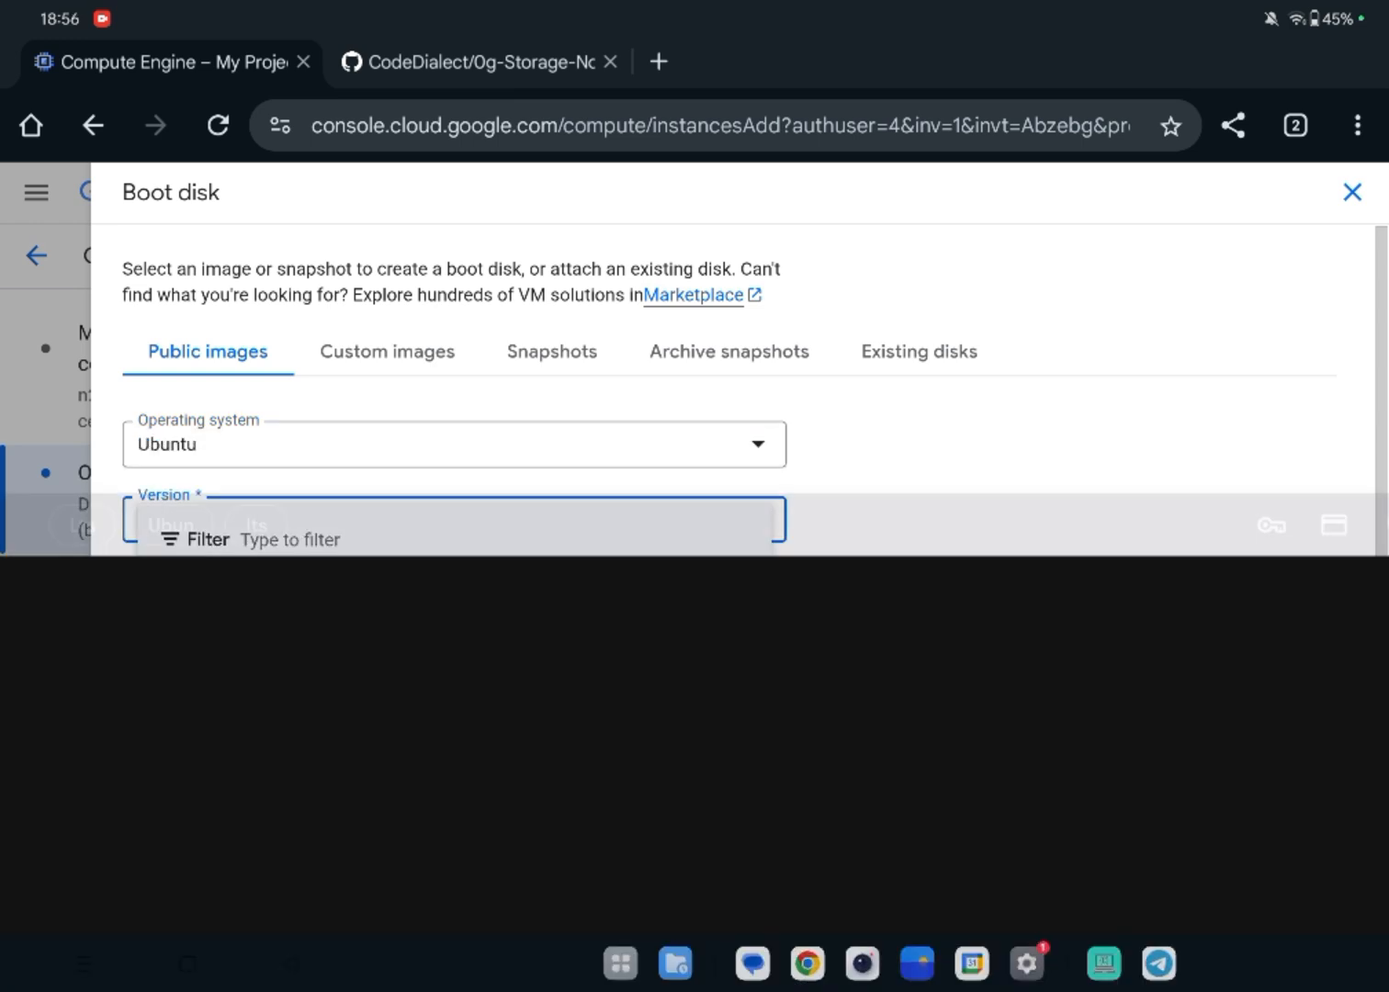
pyautogui.click(454, 518)
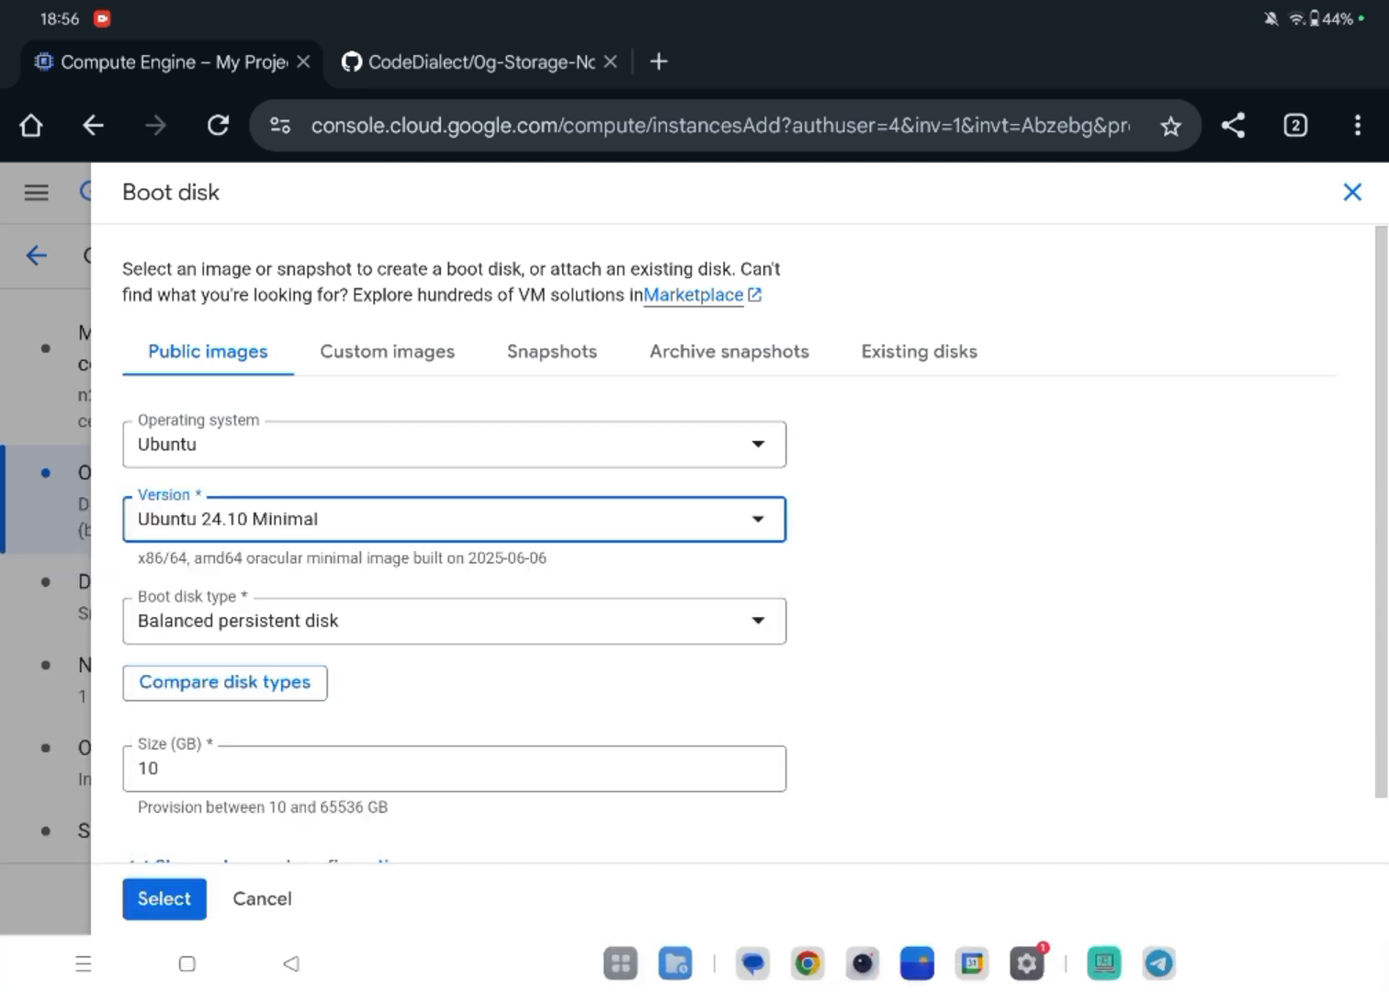
# Size the boot disk at 500 GB on a standard persistent disk and confirm it.
pyautogui.scroll(-3)
pyautogui.write('5')
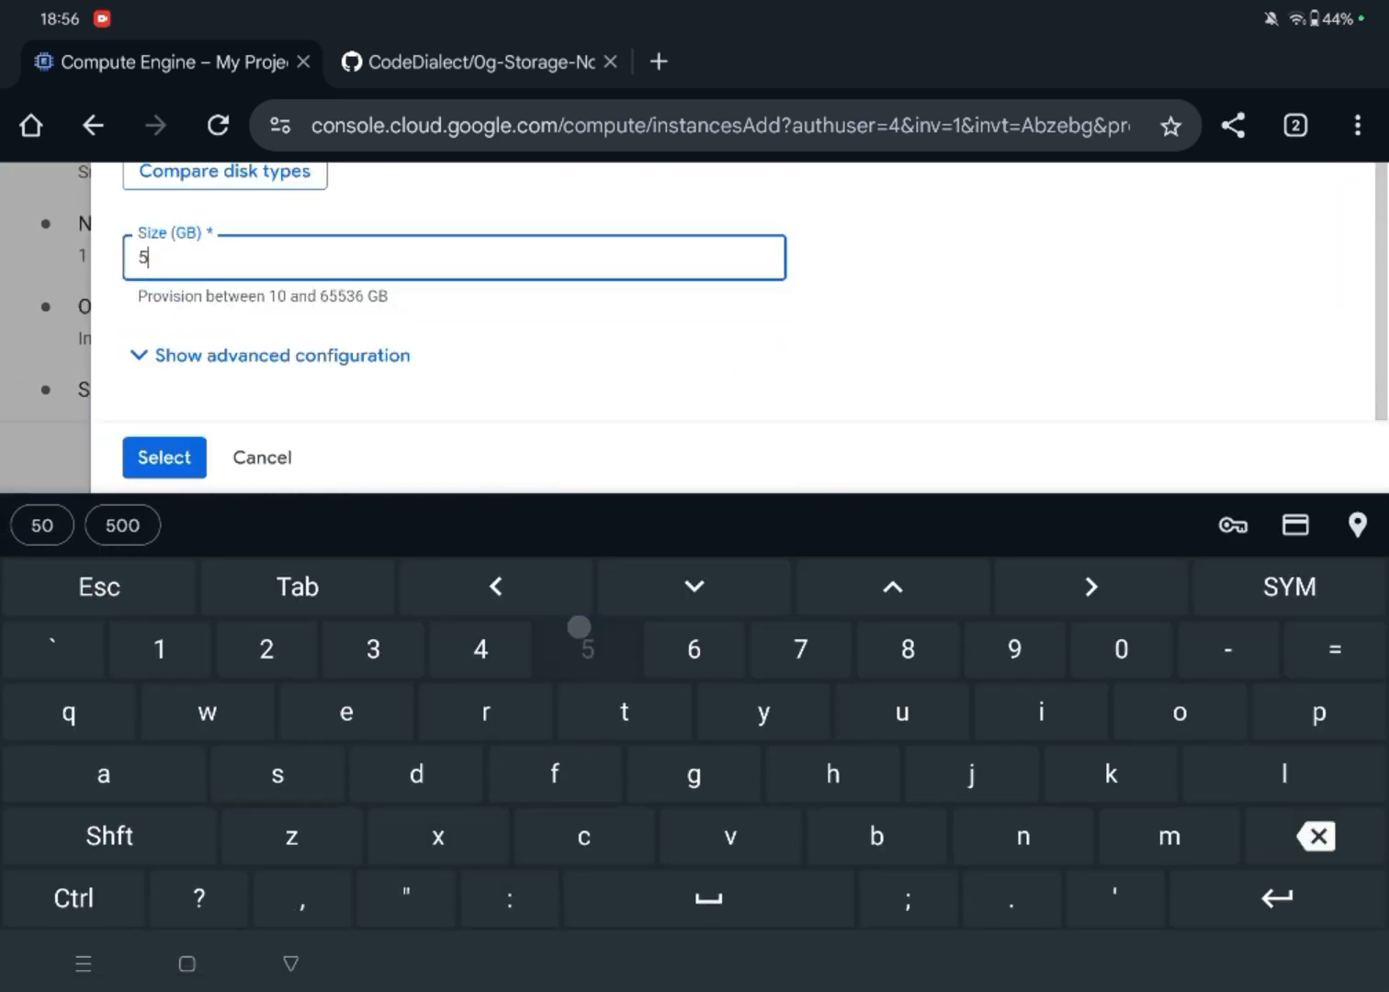
pyautogui.click(121, 525)
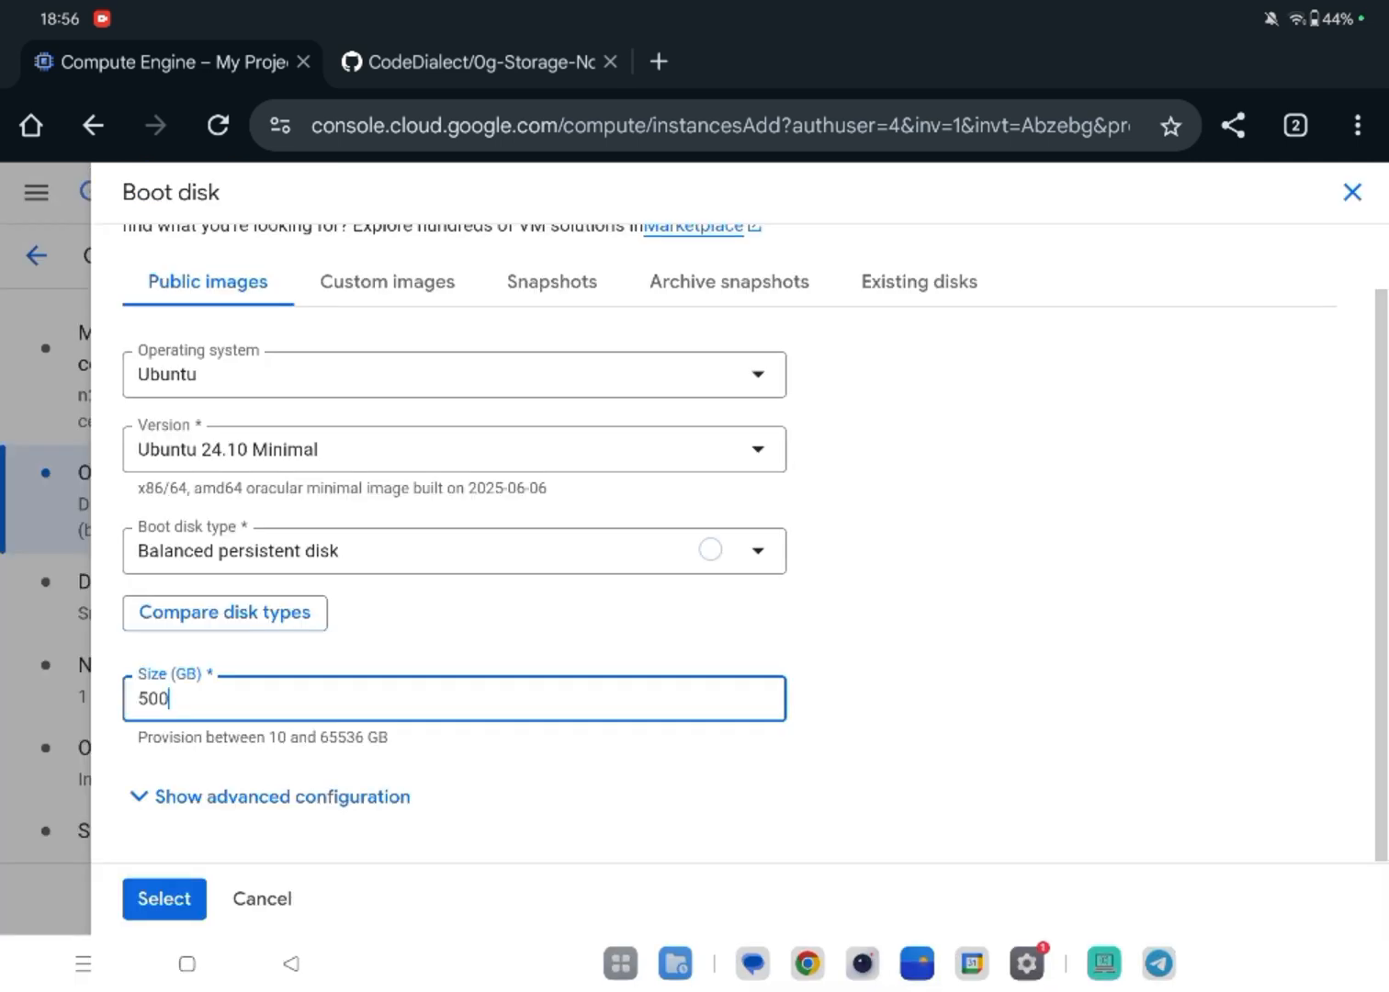
pyautogui.click(451, 551)
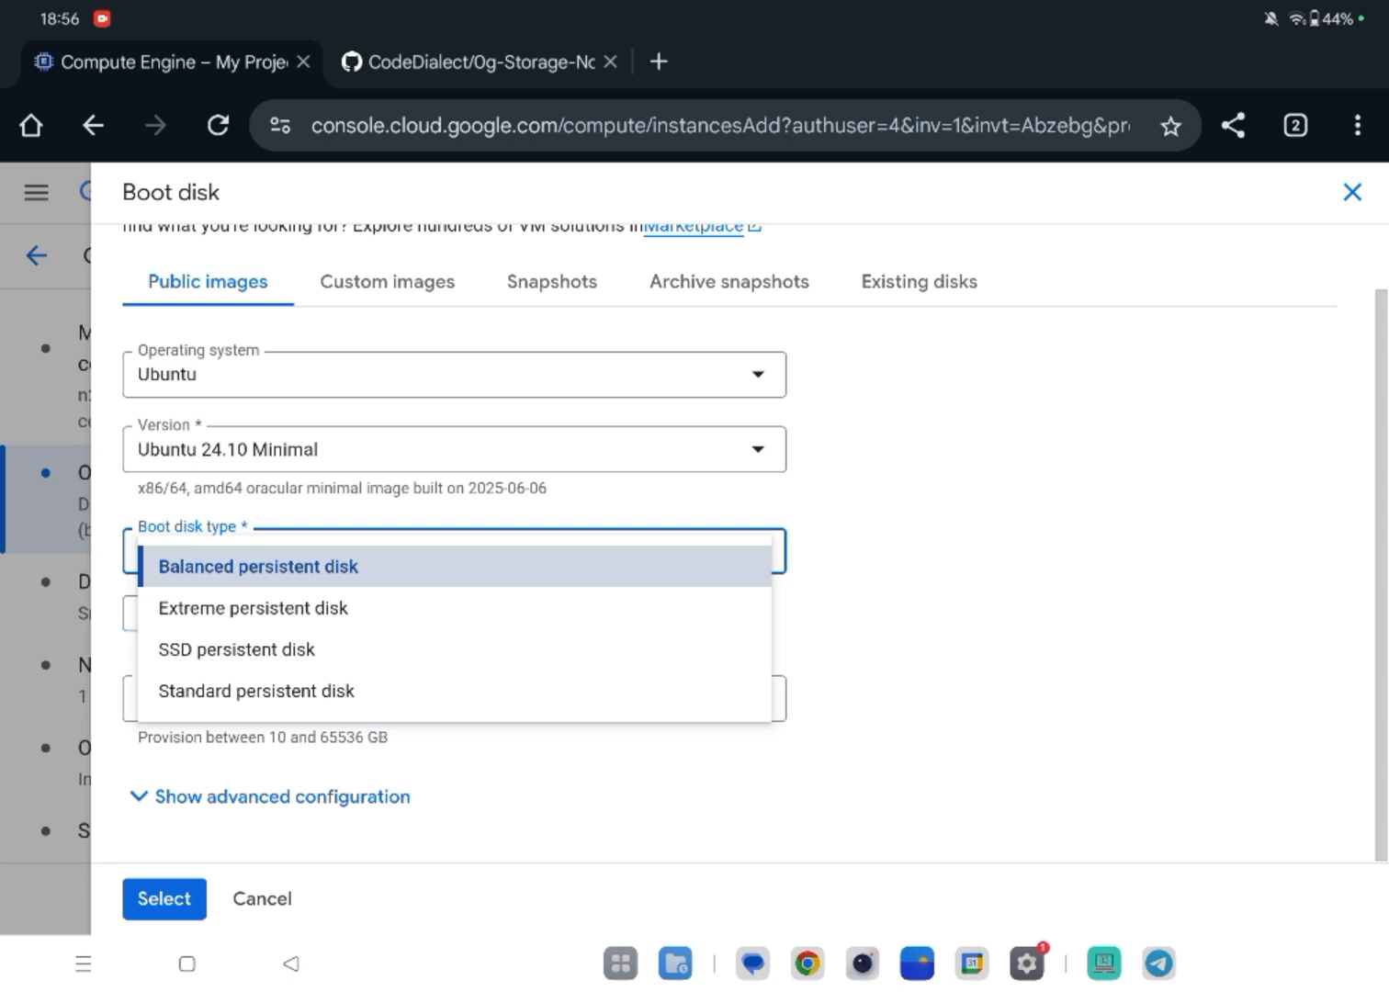
pyautogui.click(257, 691)
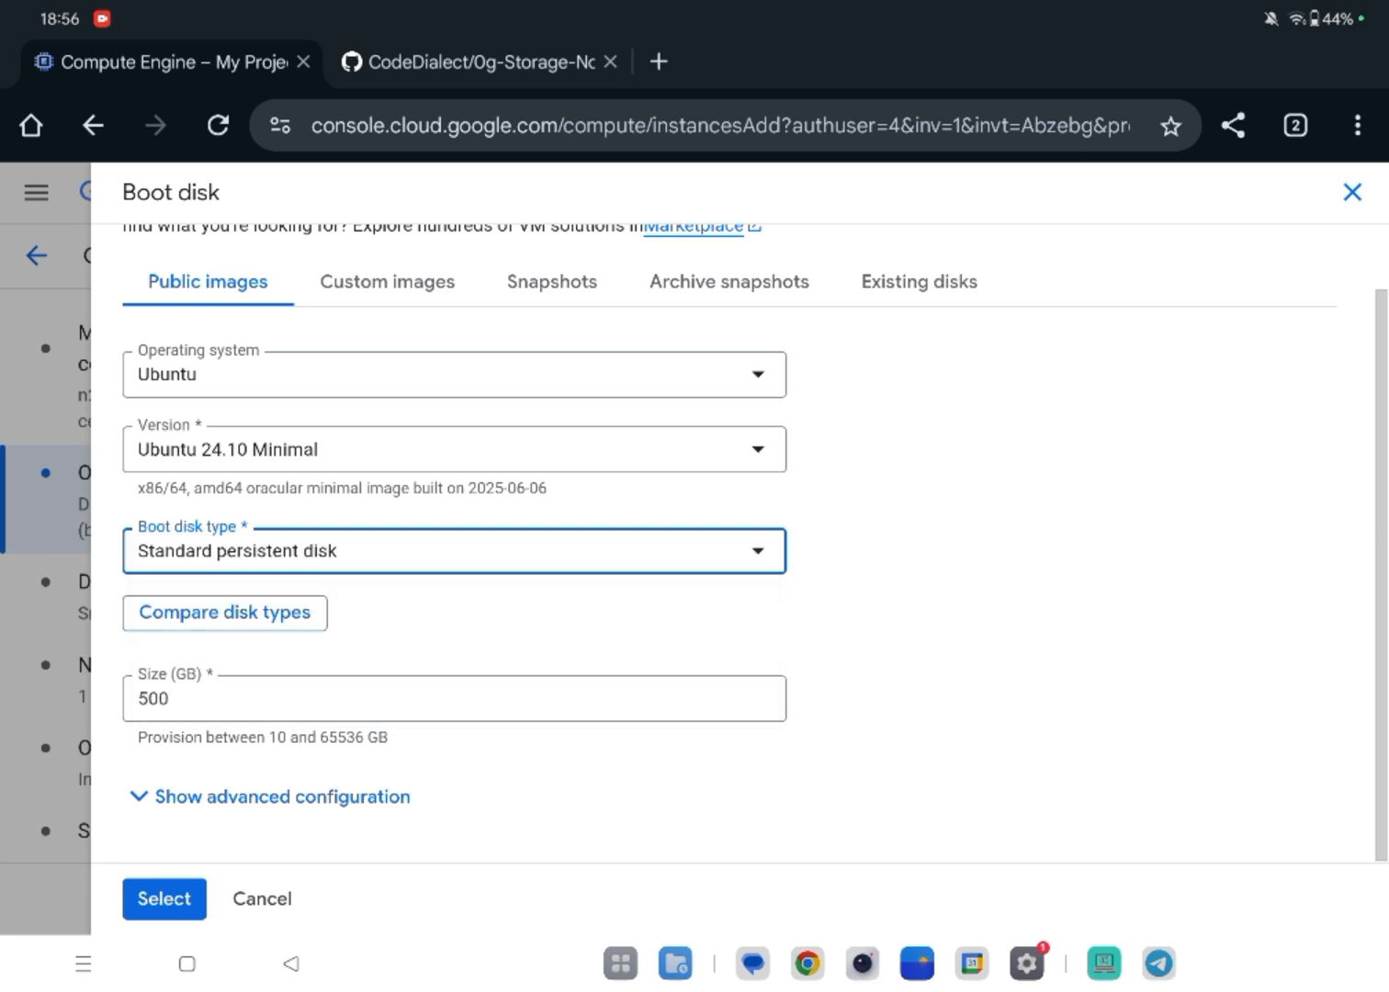
pyautogui.click(163, 898)
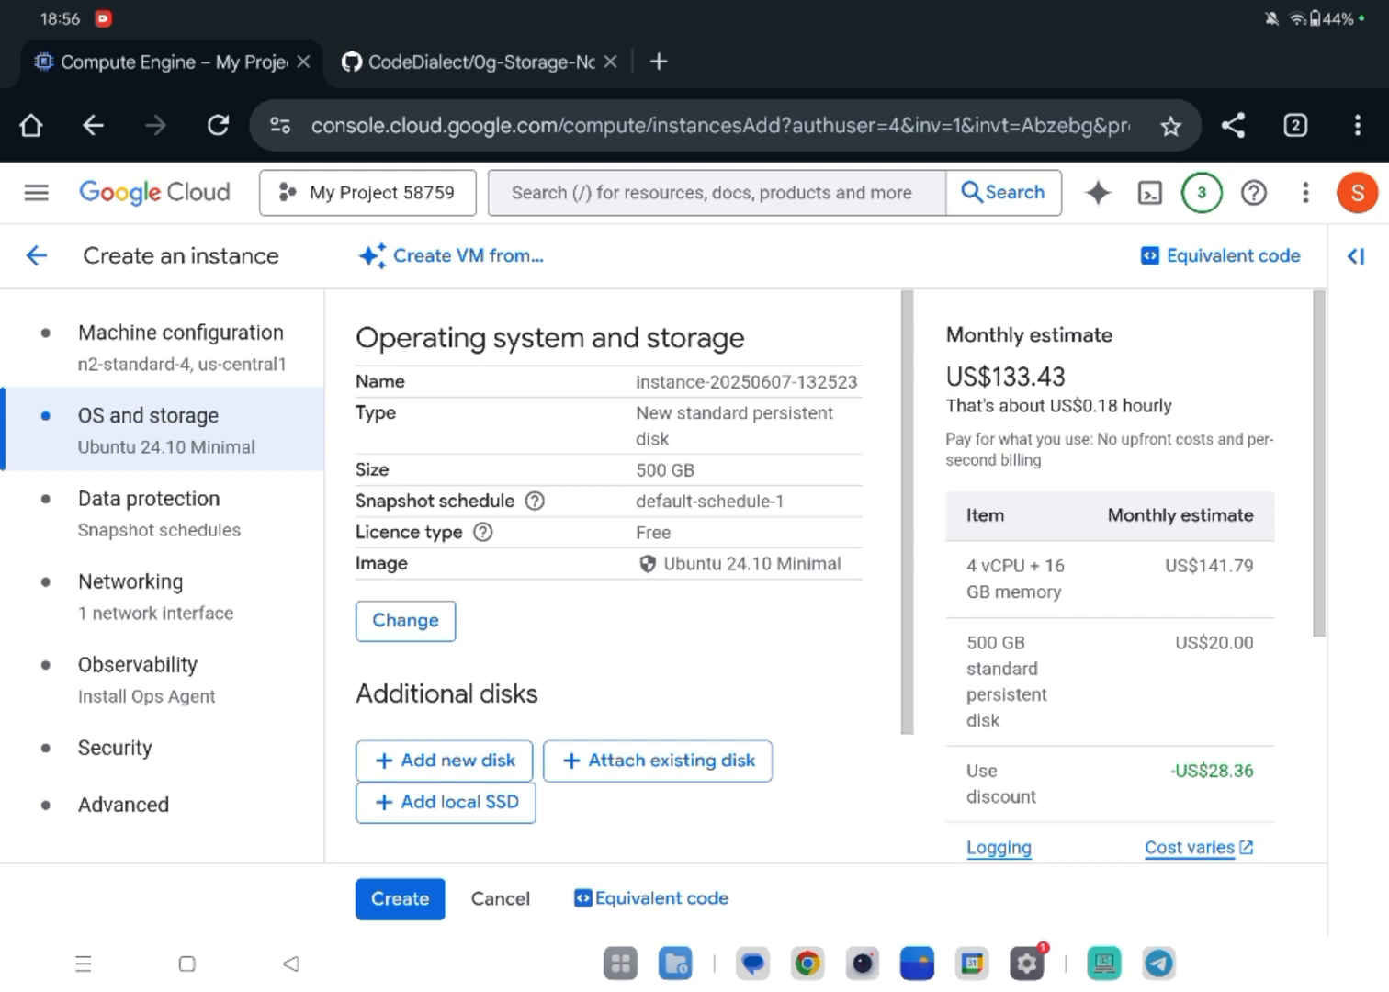
# Create the VM and start an SSH-in-browser connection to it.
pyautogui.click(398, 899)
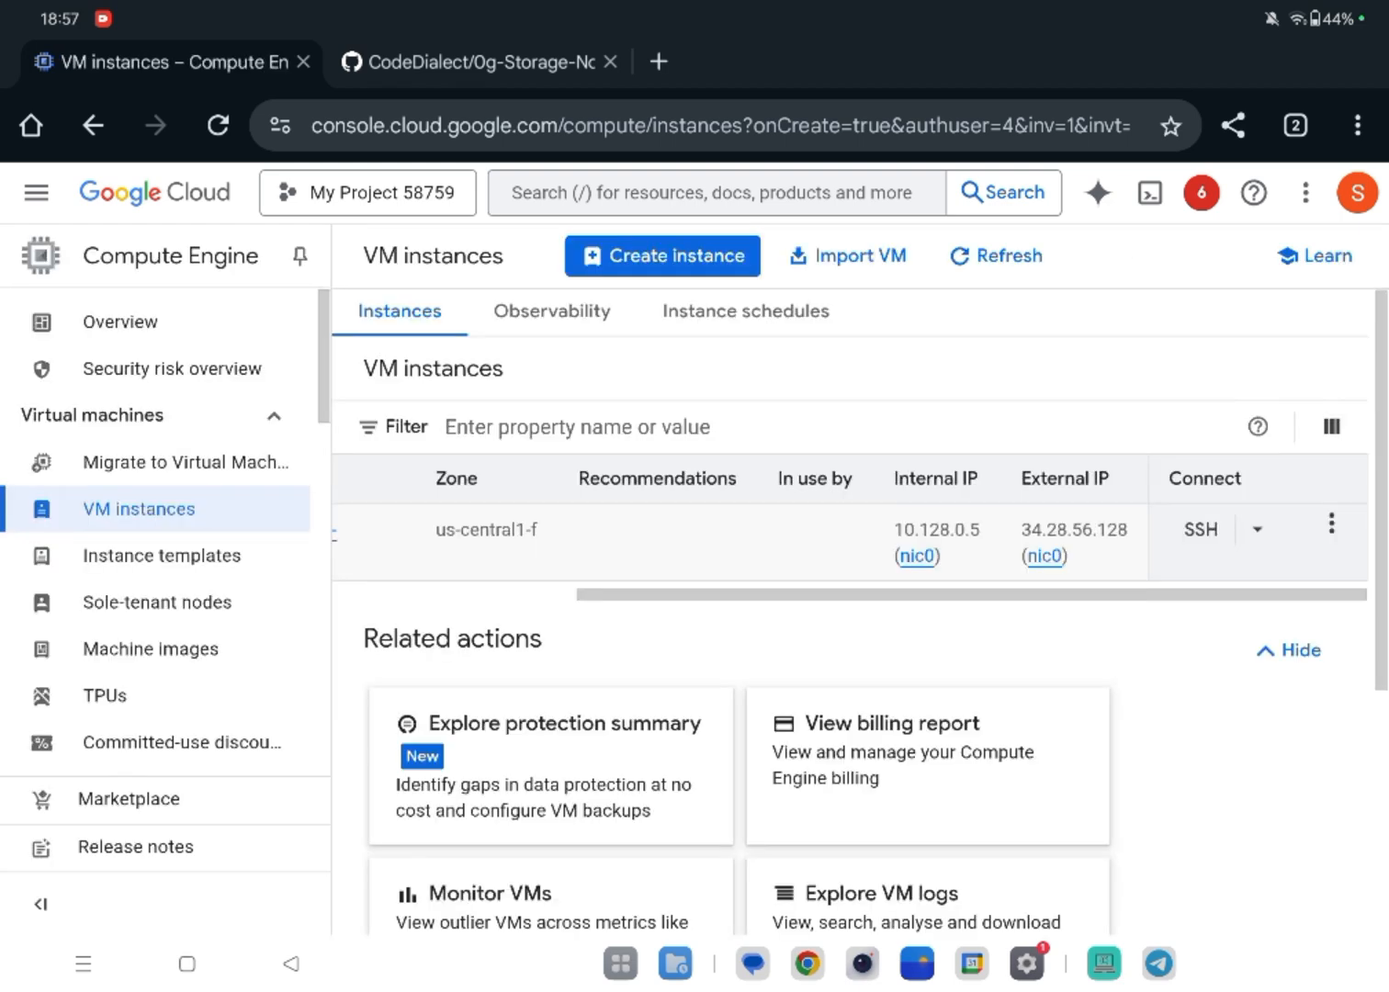
pyautogui.click(1199, 529)
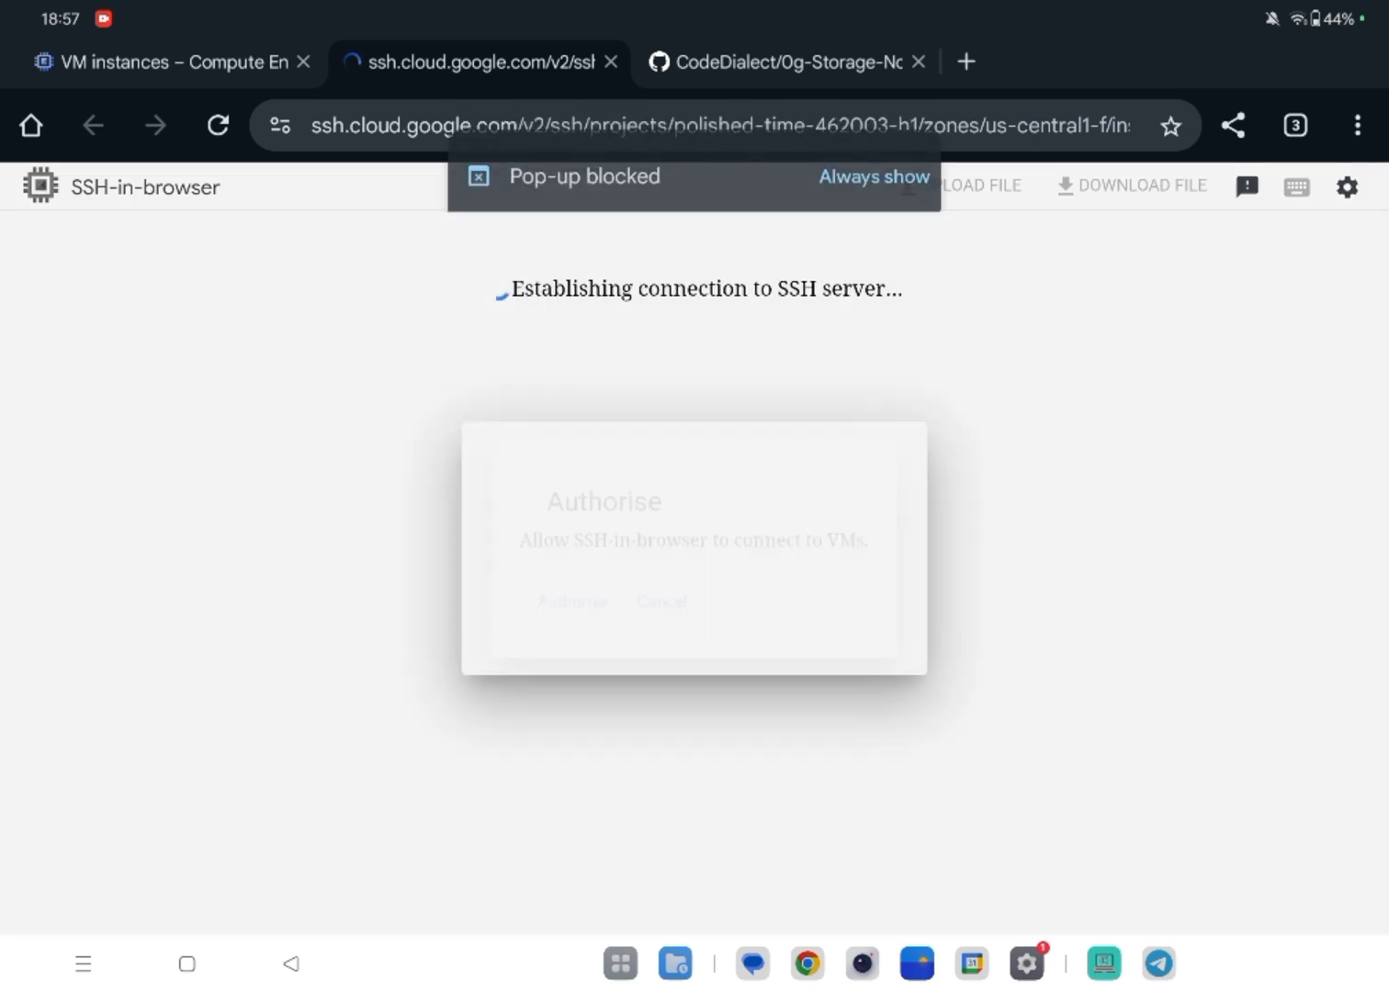
# Authorise the browser SSH connection to the new VM.
pyautogui.click(571, 602)
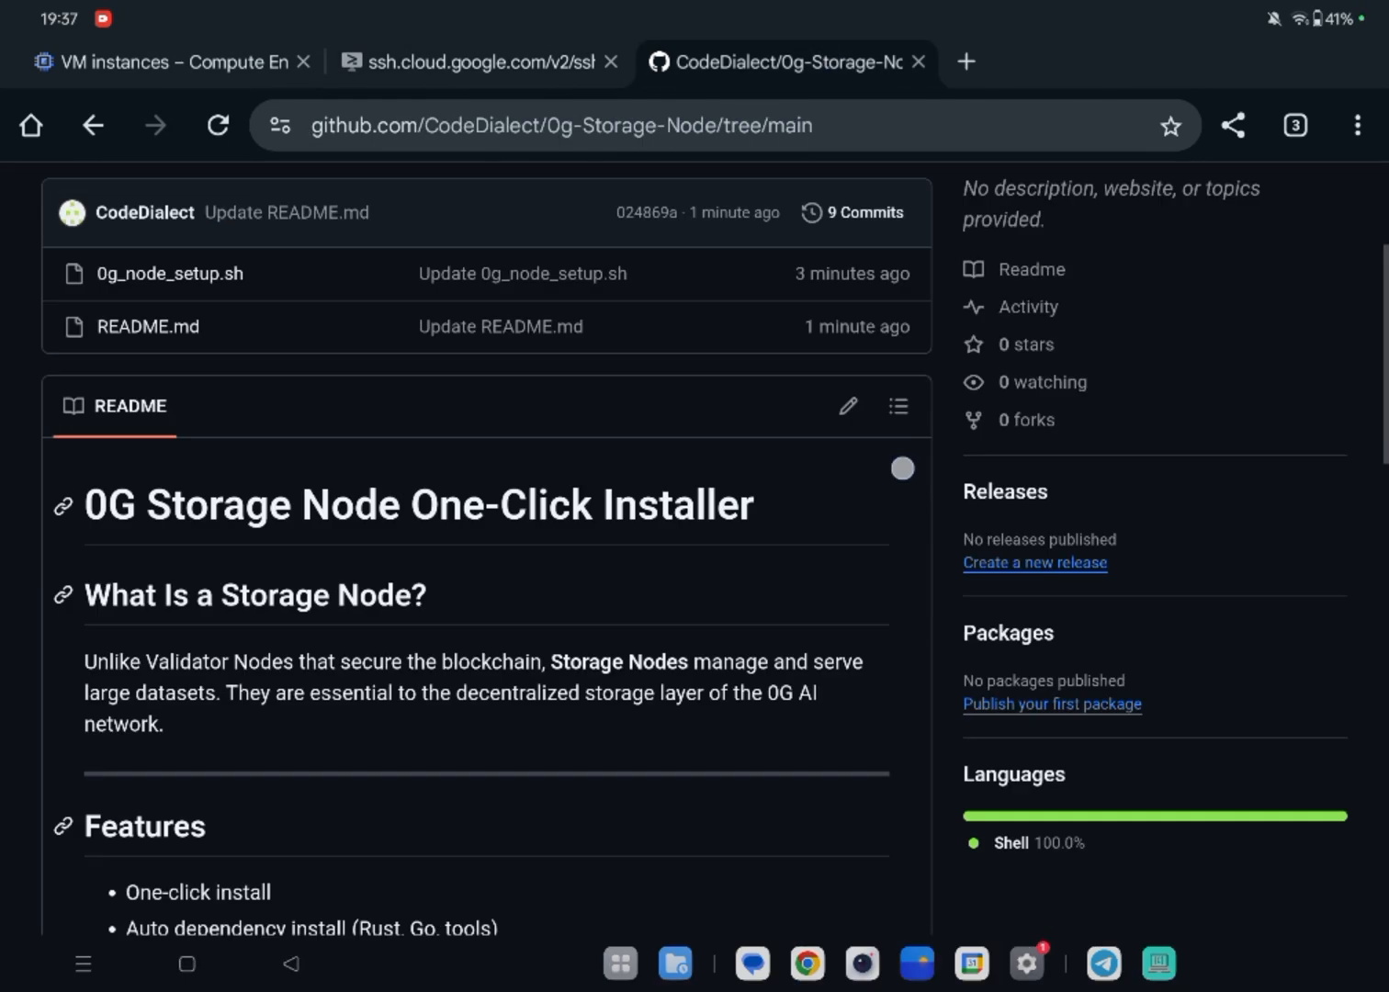
# Run the README's Install Dependencies command in the terminal, then paste the Quick Start install command.
pyautogui.scroll(-3)
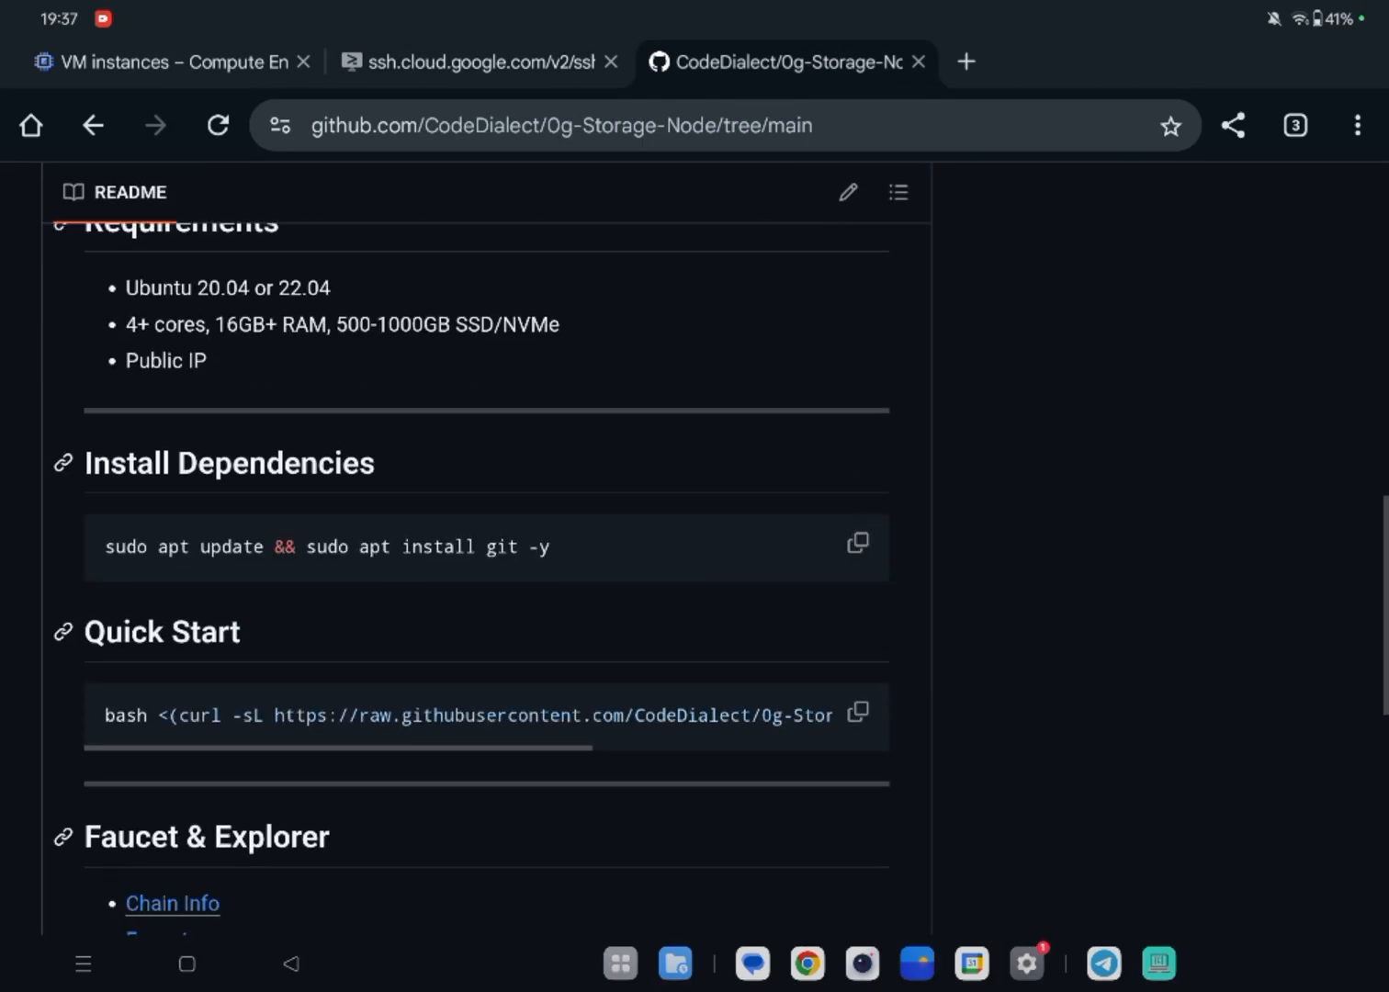
pyautogui.click(474, 63)
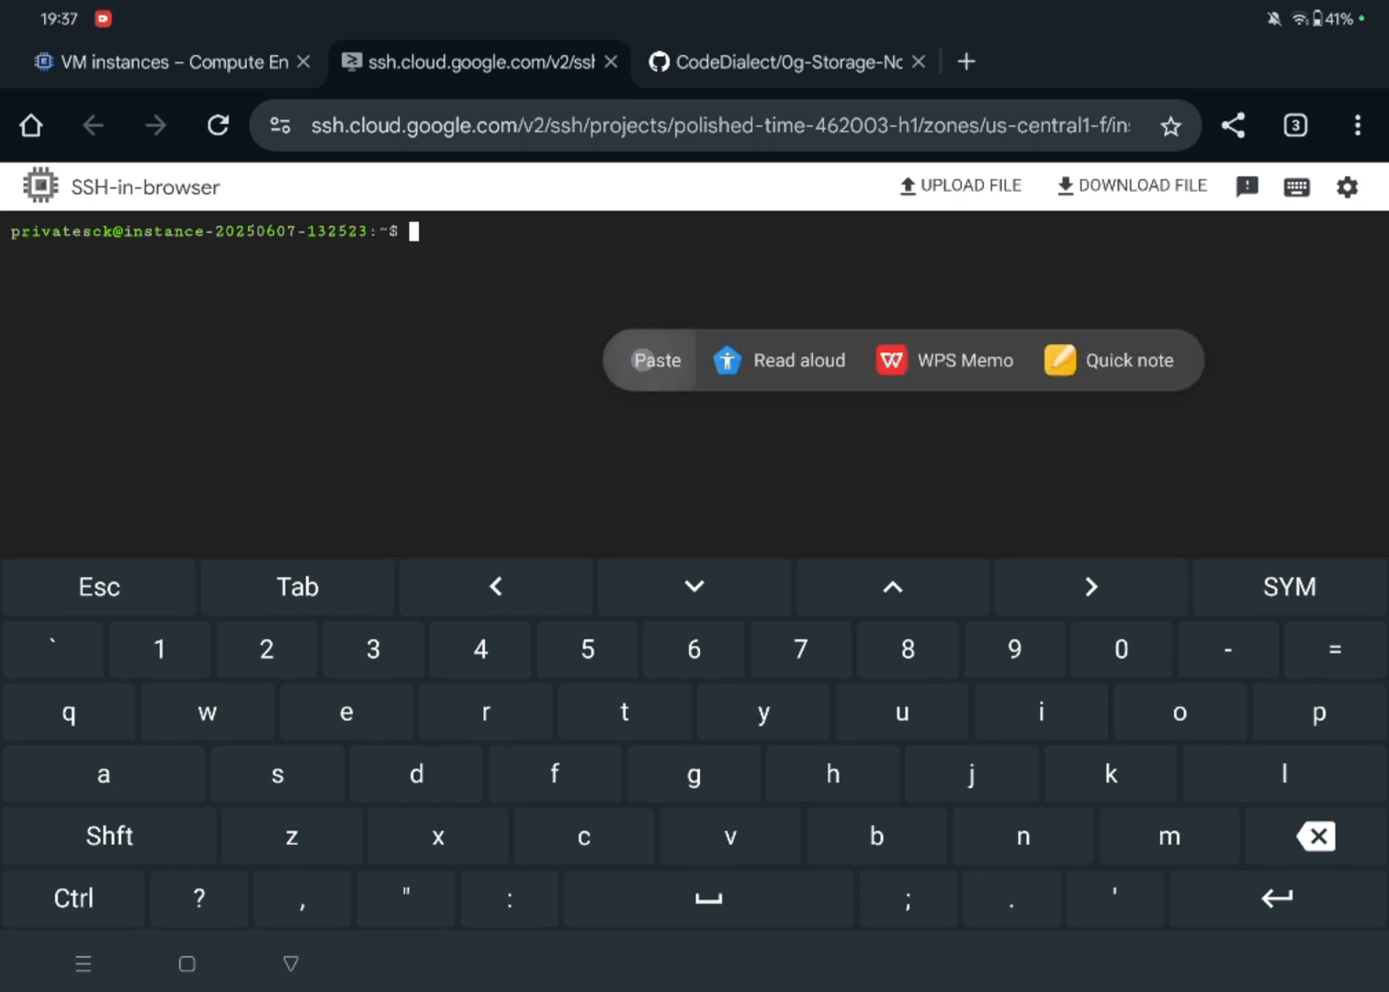
pyautogui.click(658, 360)
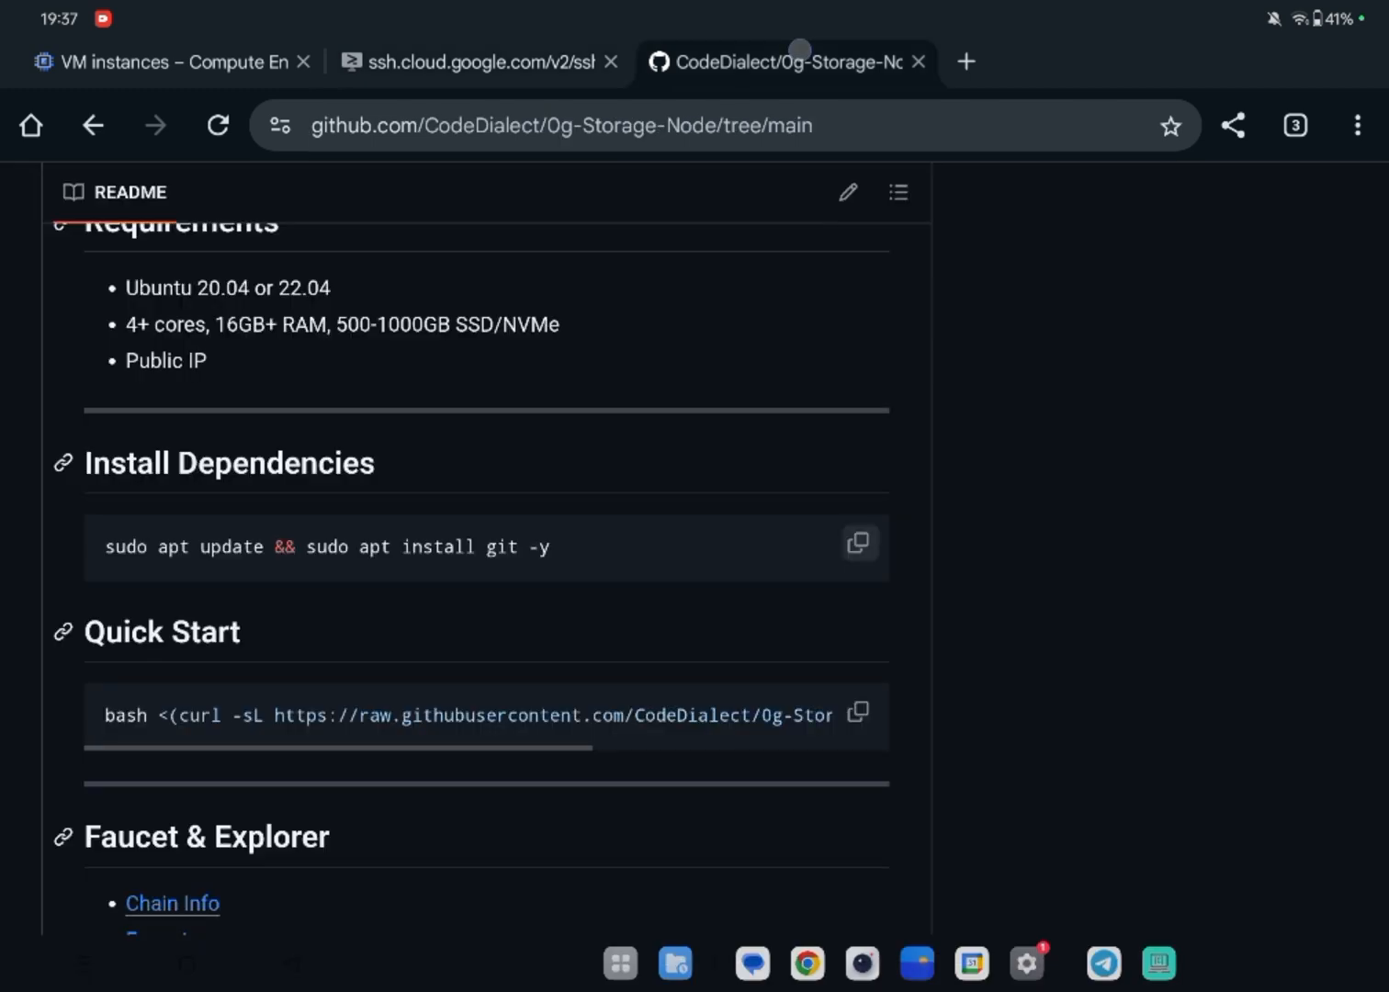
pyautogui.click(856, 714)
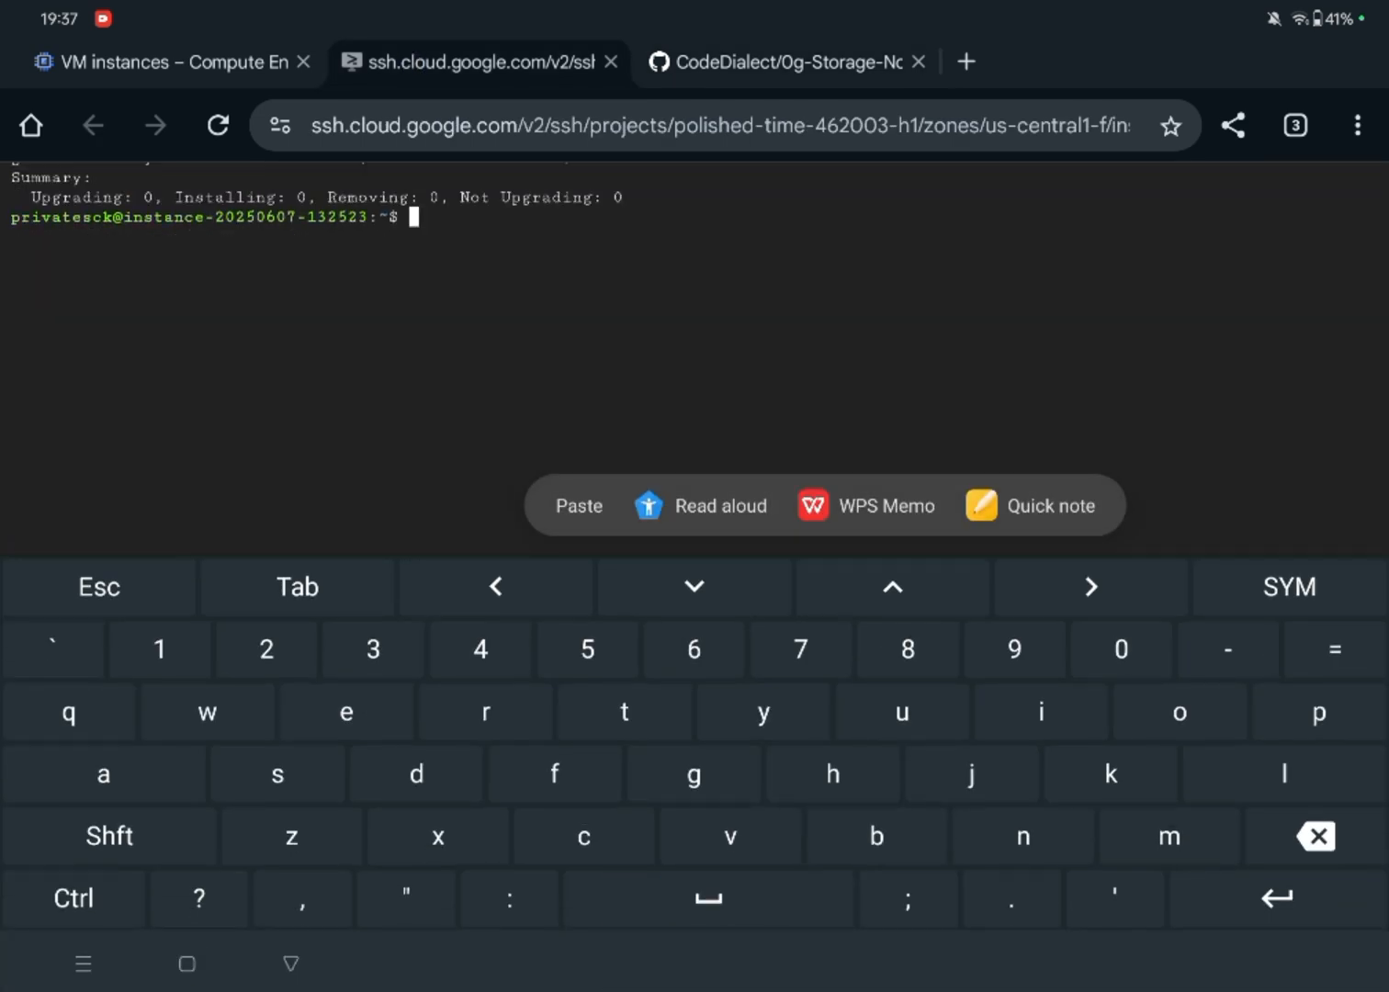
pyautogui.click(577, 506)
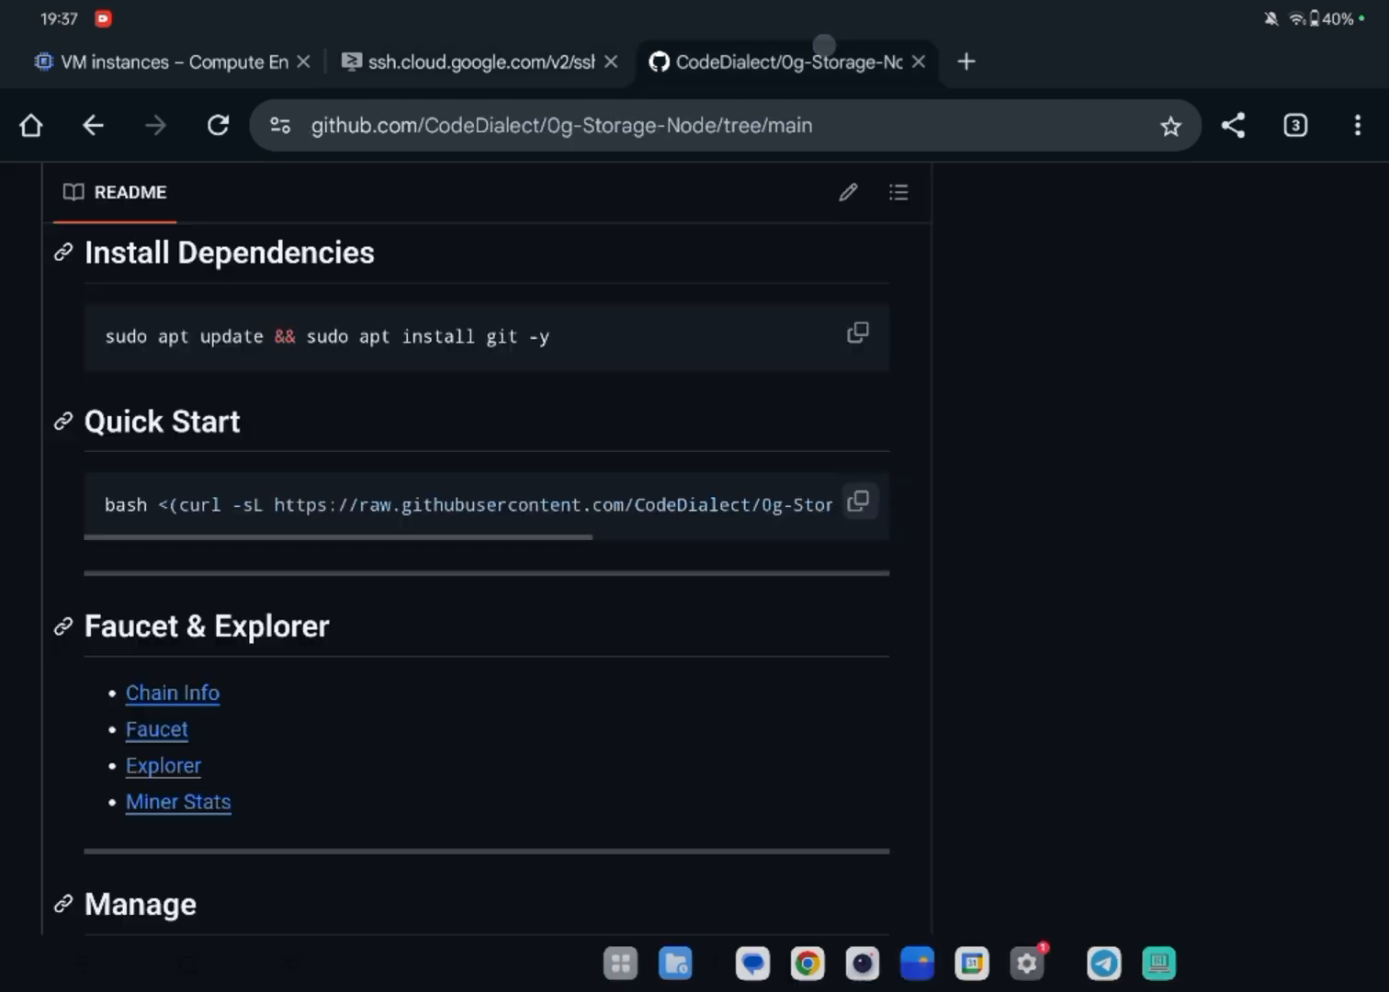
# Reload the README so Quick Start shows the git clone and setup script commands.
pyautogui.scroll(-3)
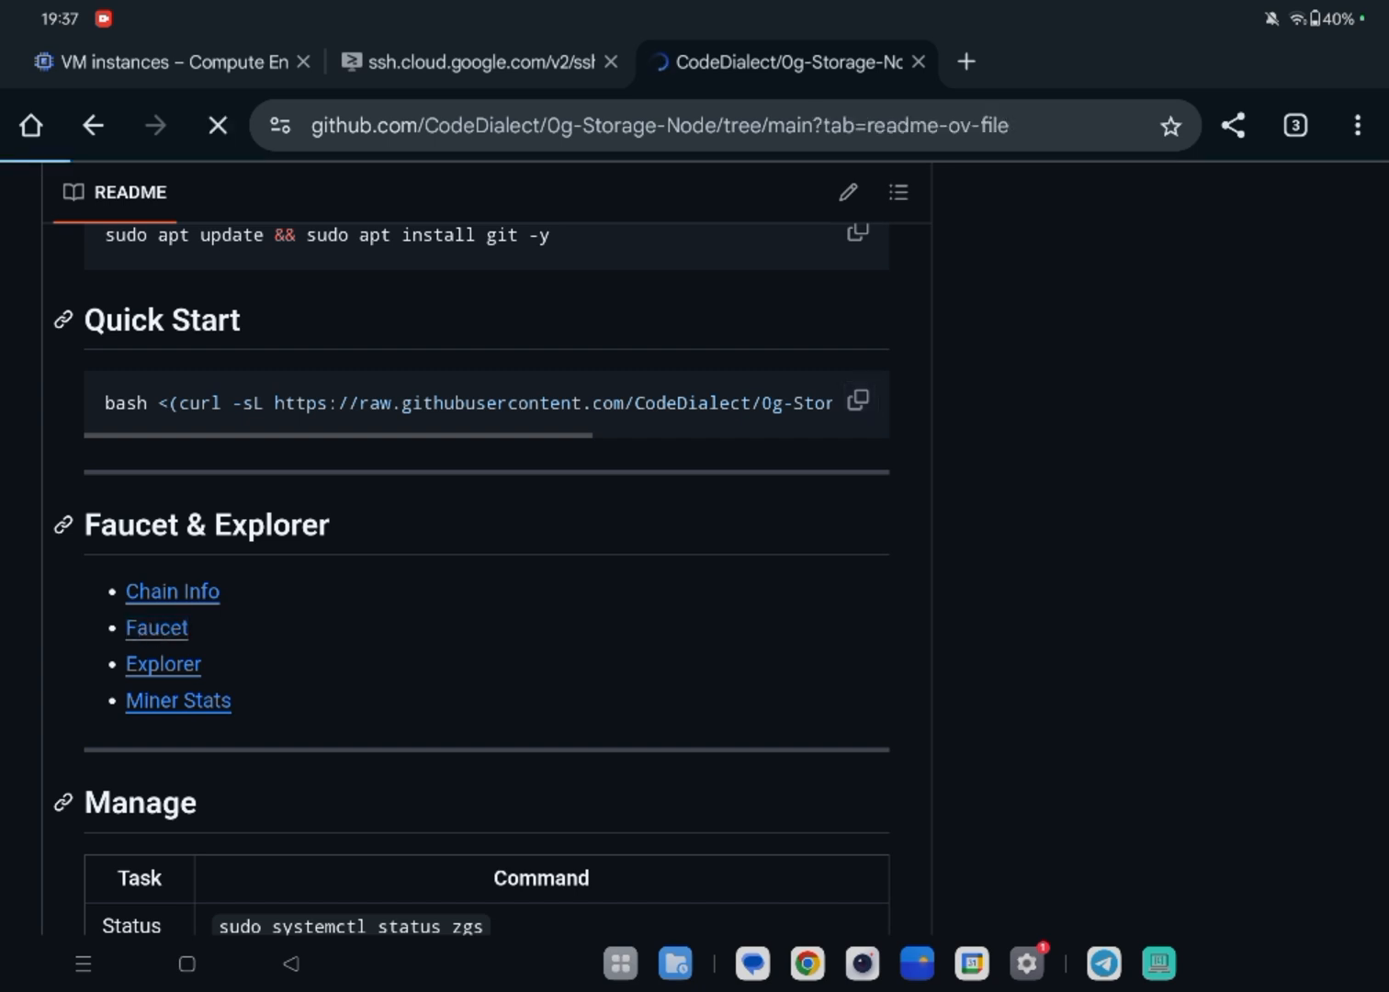
pyautogui.click(154, 628)
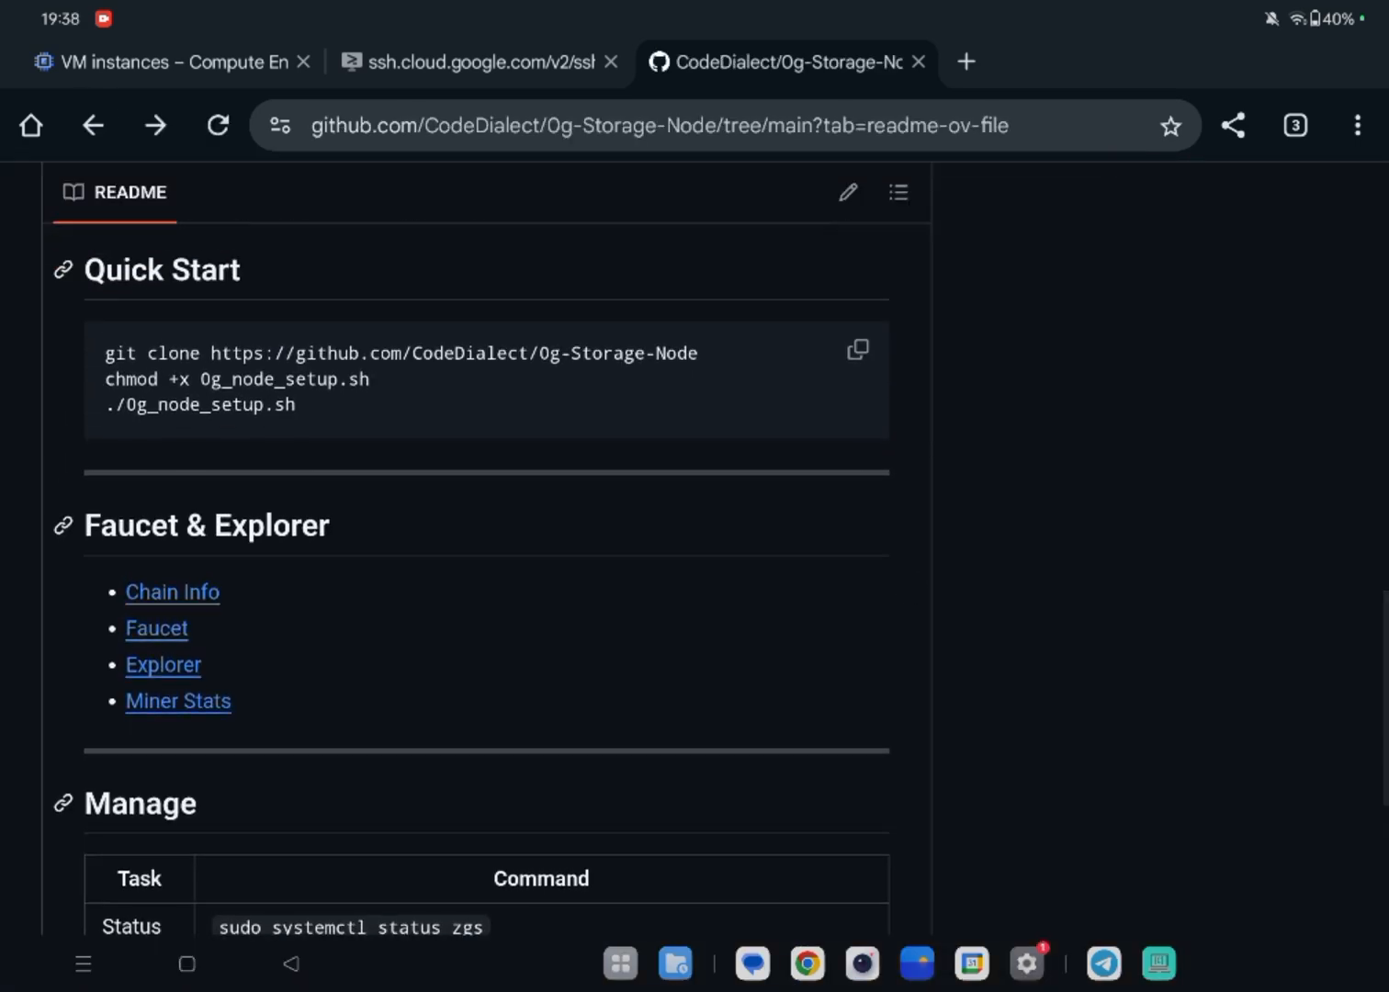
# Paste the wallet private key at the installer prompt and answer n to a custom RPC URL.
pyautogui.click(919, 63)
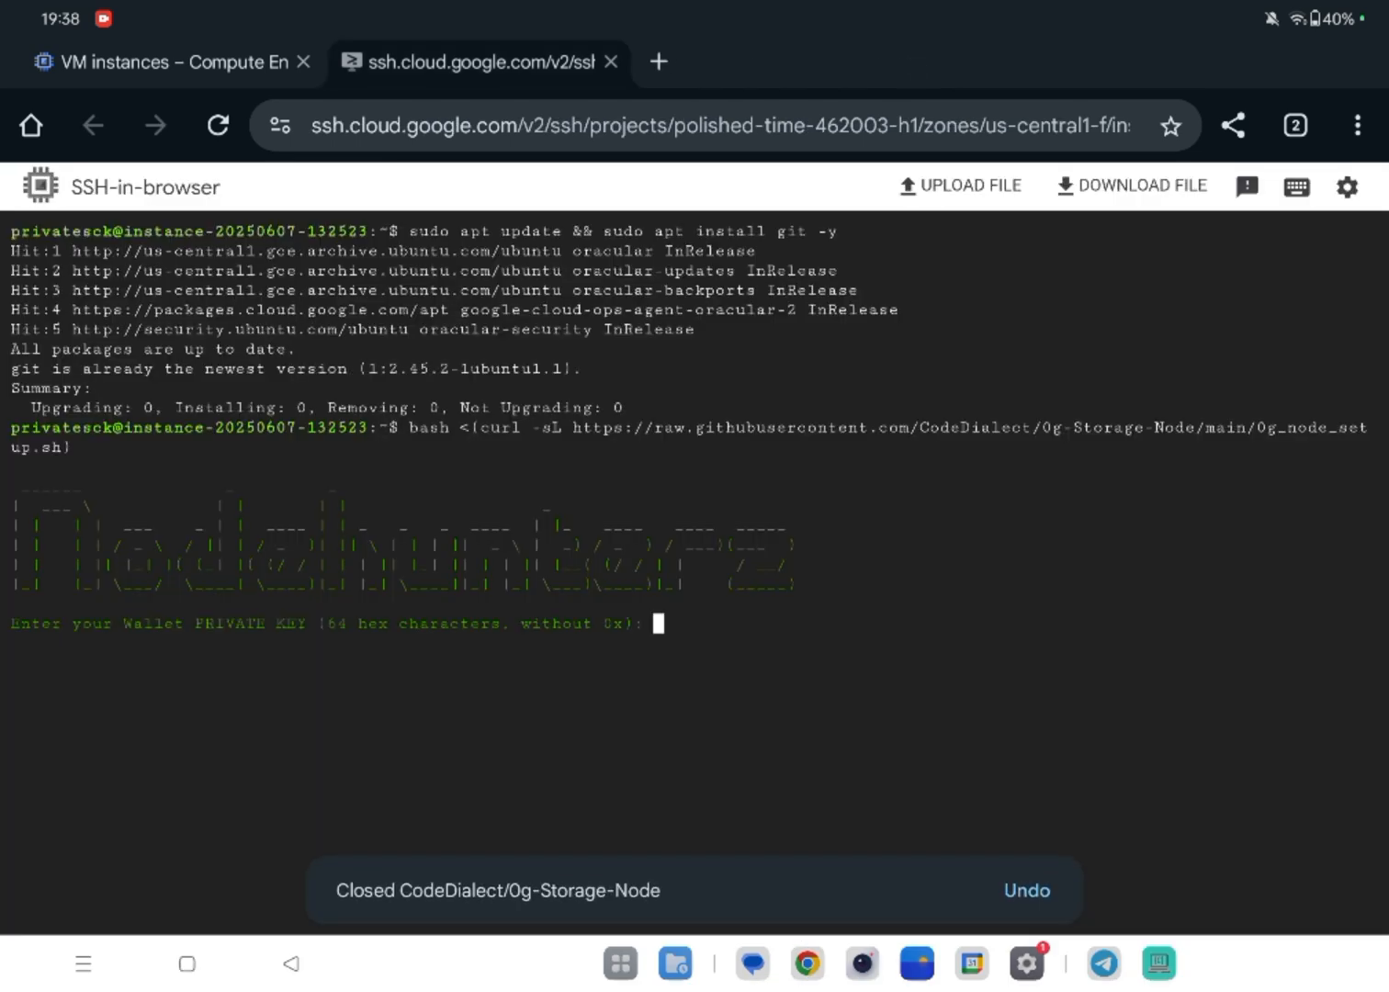
pyautogui.click(1024, 889)
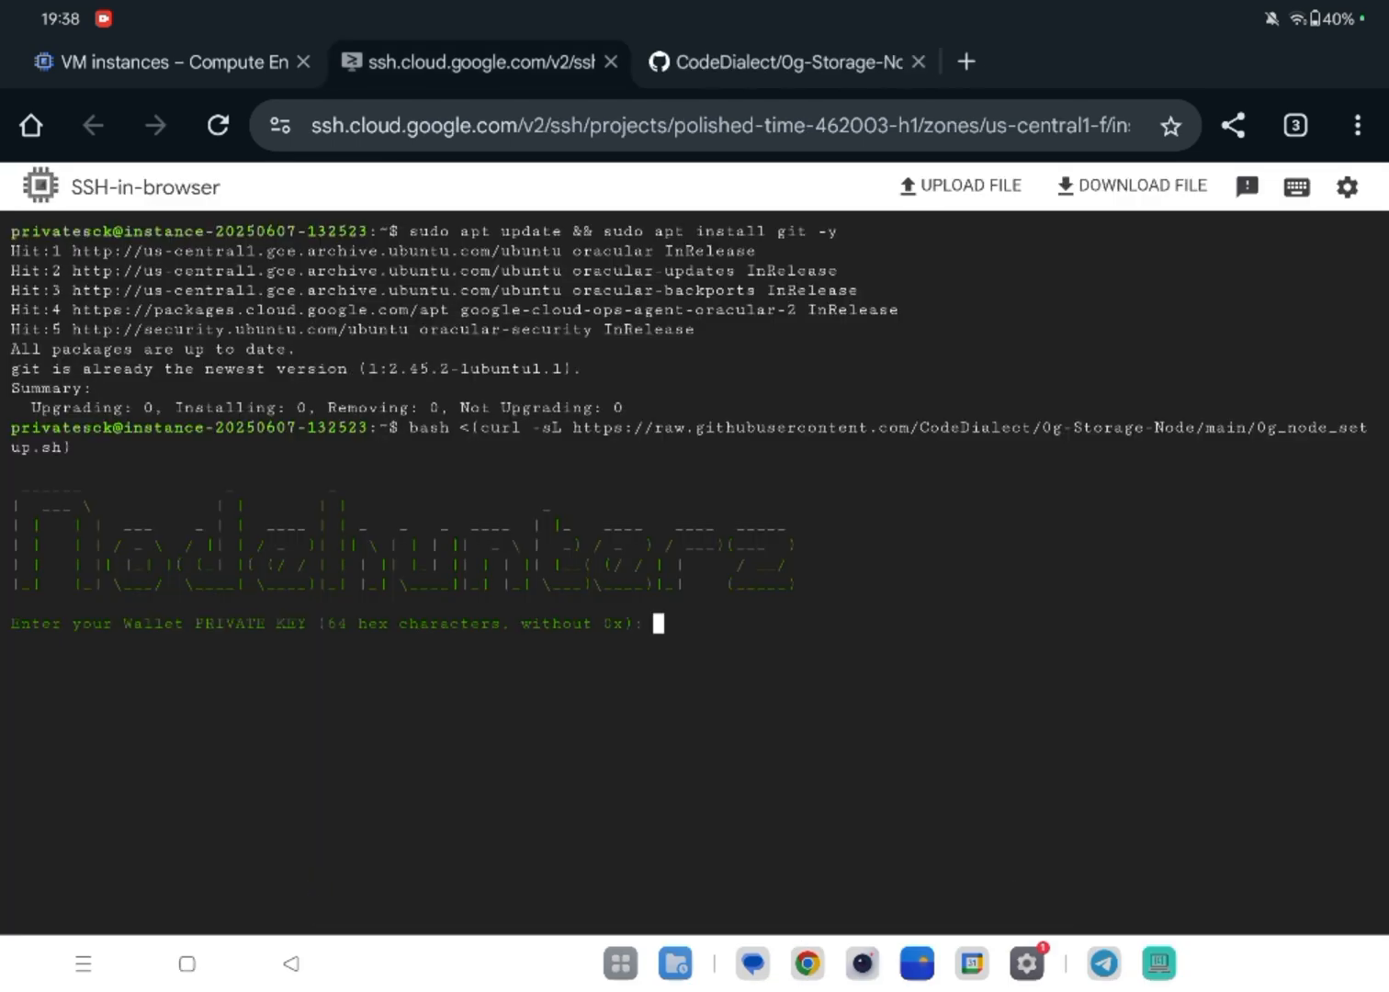
pyautogui.click(656, 623)
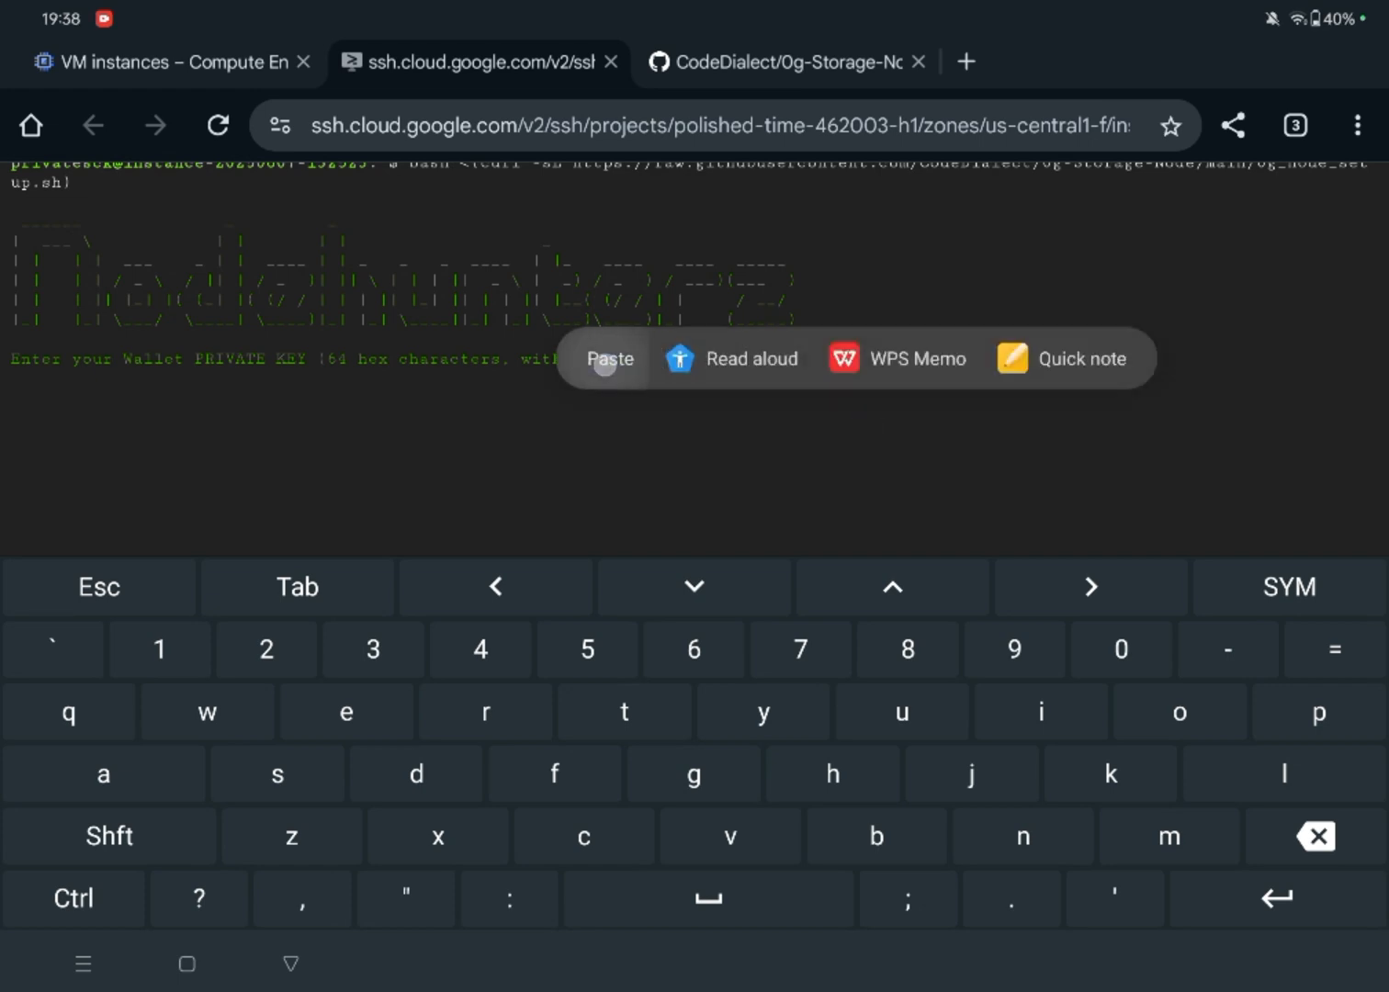
pyautogui.click(610, 358)
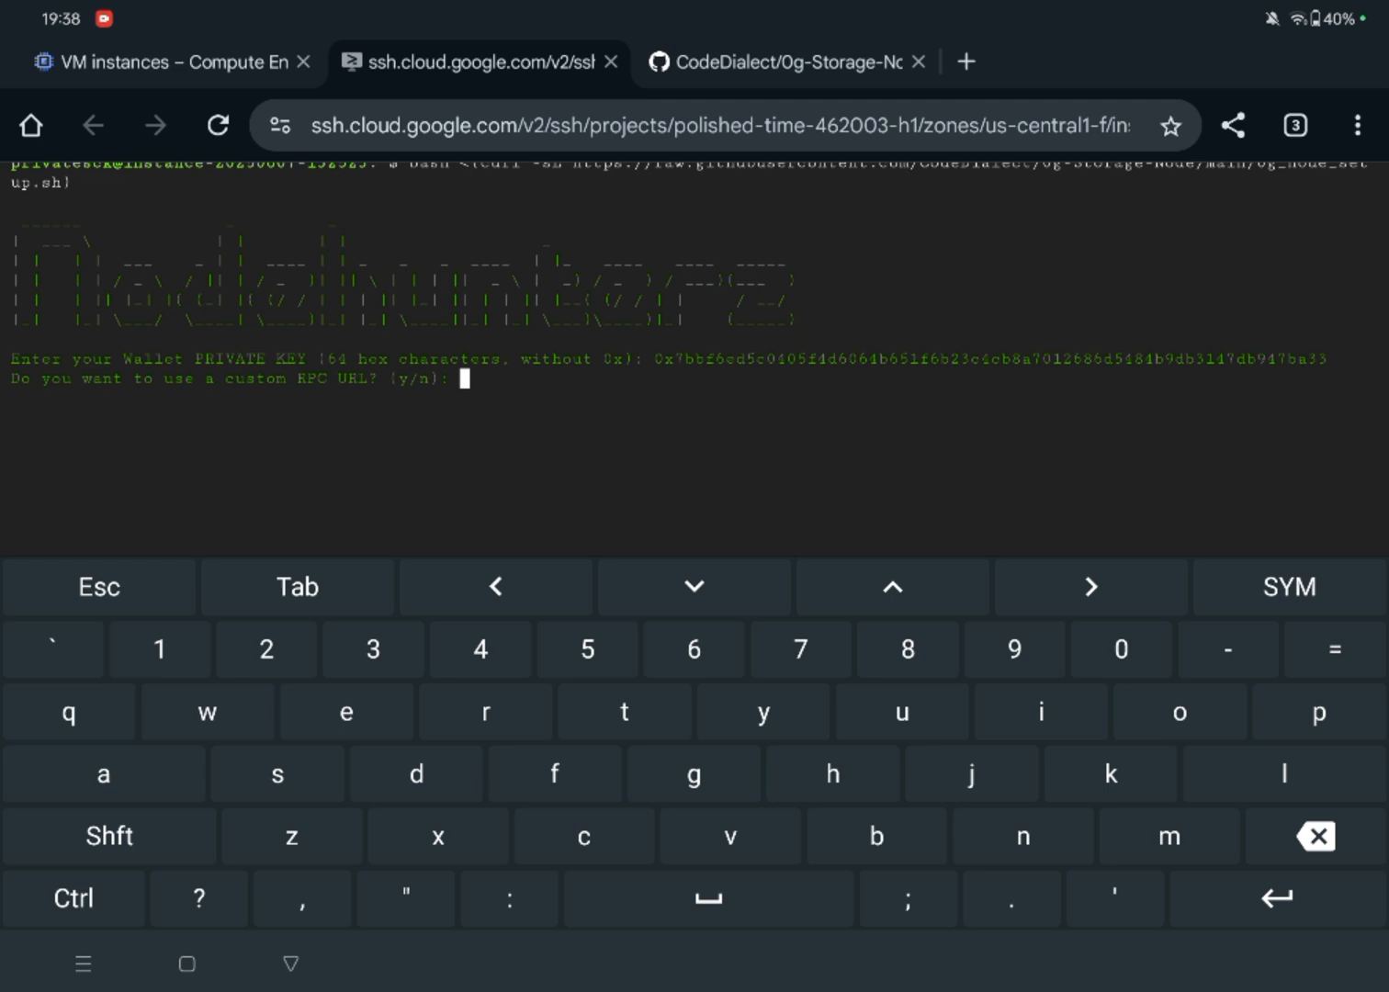
pyautogui.write('n')
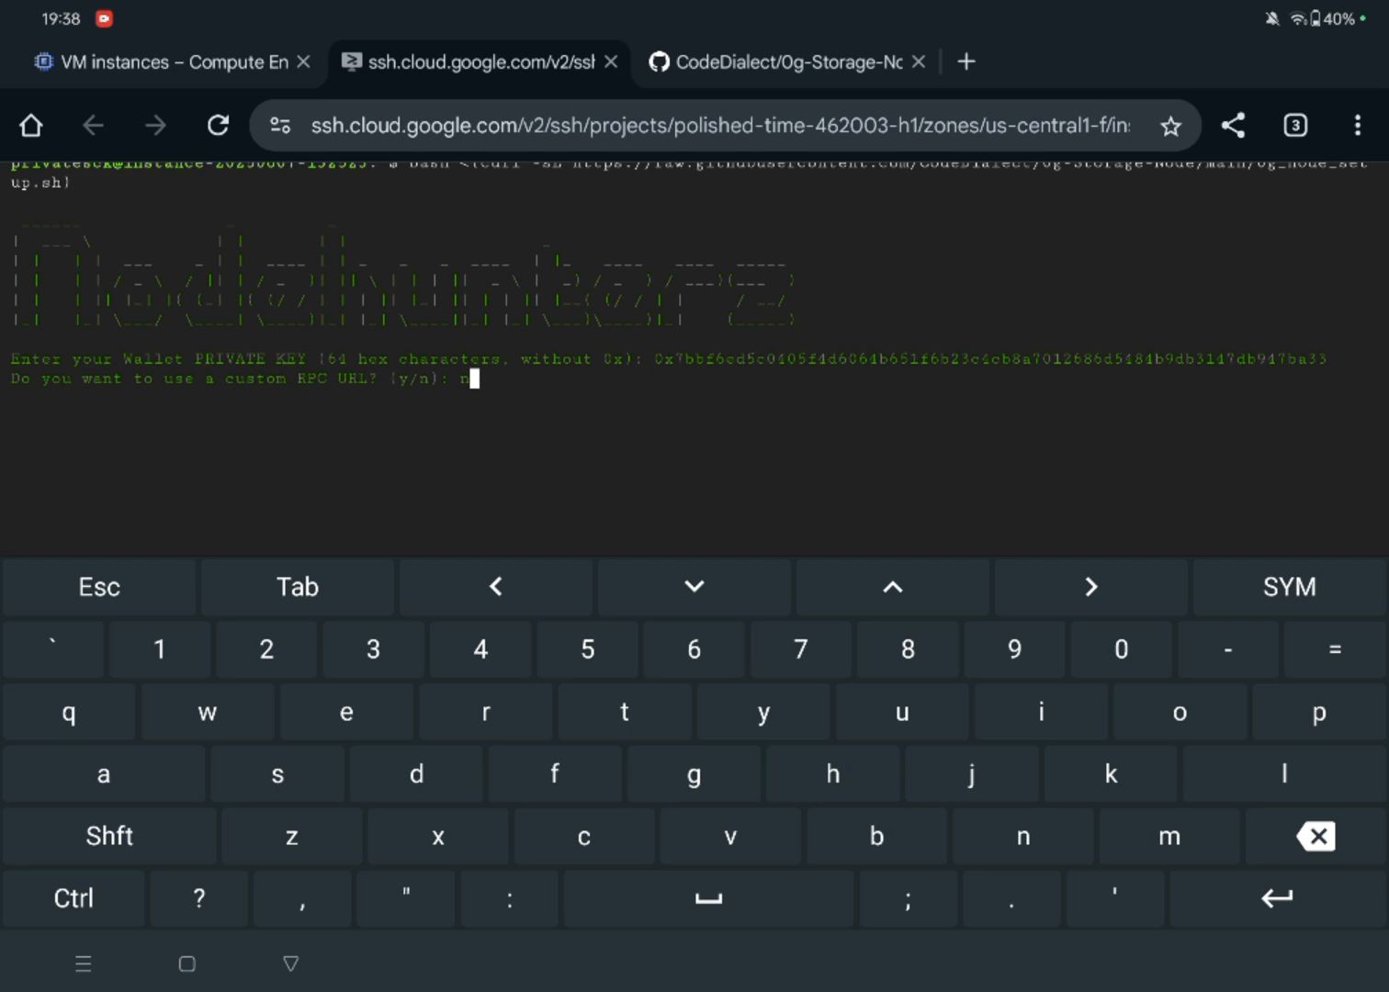
pyautogui.press('Return')
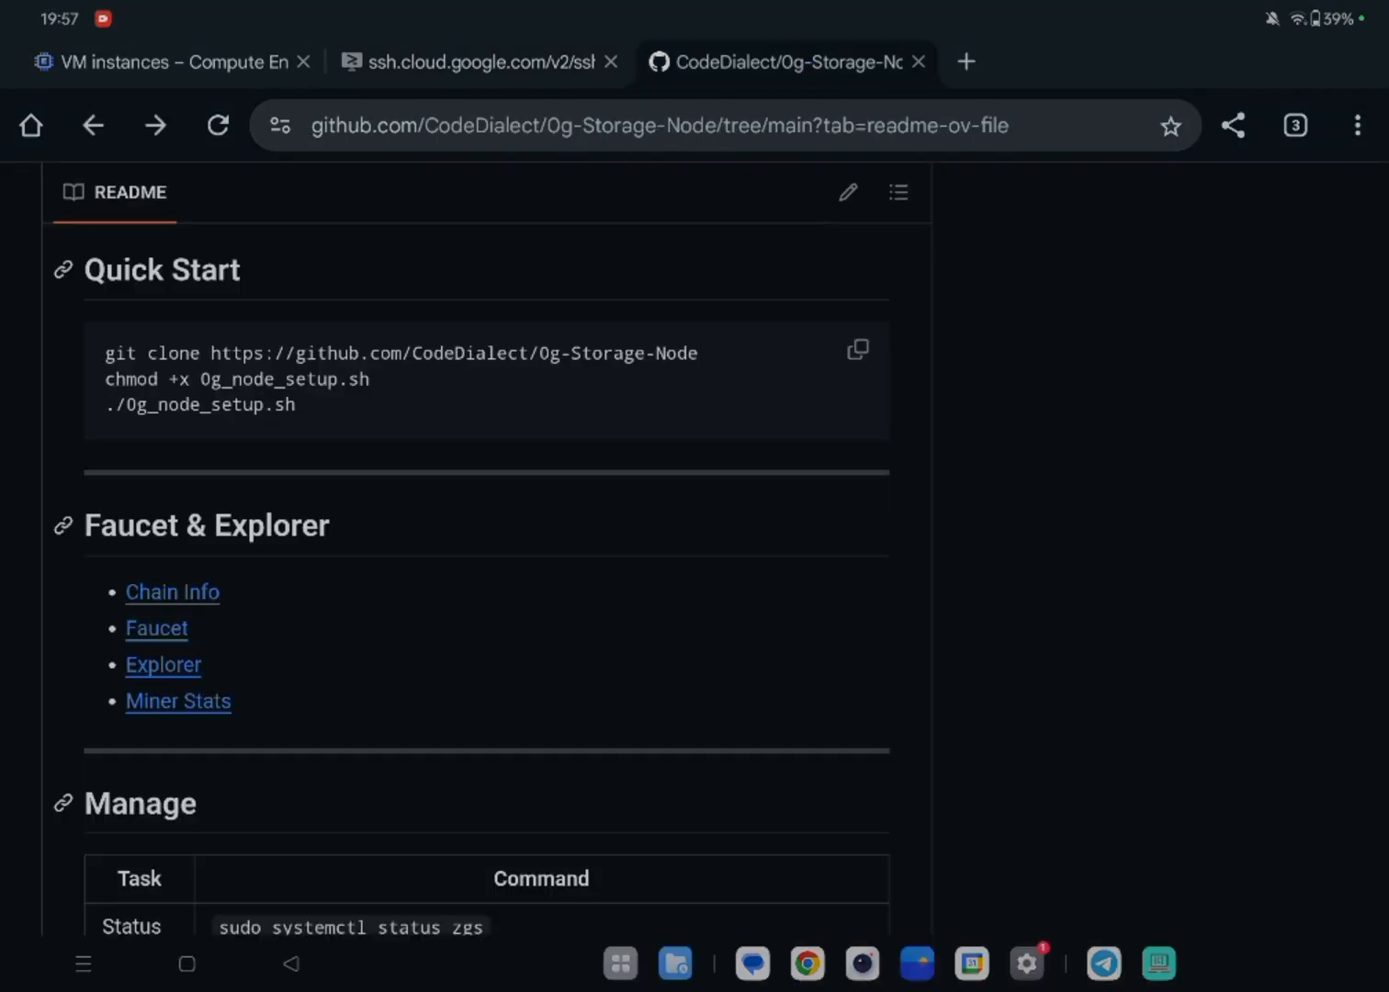
# Open the 0G block explorer from the README while checking the node build progress in the terminal.
pyautogui.scroll(-3)
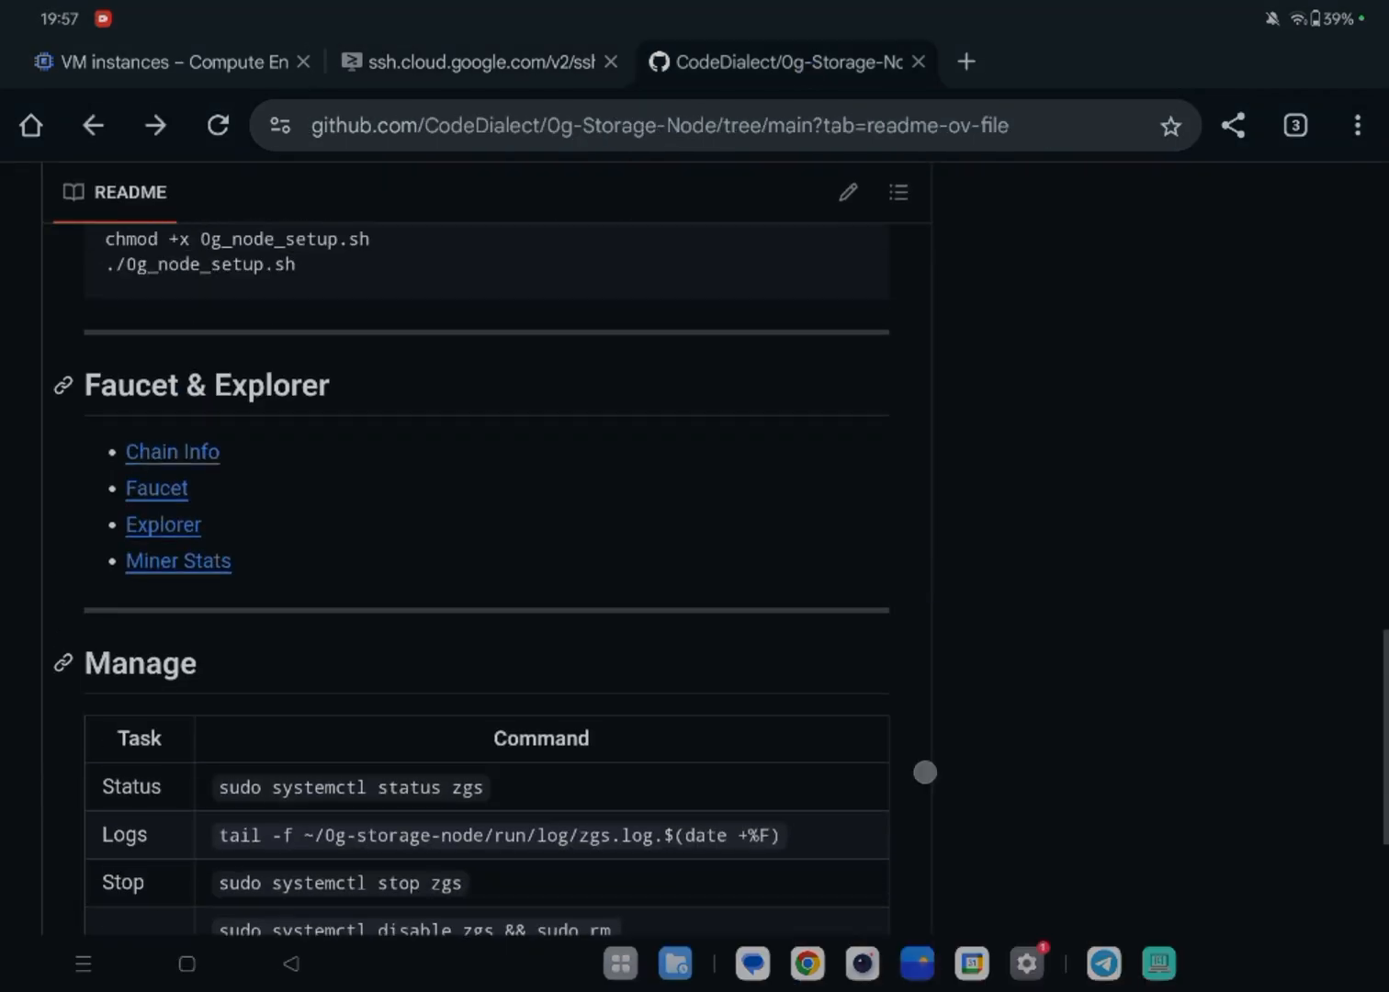
pyautogui.click(161, 525)
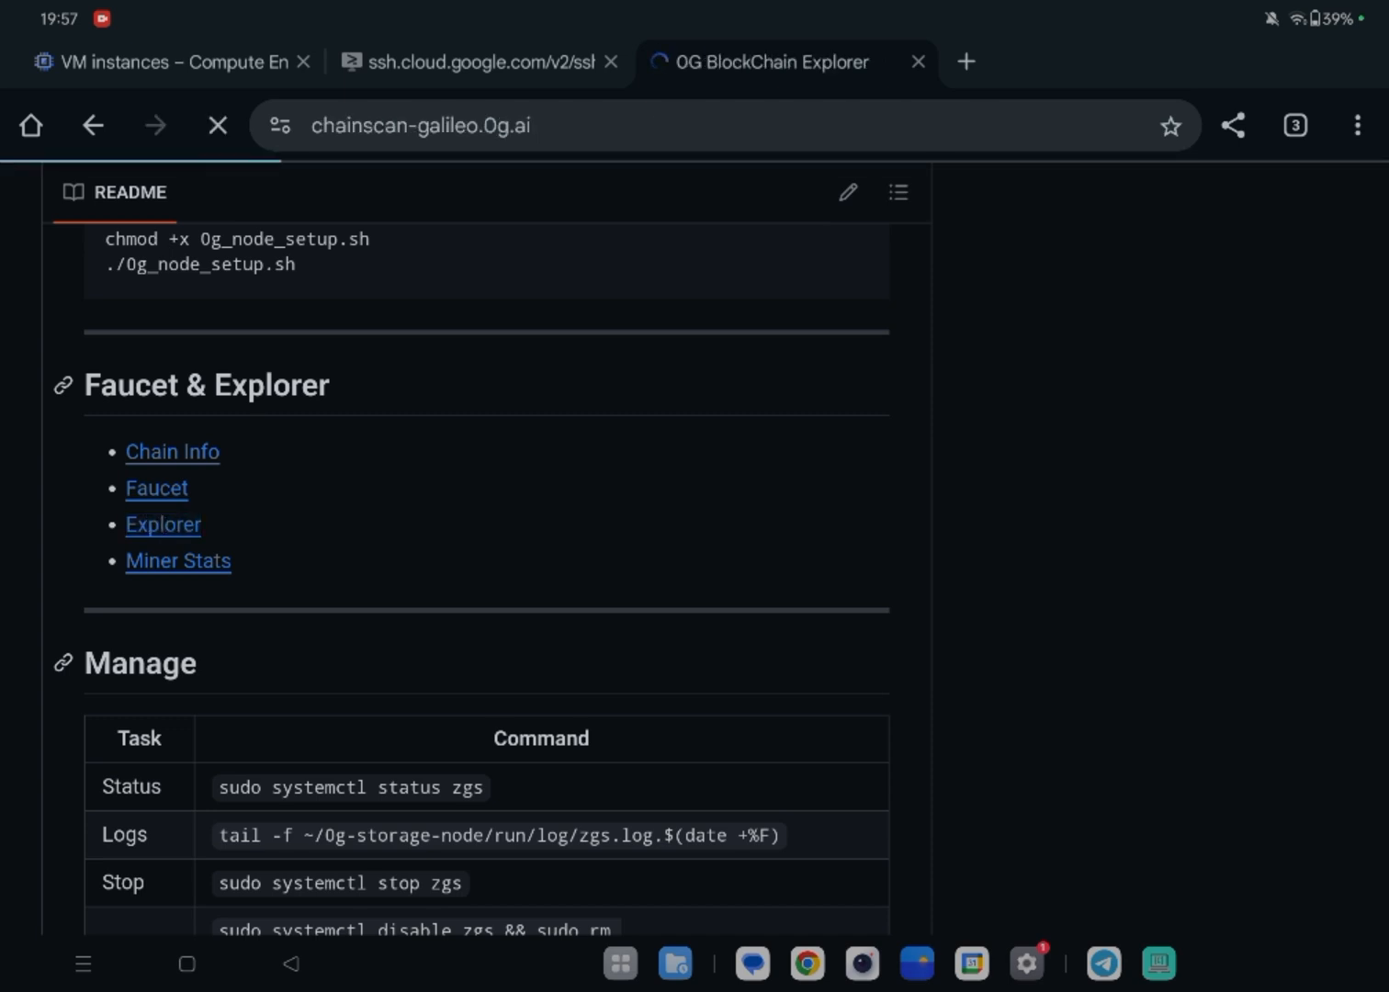
pyautogui.click(162, 525)
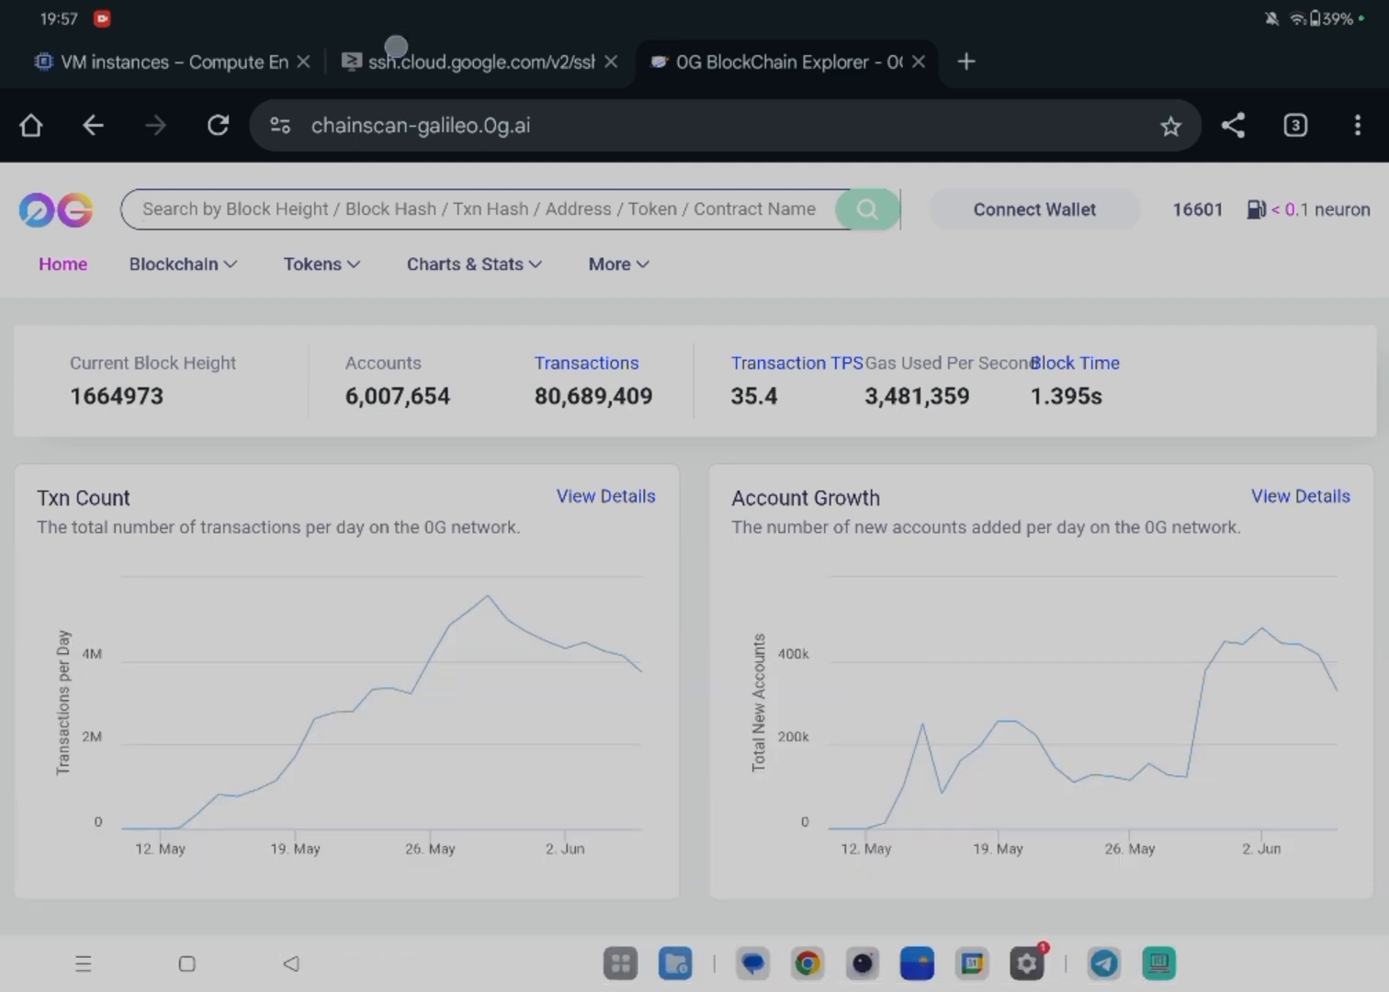
pyautogui.click(469, 62)
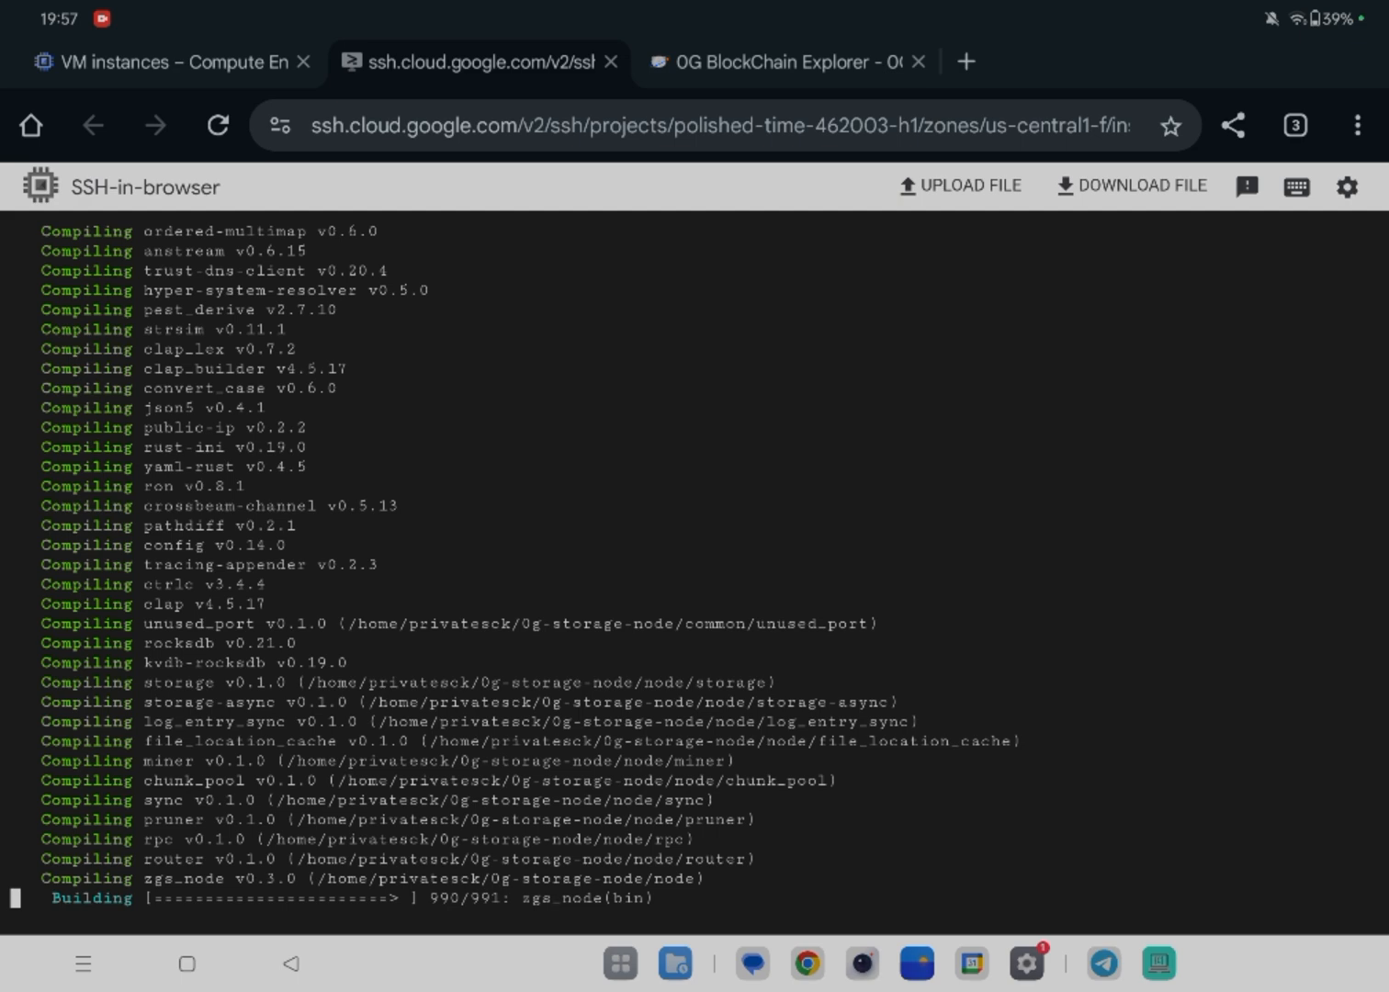
pyautogui.click(779, 62)
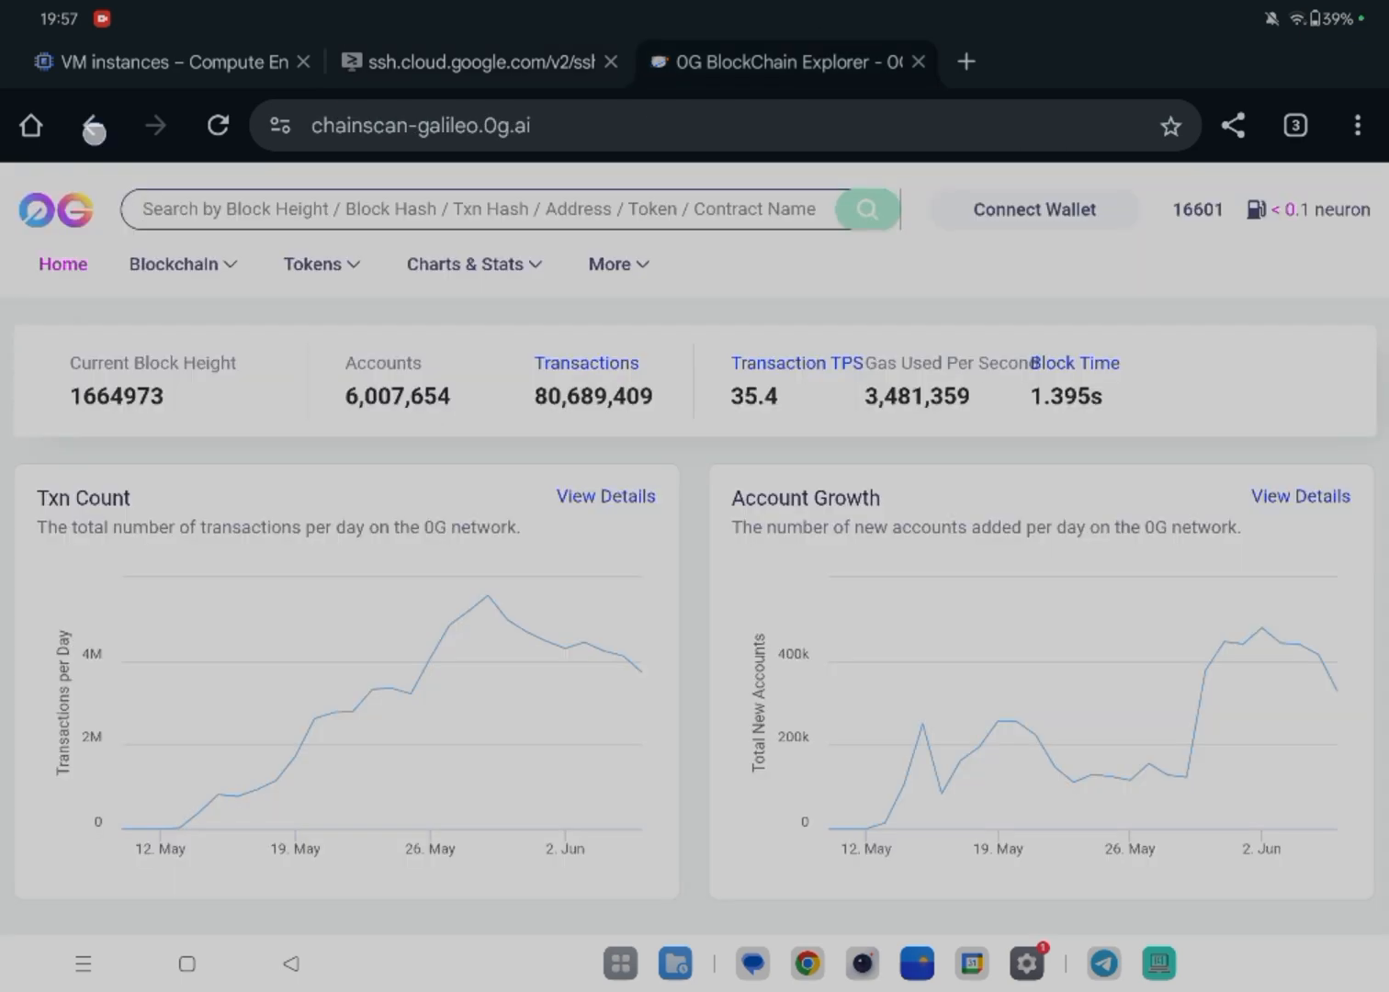
pyautogui.click(478, 63)
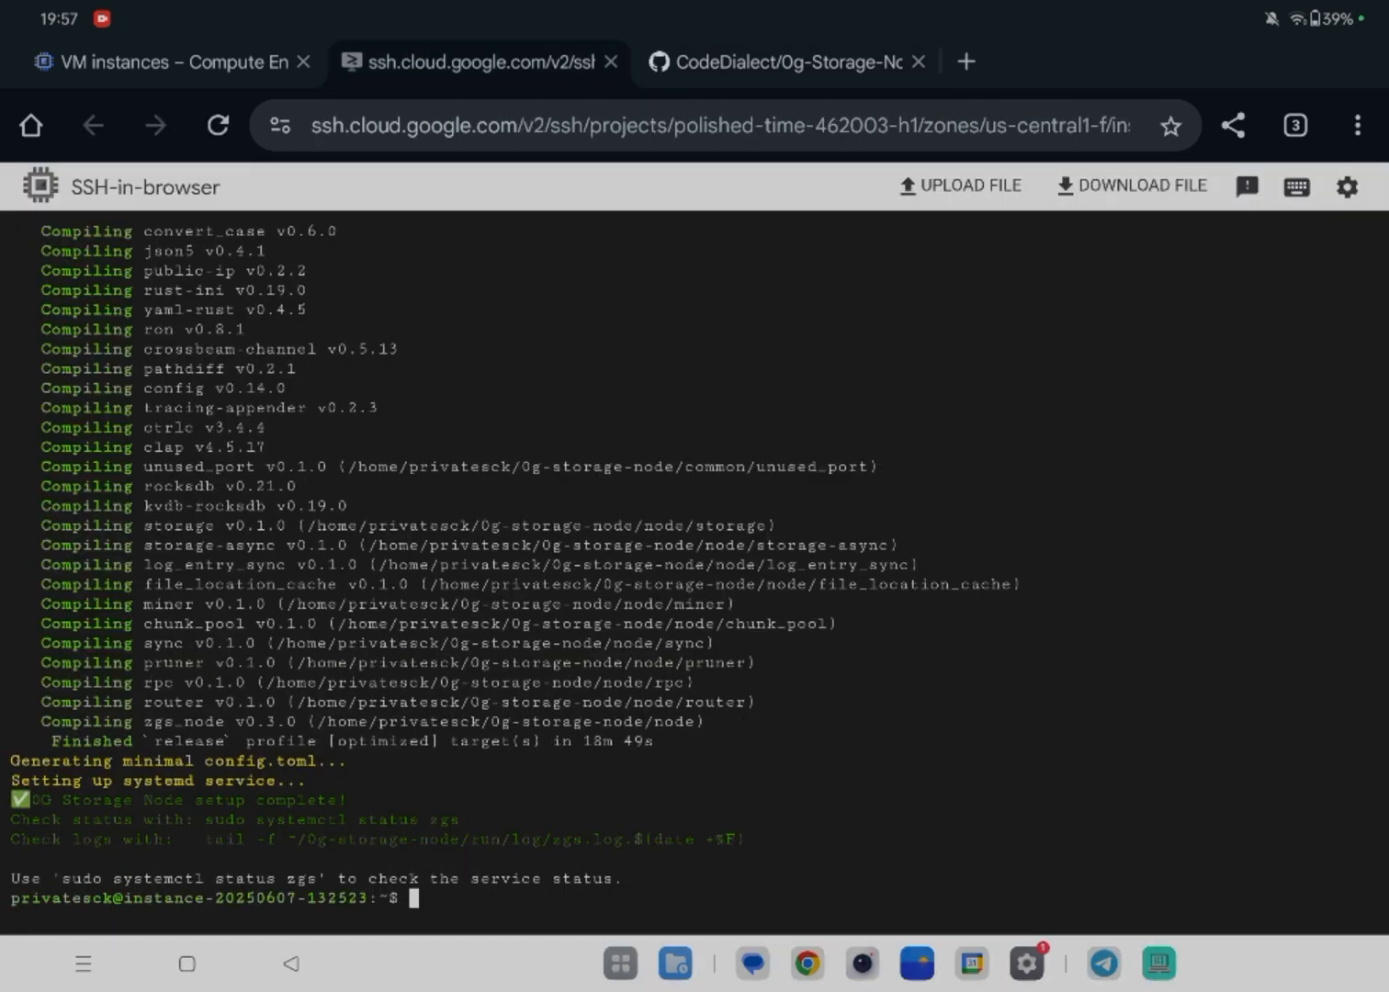
# Confirm node setup finished and run the README's tail -f log command to stream the node log.
pyautogui.click(786, 62)
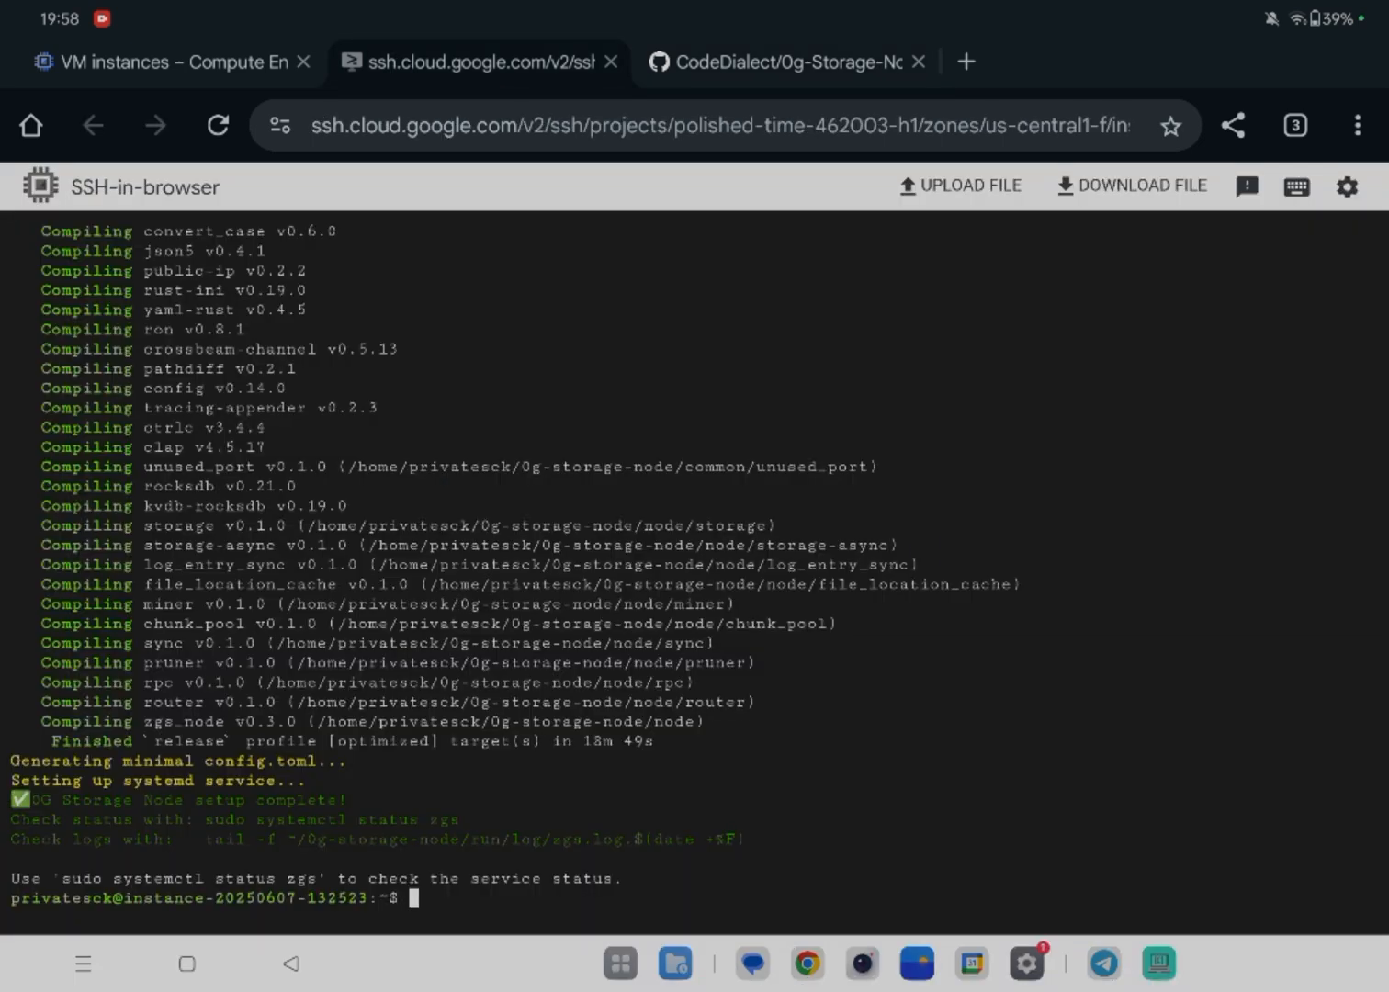
pyautogui.click(412, 898)
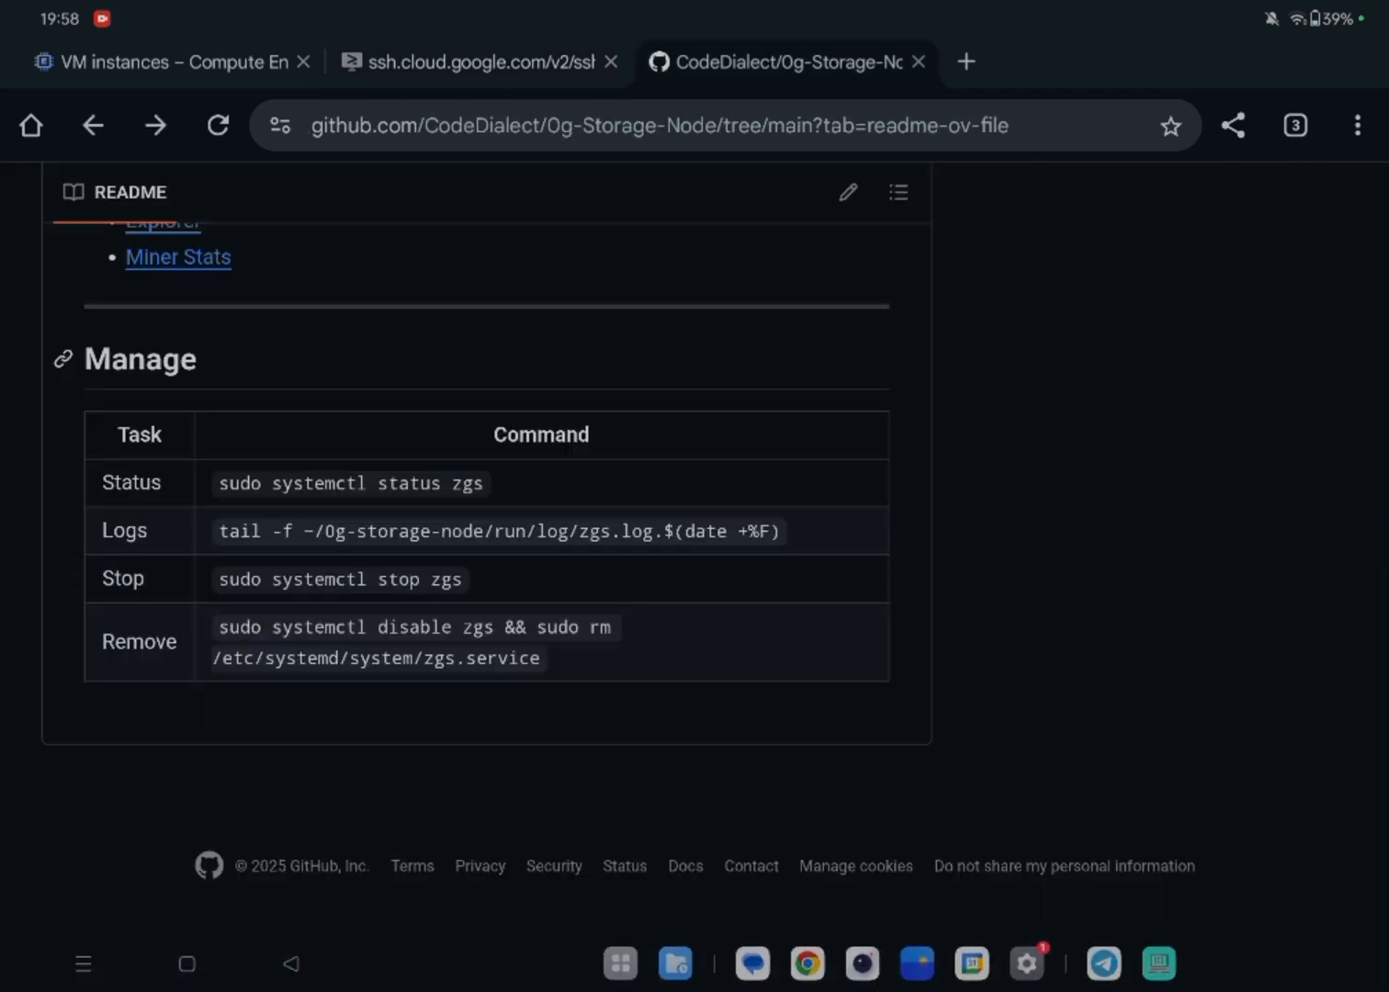
pyautogui.scroll(3)
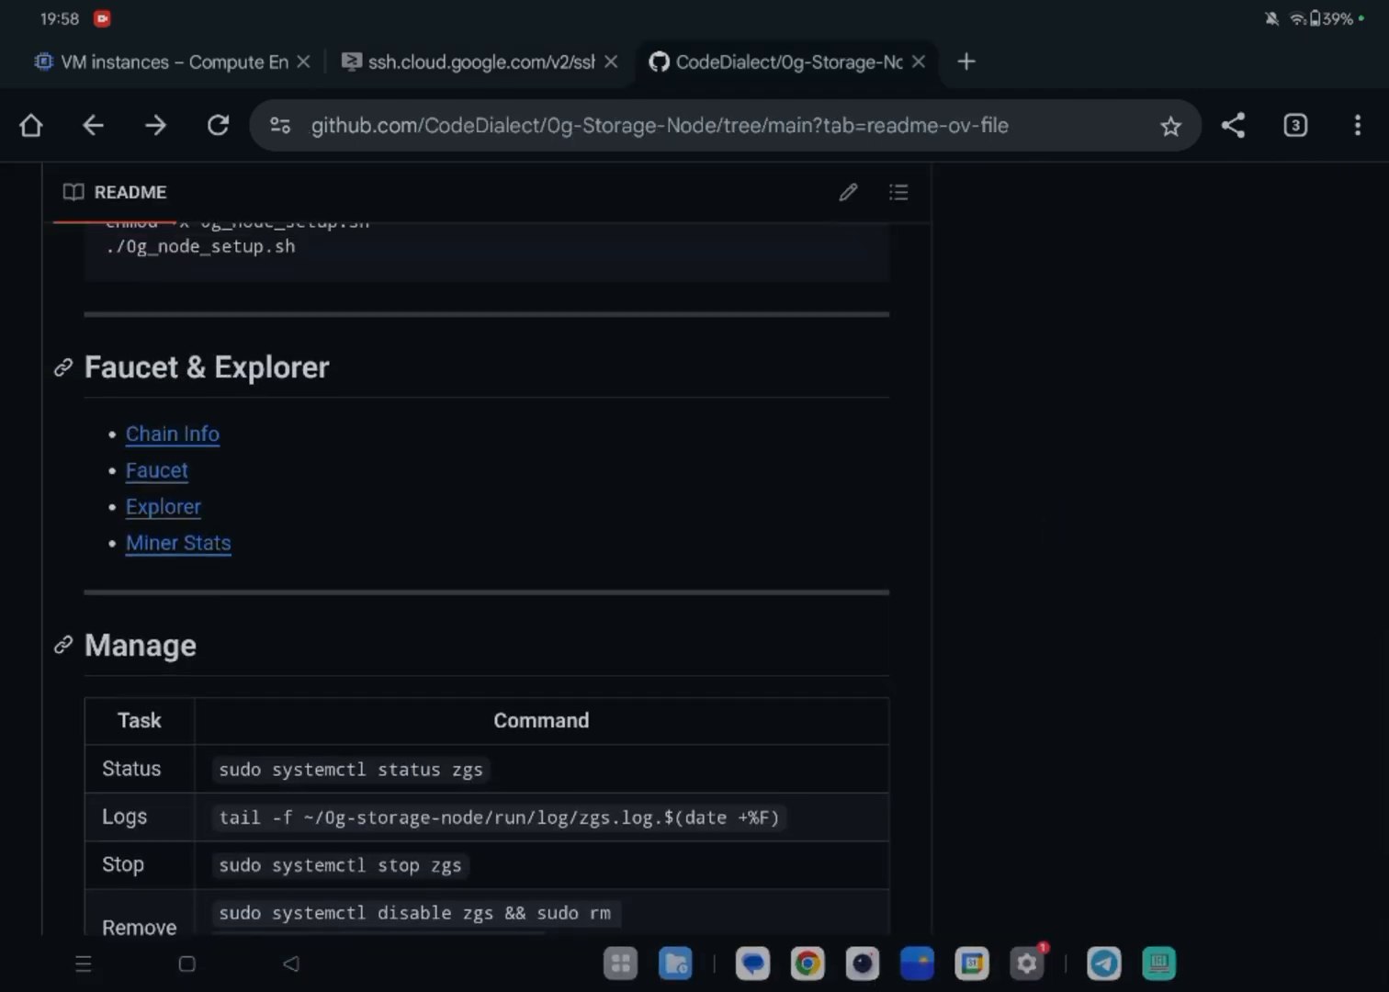
pyautogui.click(162, 507)
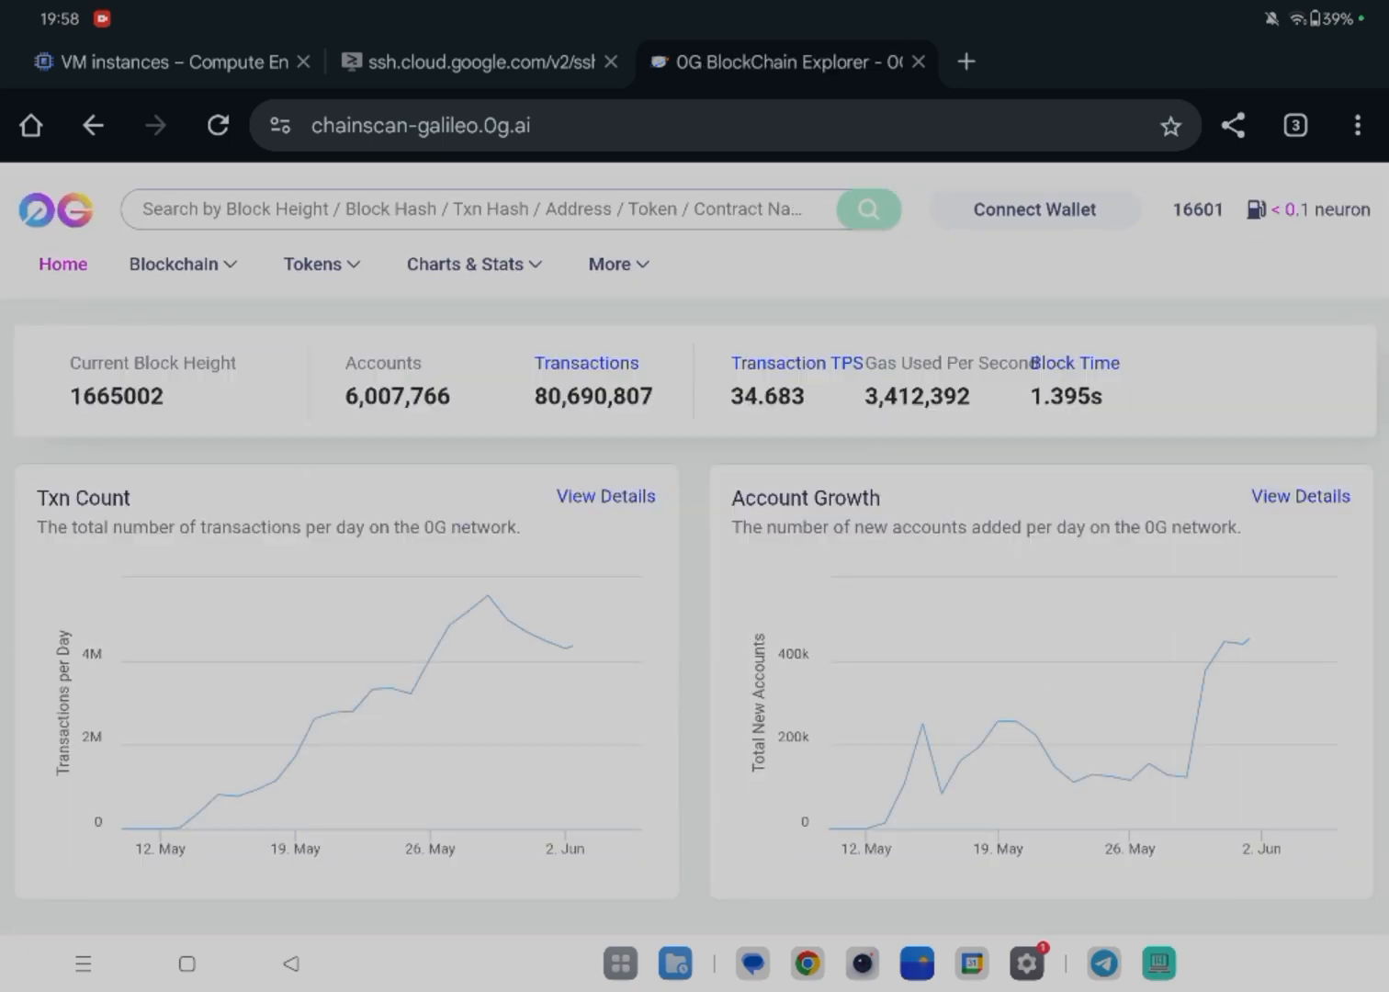
pyautogui.doubleClick(115, 397)
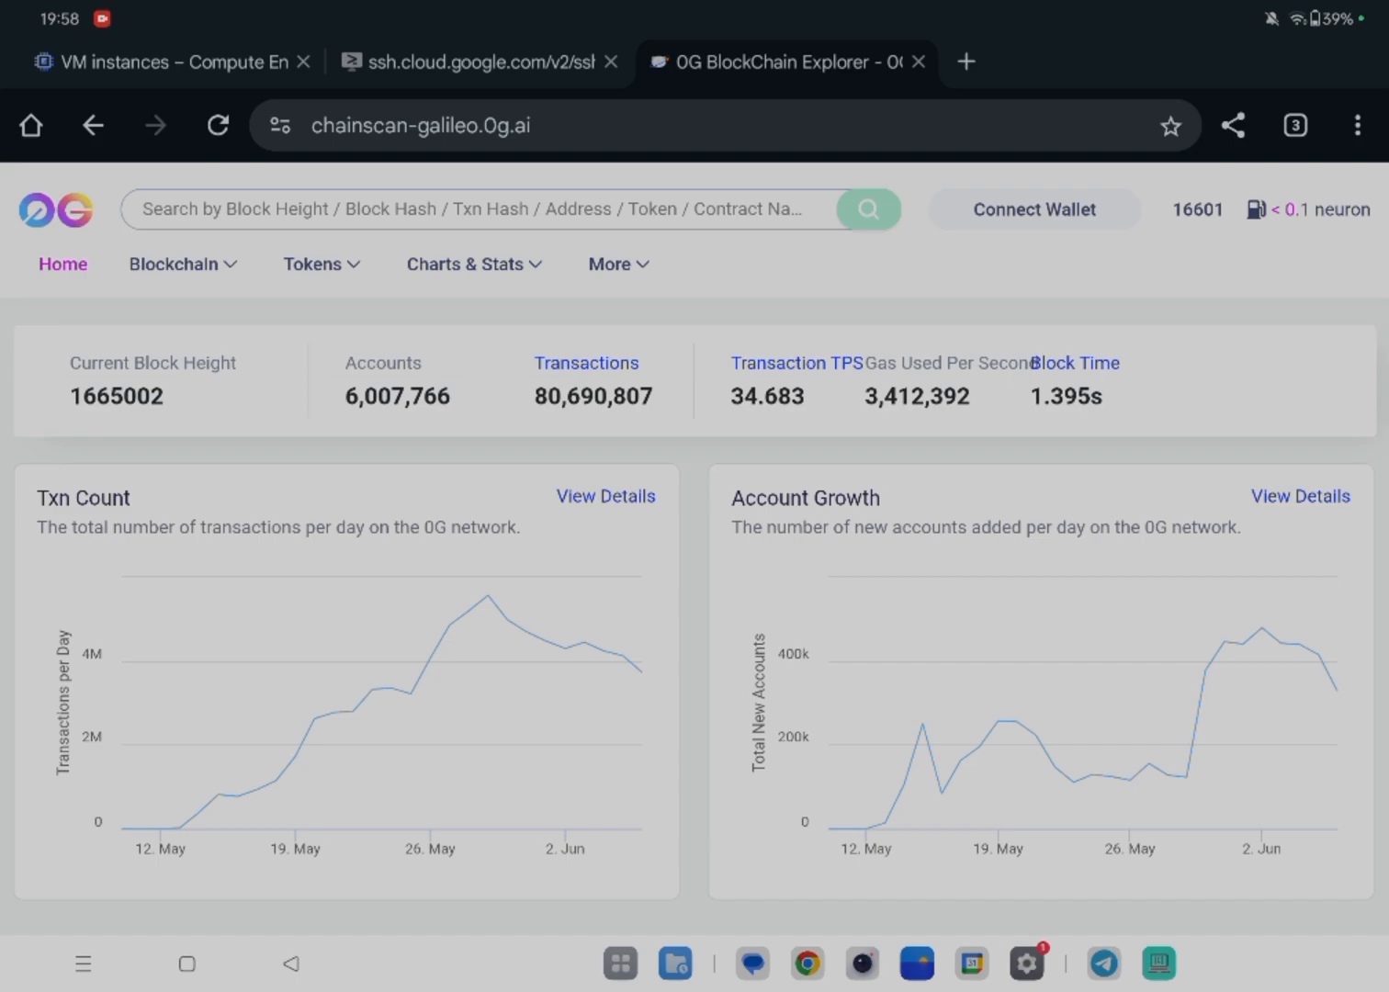
# Stop following the node log with Ctrl+C and return to the README.
pyautogui.click(463, 62)
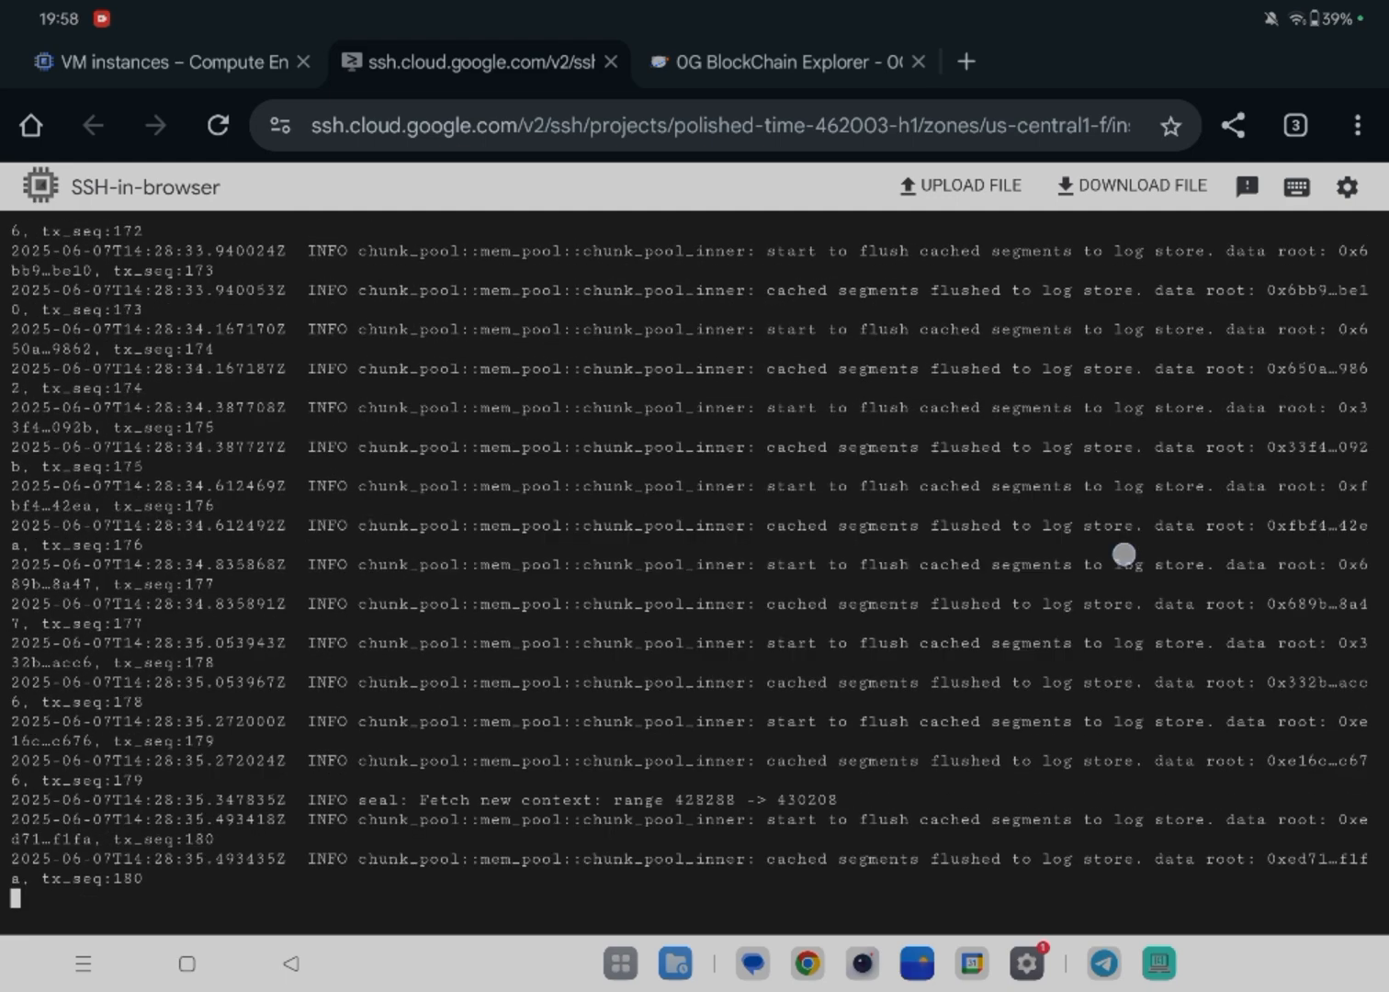
pyautogui.press('ctrl+c')
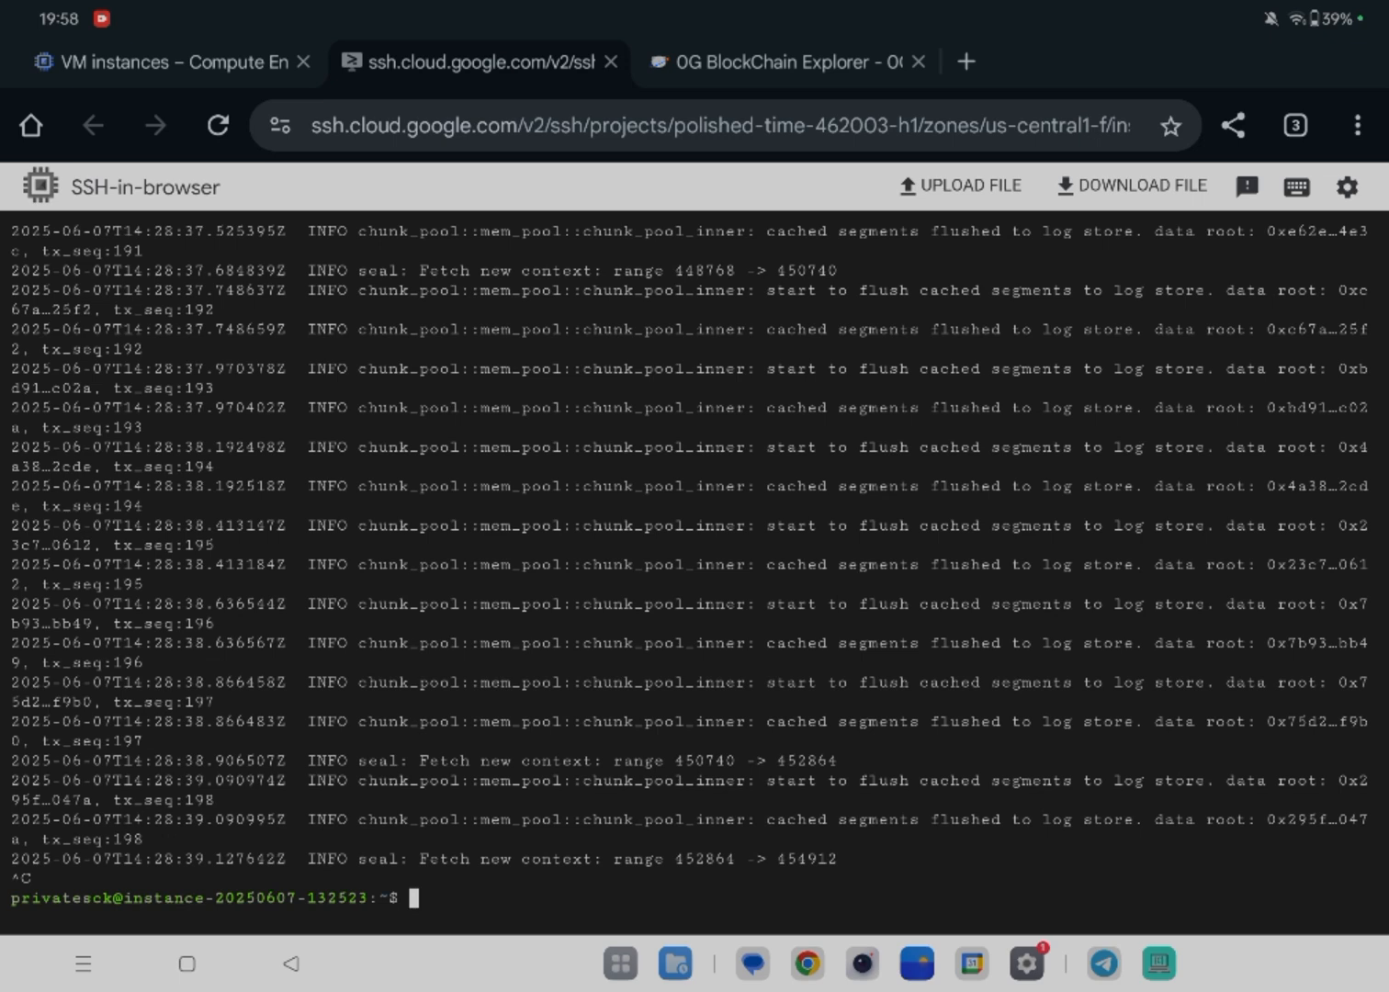
pyautogui.click(779, 62)
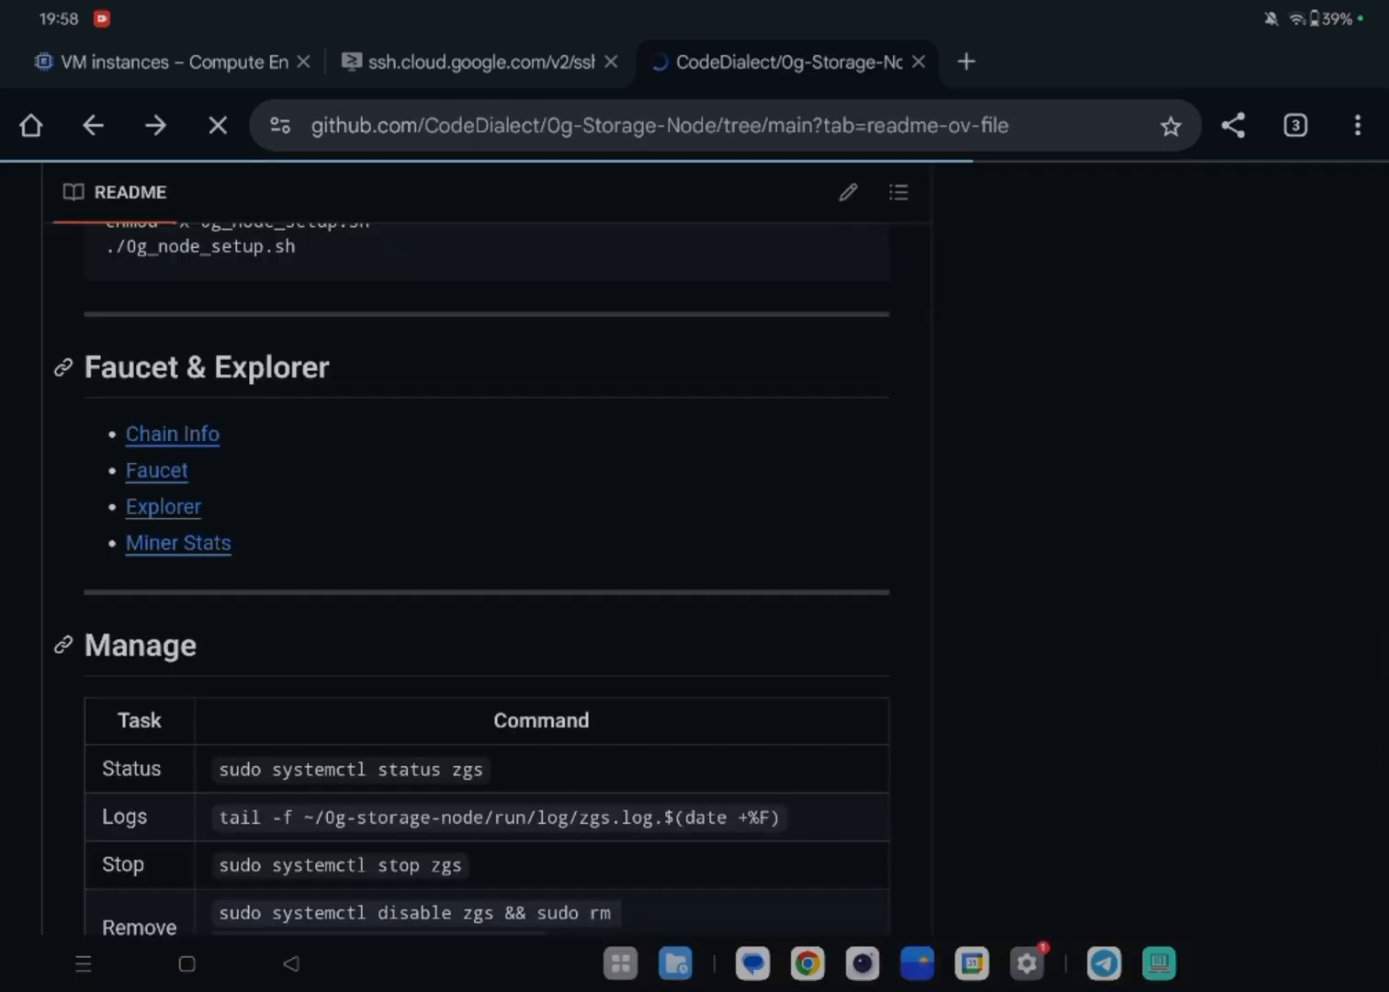
# Open the Storage Scan miner overview for the node's wallet address via the README's Miner Stats link.
pyautogui.scroll(-3)
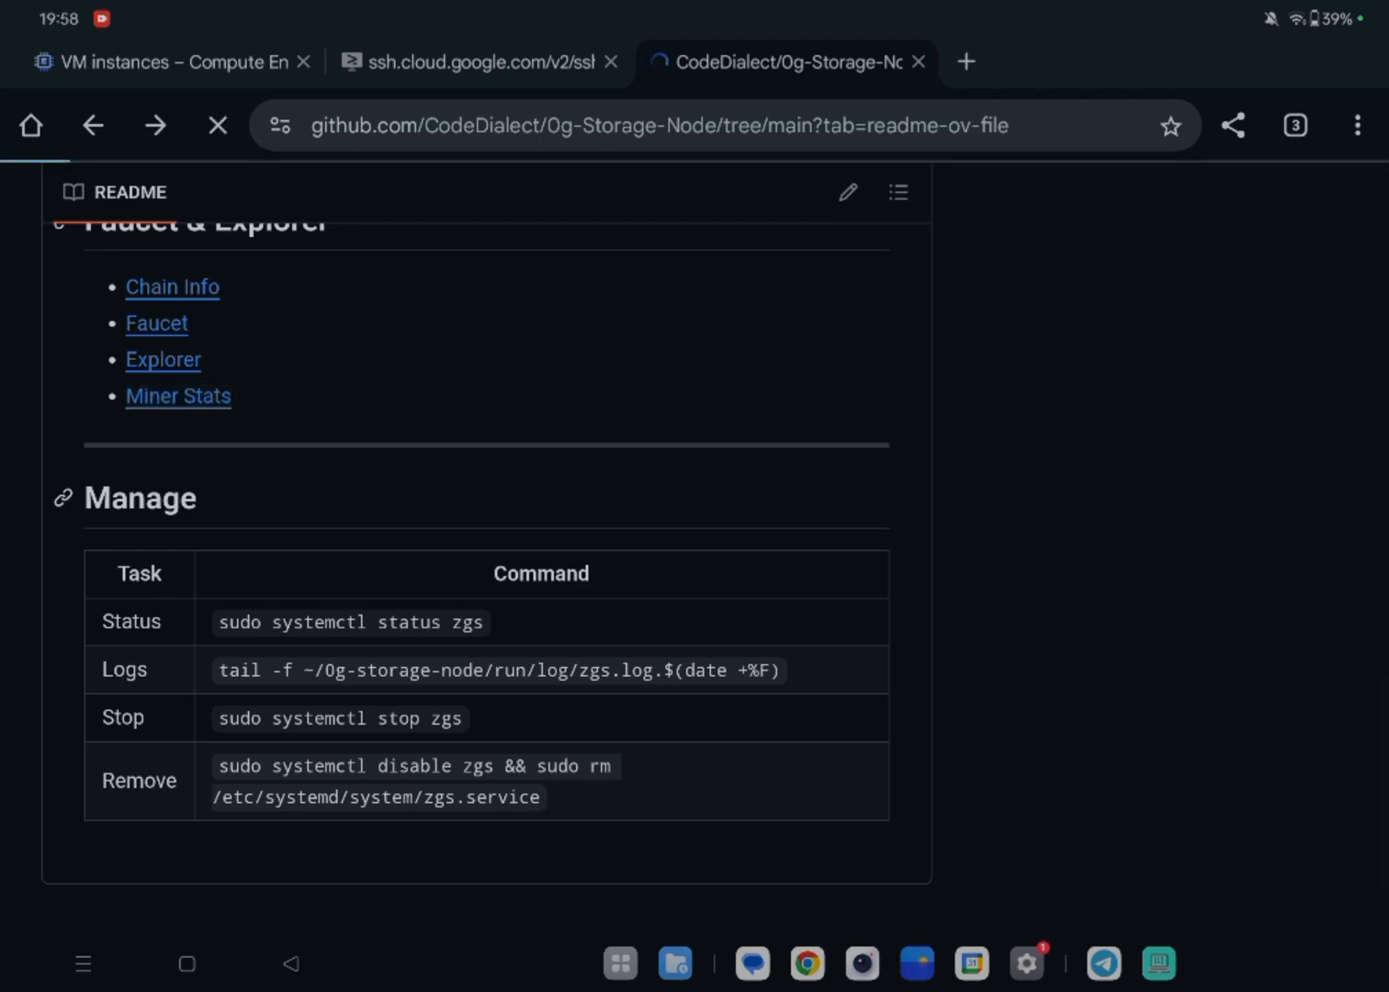
pyautogui.click(178, 397)
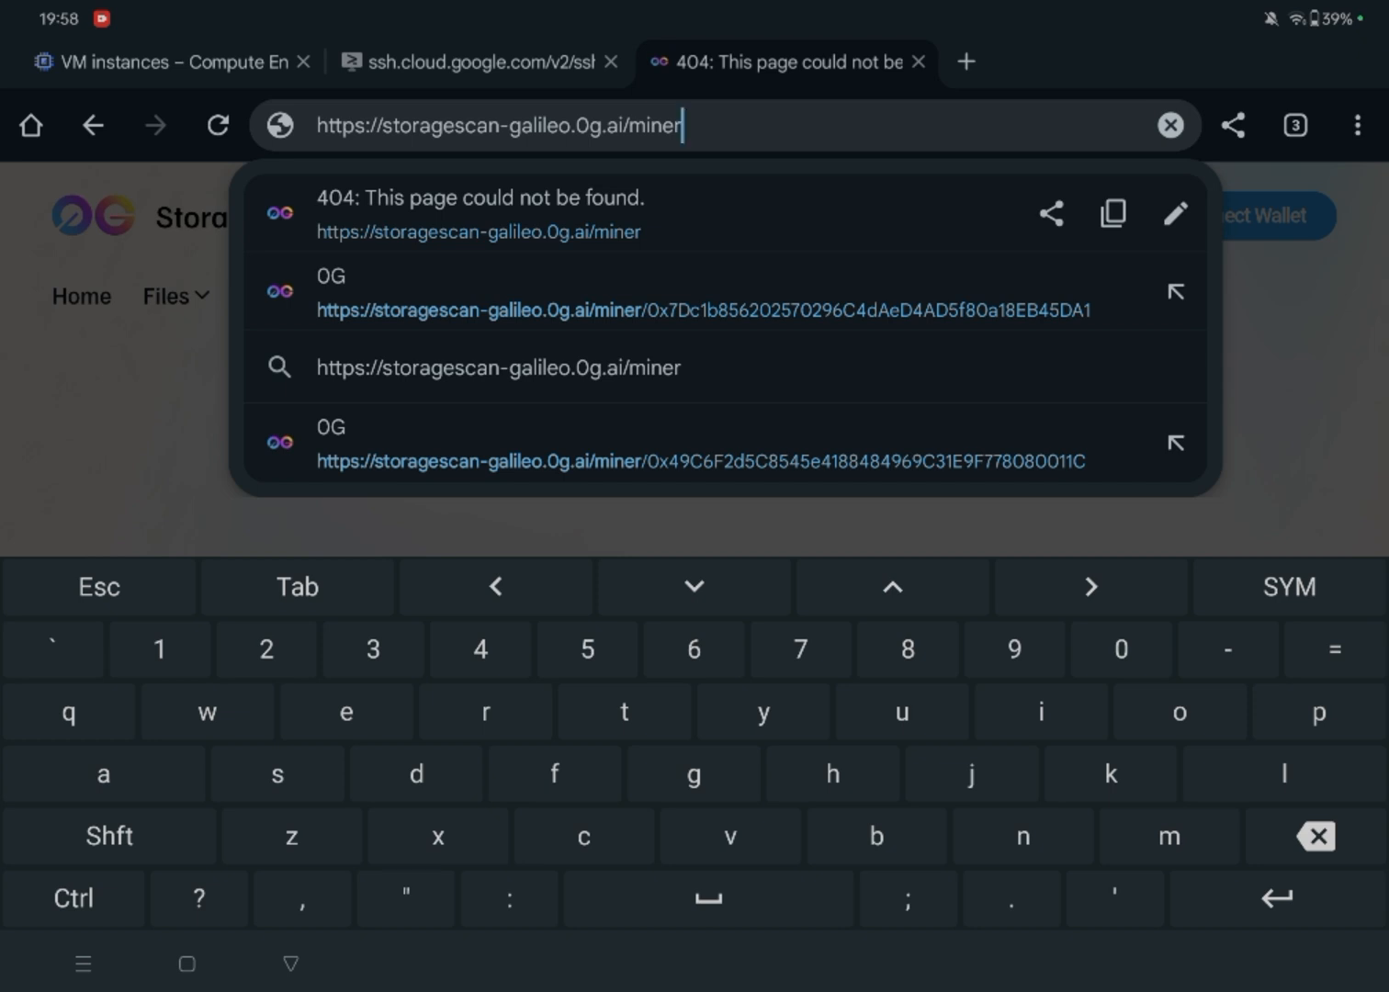
pyautogui.click(643, 292)
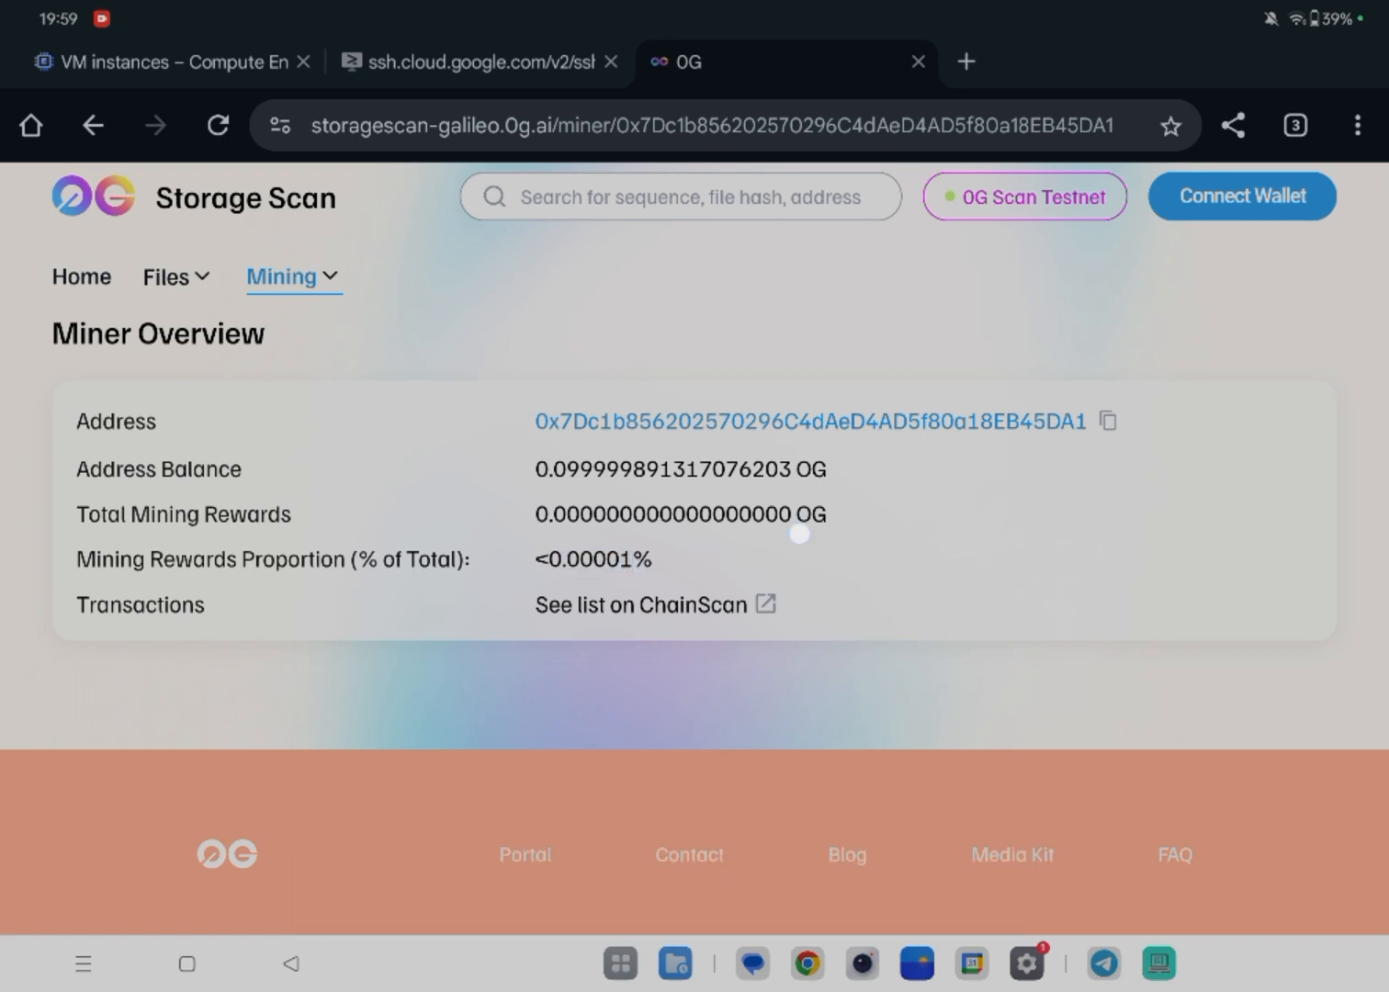
pyautogui.moveTo(797, 532)
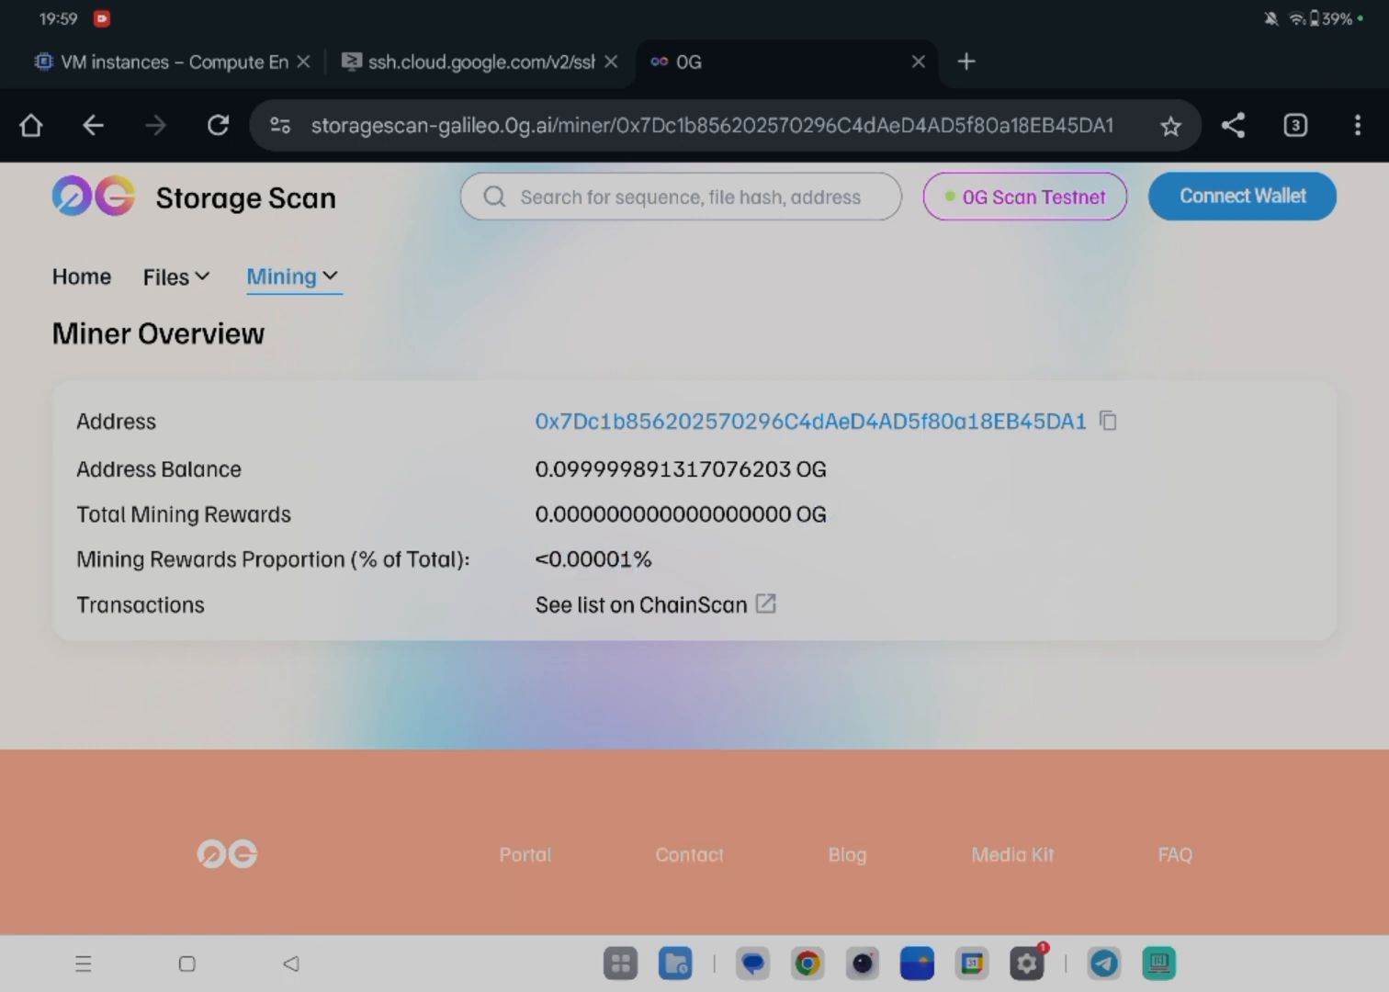
pyautogui.click(468, 62)
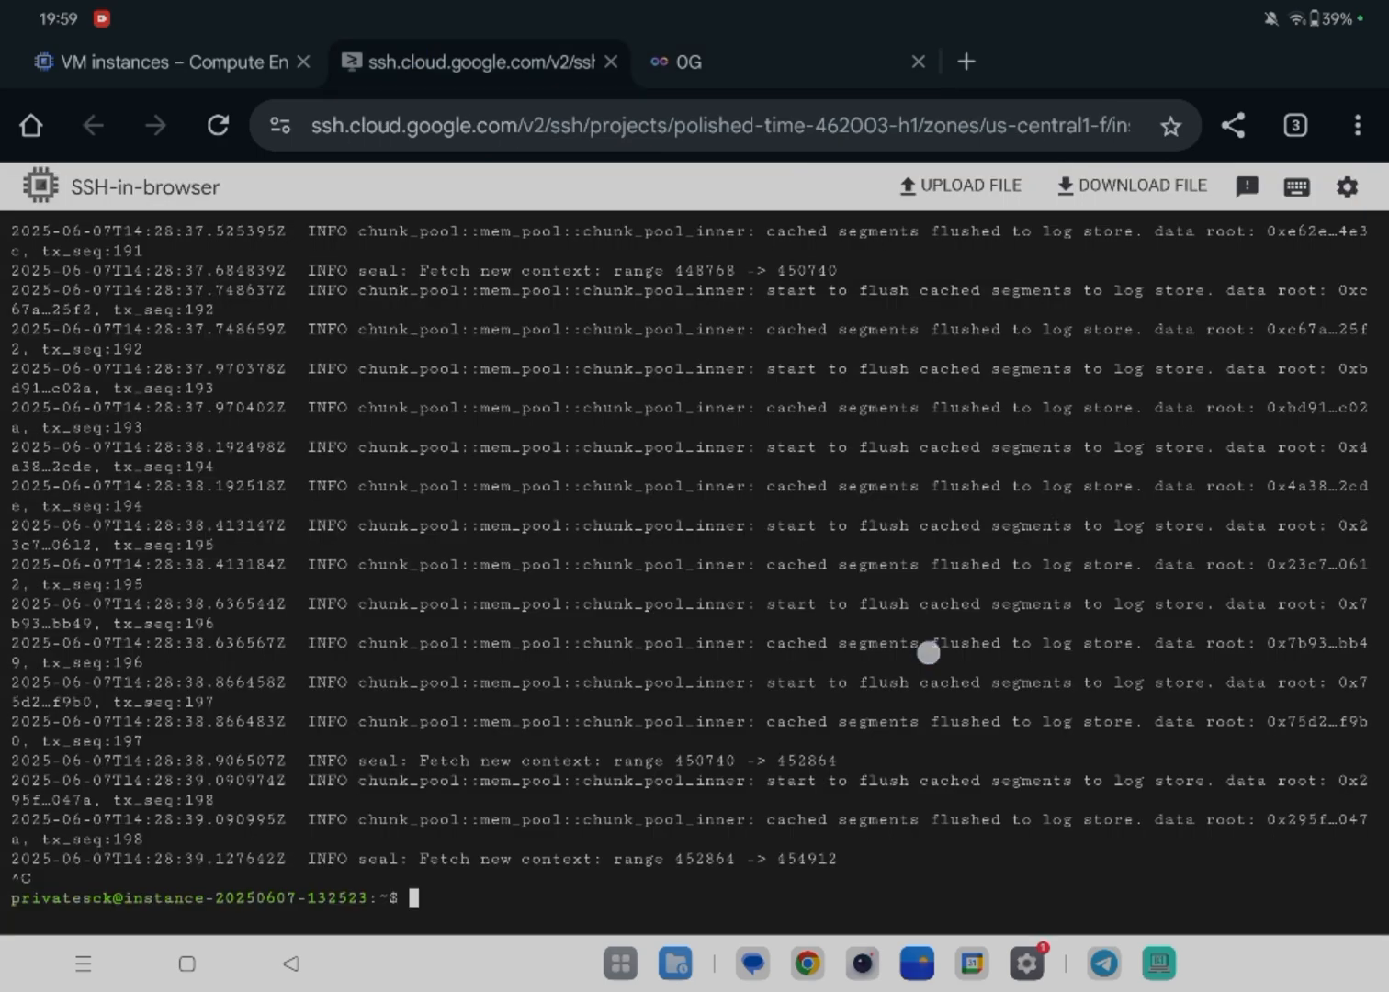
# Follow today's zgs.log with tail -f so flush entries stream, then return to the installer README.
pyautogui.write('tail -f ~/0g-storage-node/run/log/zgs.log.$(date +%F)')
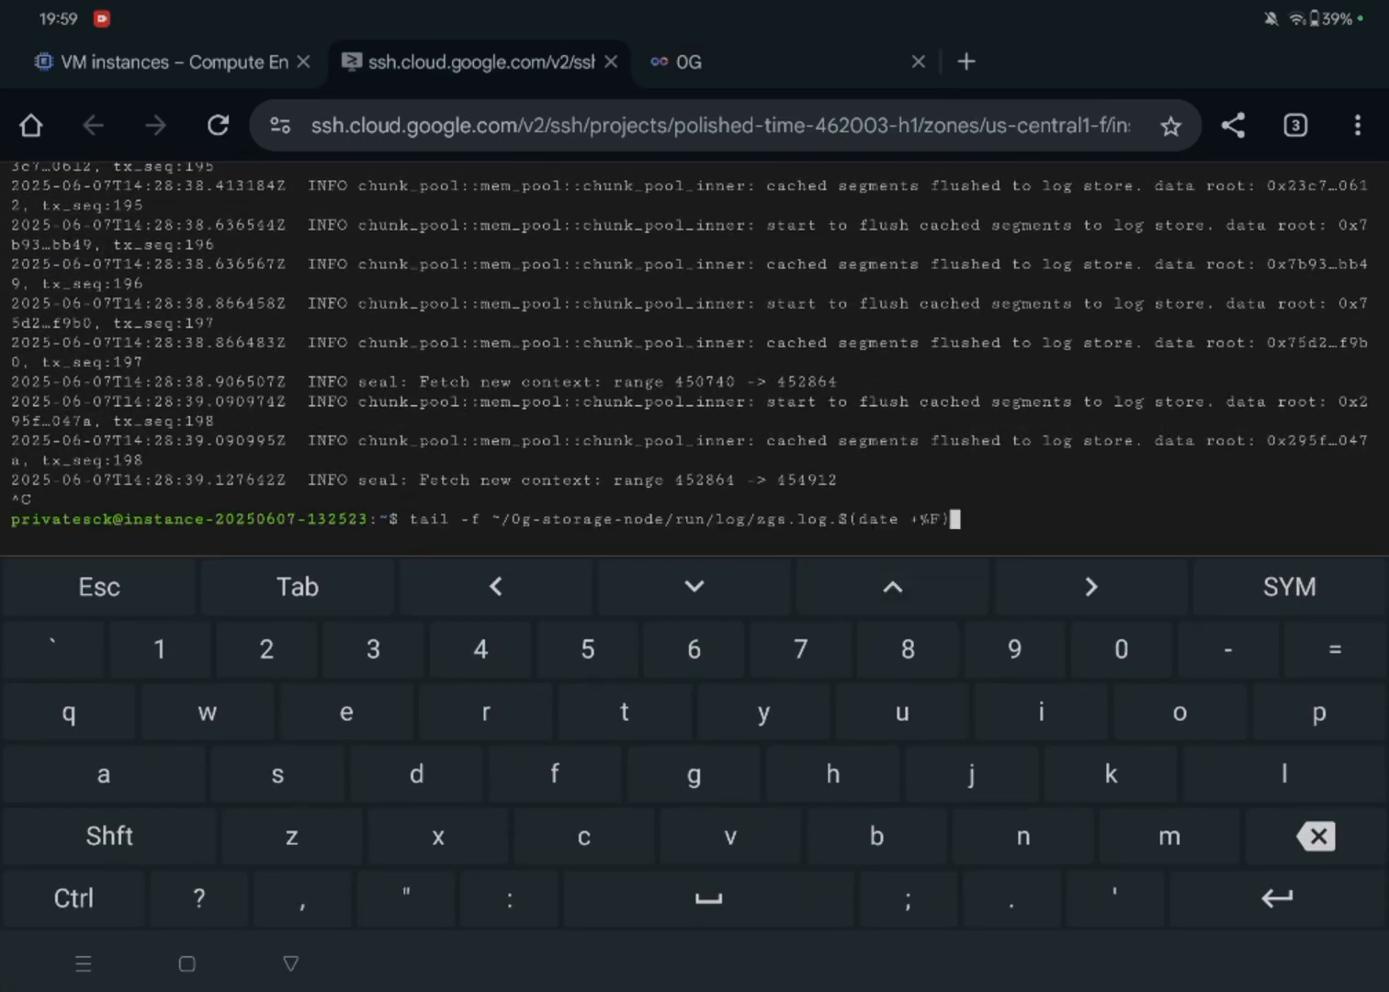
pyautogui.press('Return')
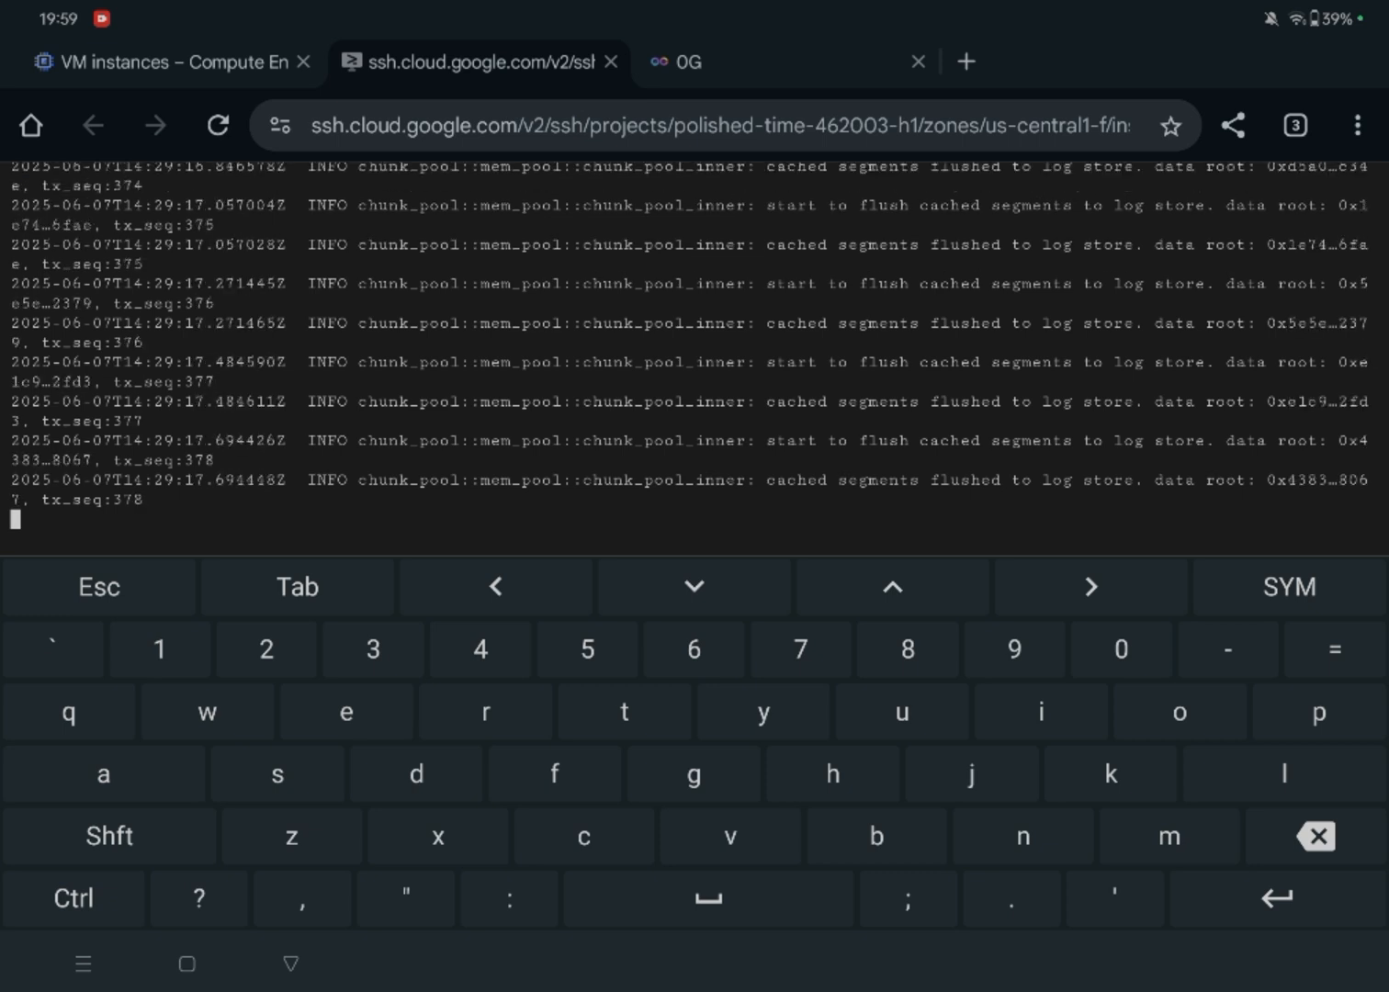
pyautogui.click(679, 62)
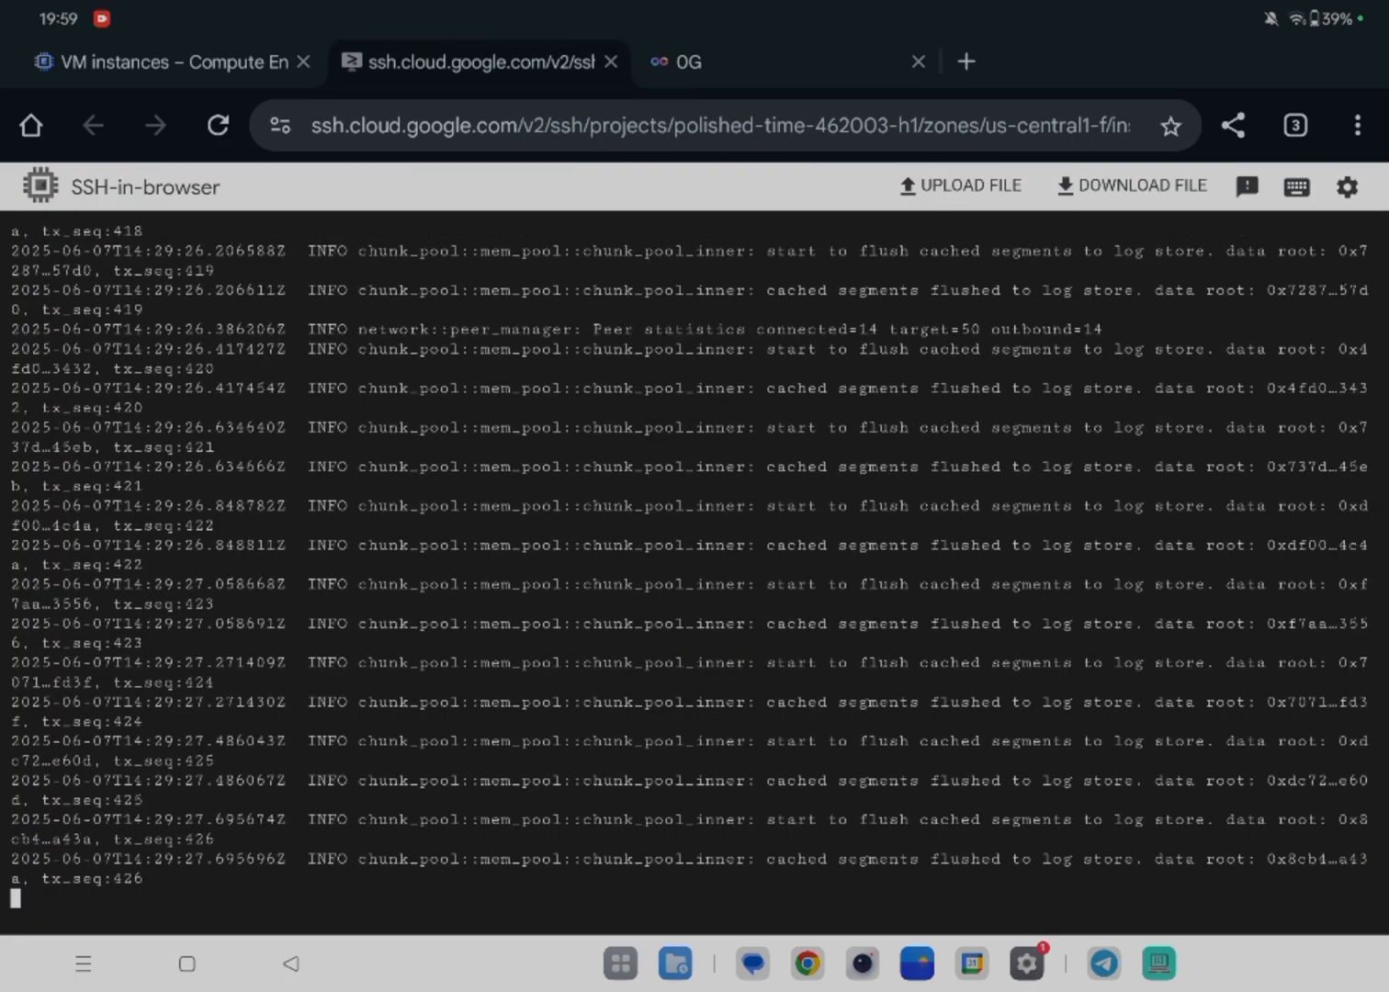
pyautogui.click(676, 62)
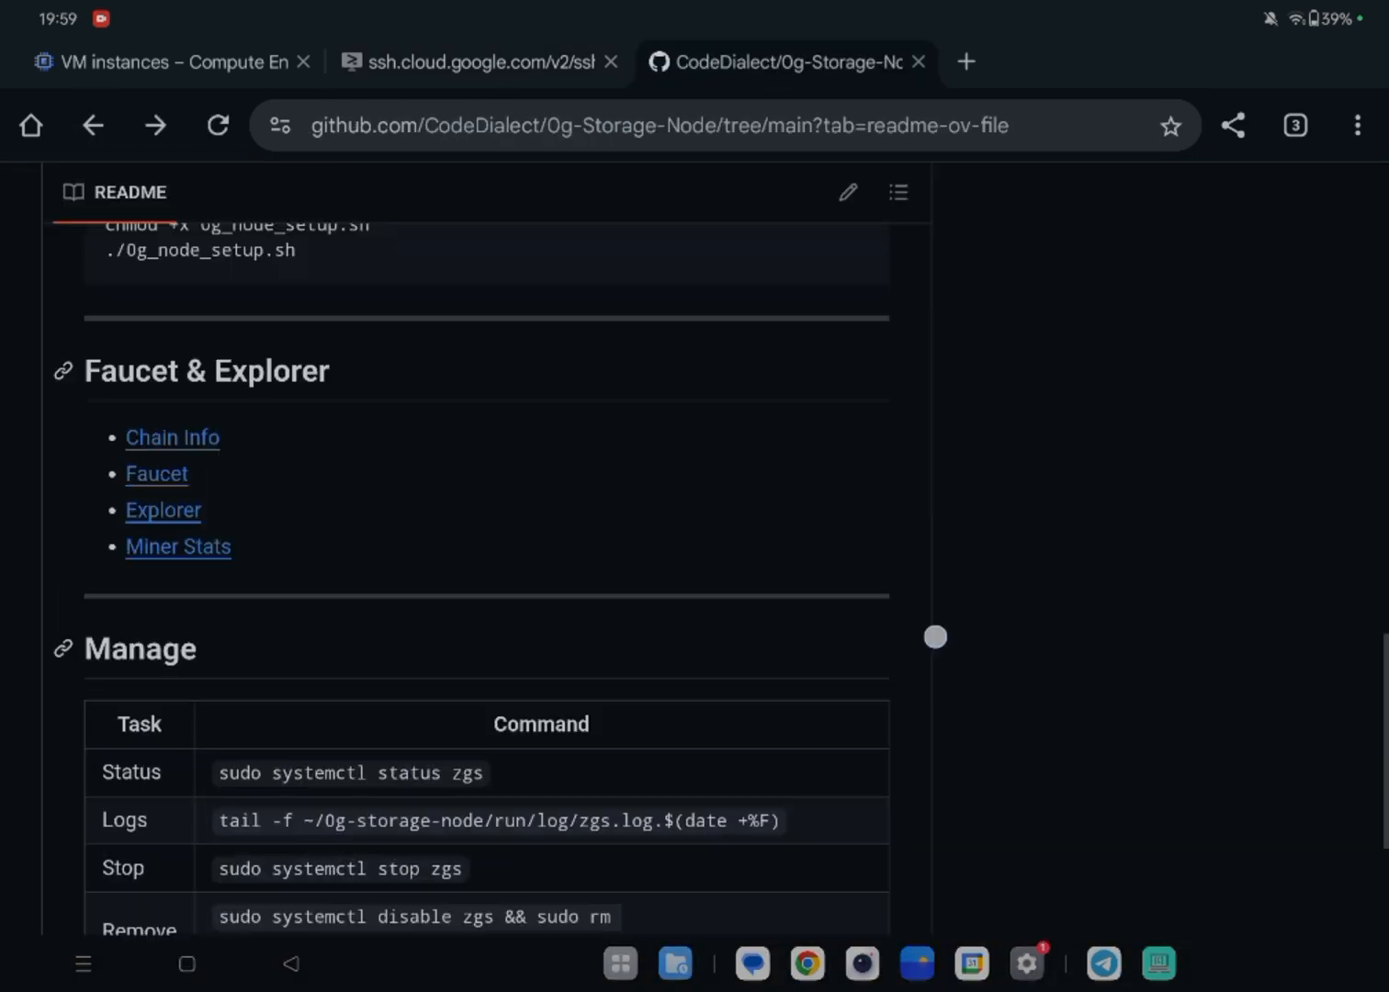
pyautogui.scroll(3)
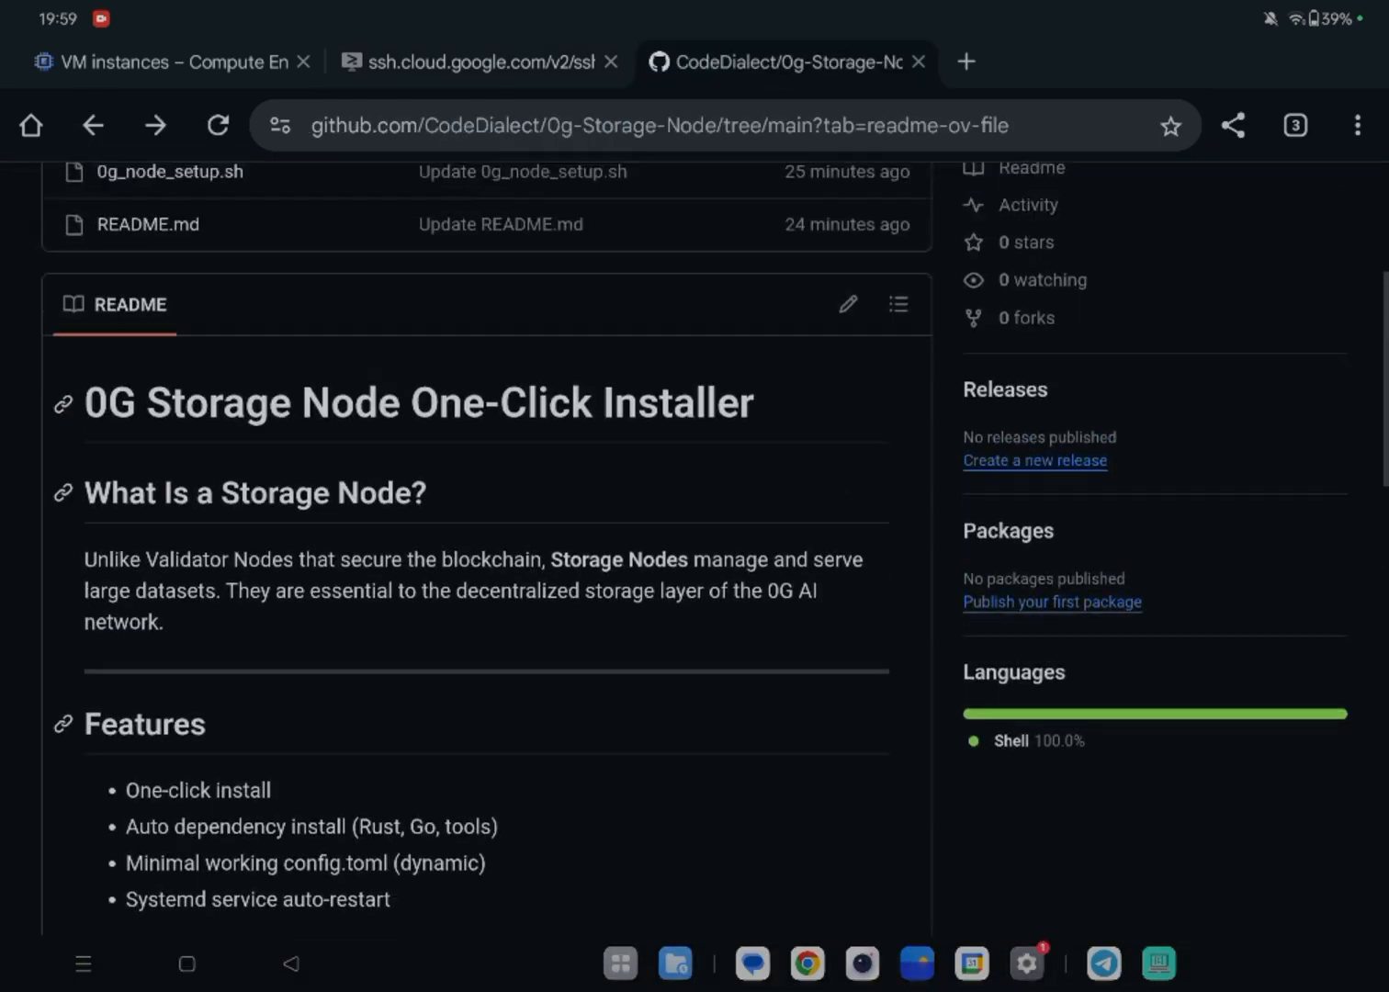